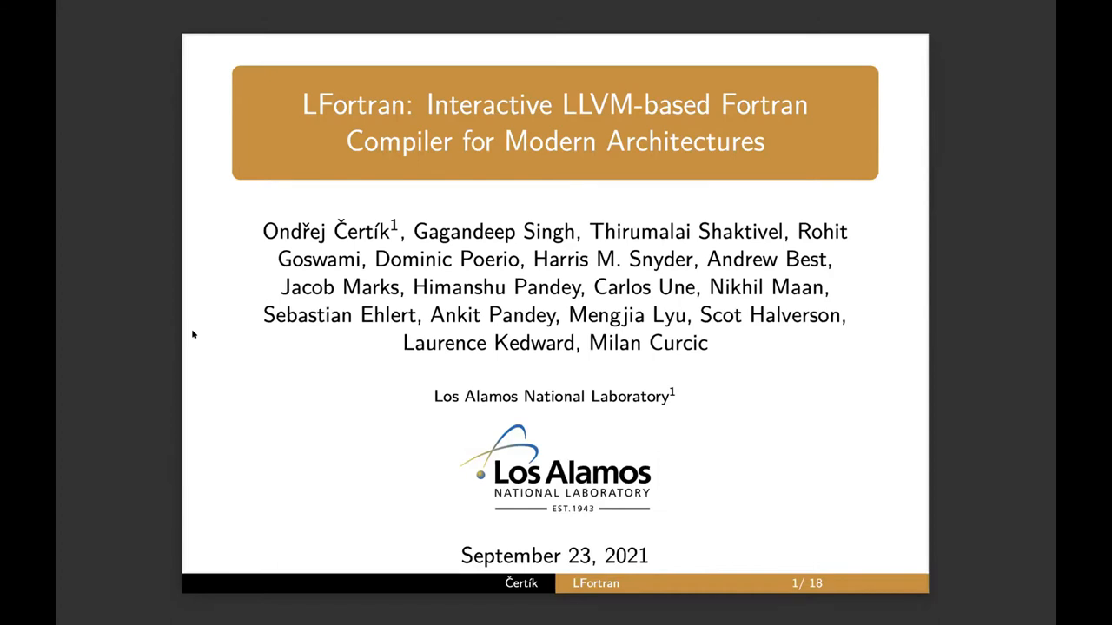
Advance the LFortran deck from the title slide to slide 6, the fortran-lang pillars diagram
key("Right")
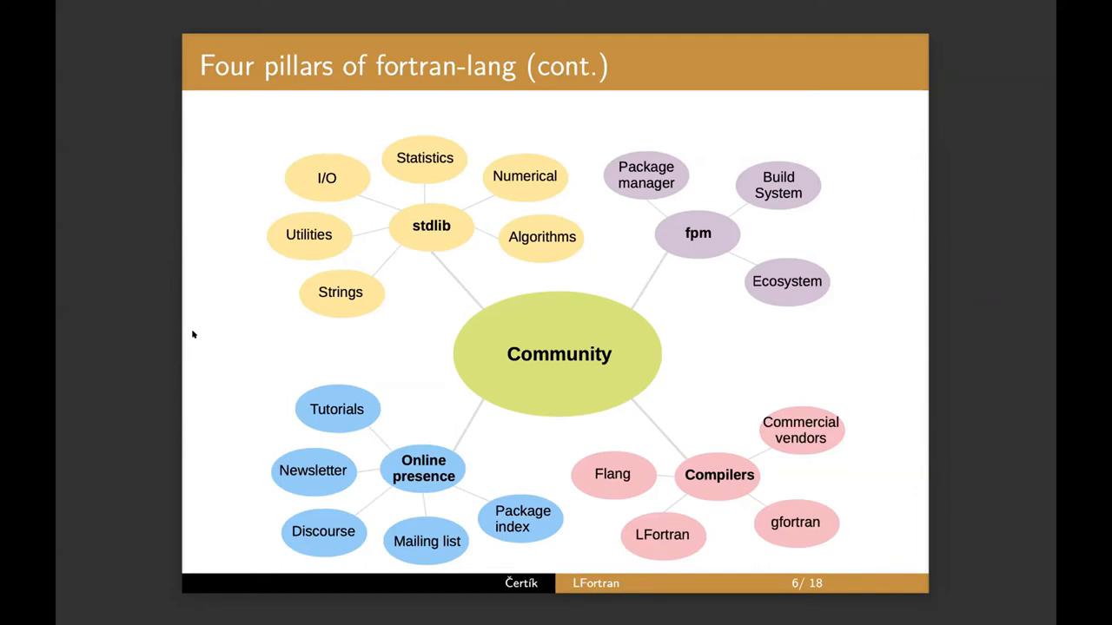
Advance past the slide 7 LFortran logo to slide 8, LFortran: Motivation
key("right")
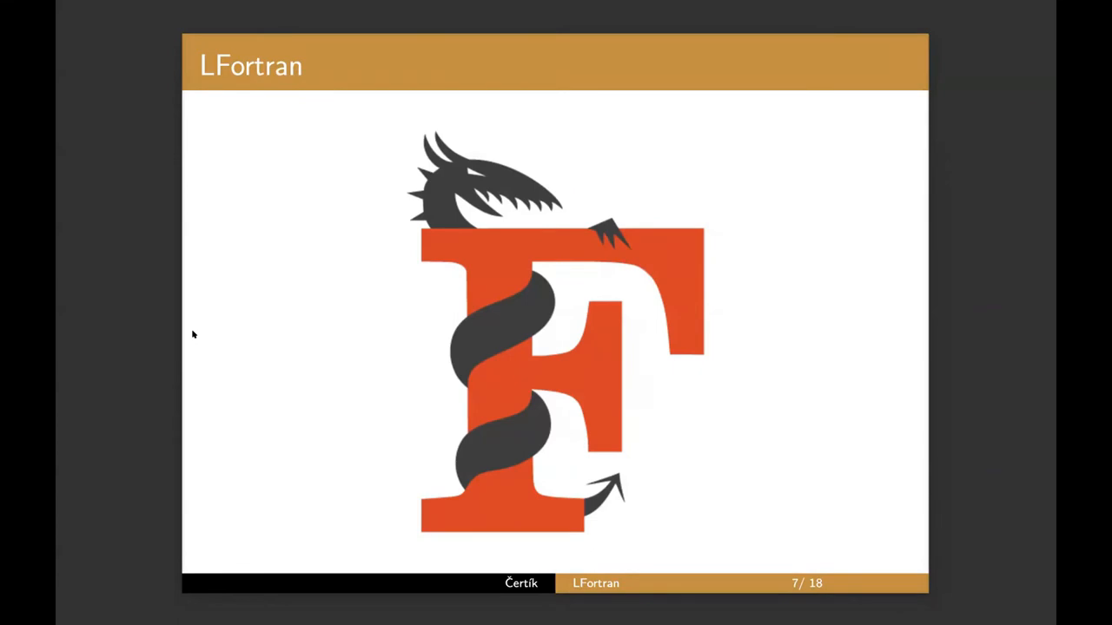
key("Right")
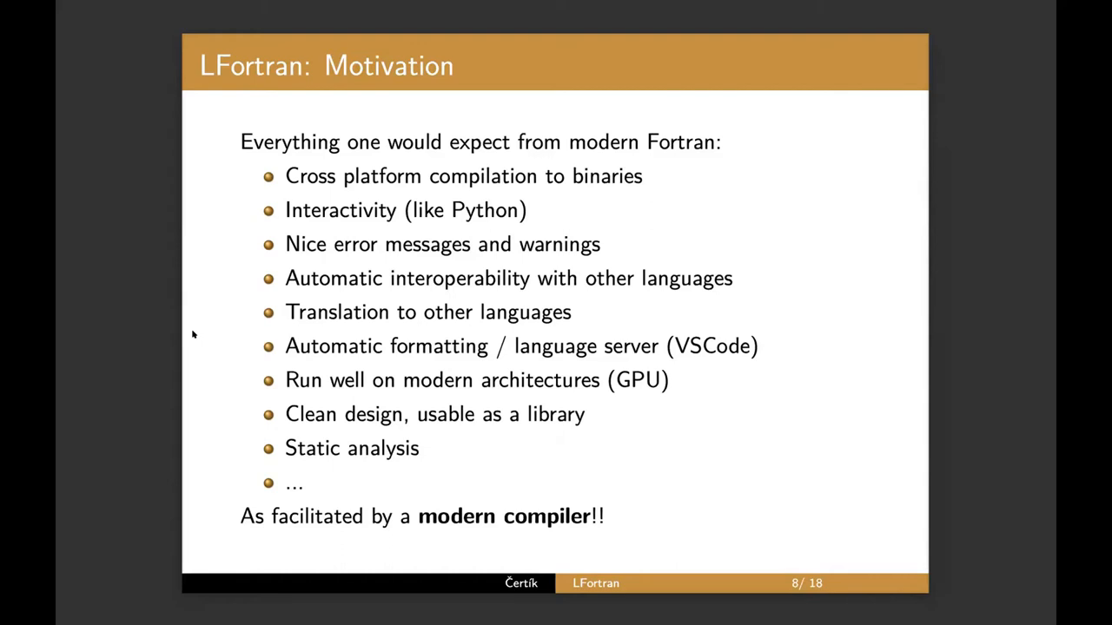
Advance the deck to slide 9, History, showing LFortran's project timeline
key("right")
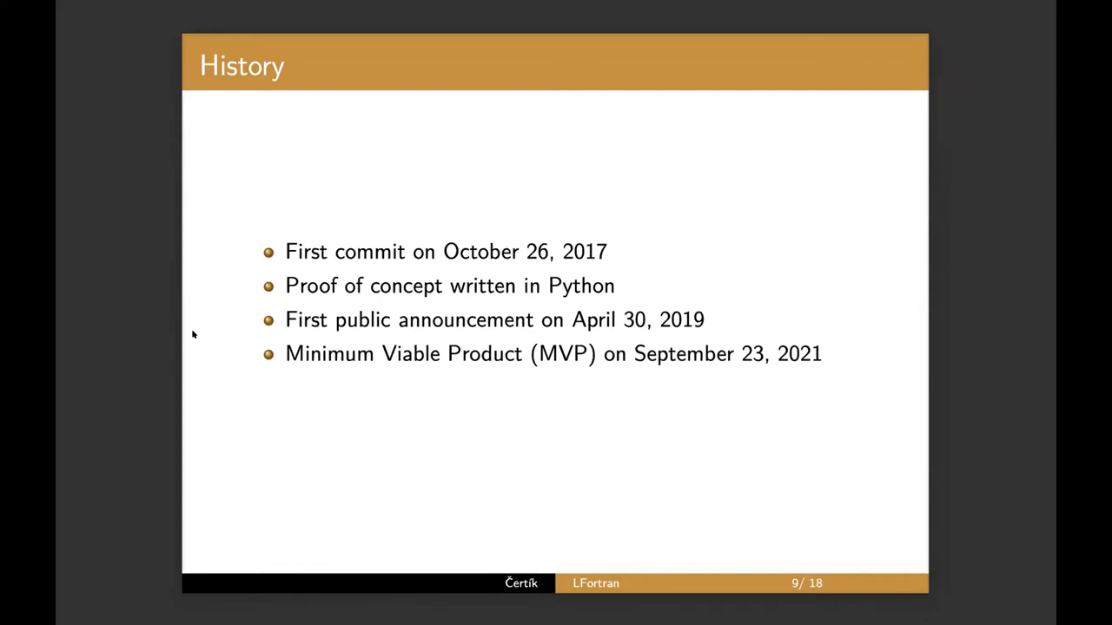
key("Right")
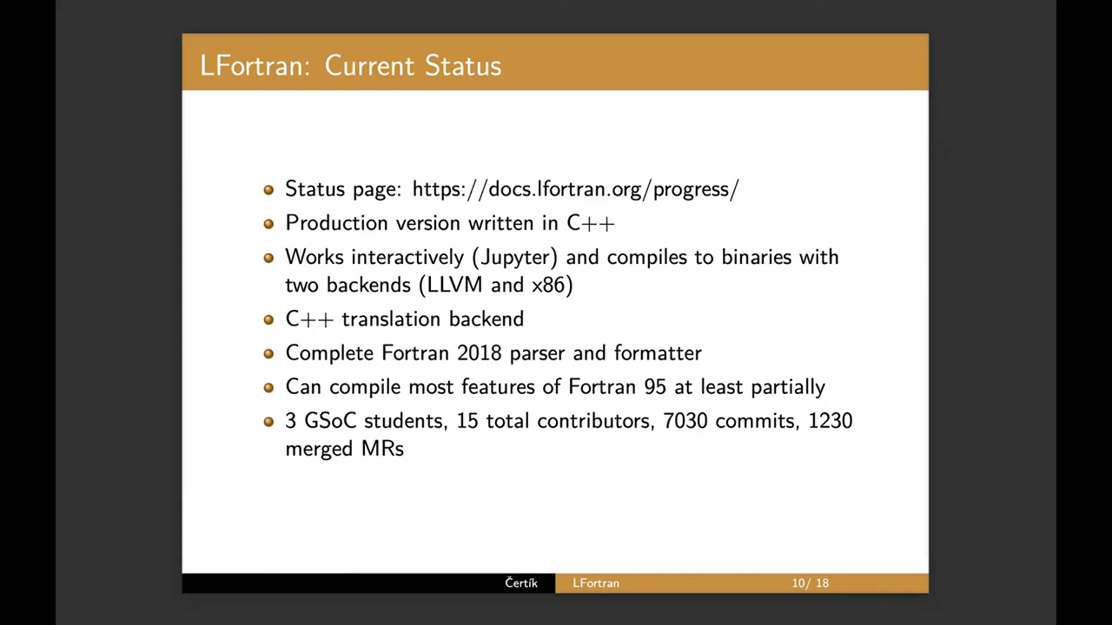
Advance to slide 11, LFortran MVP, then switch to lfortran.org in Firefox
key("Right")
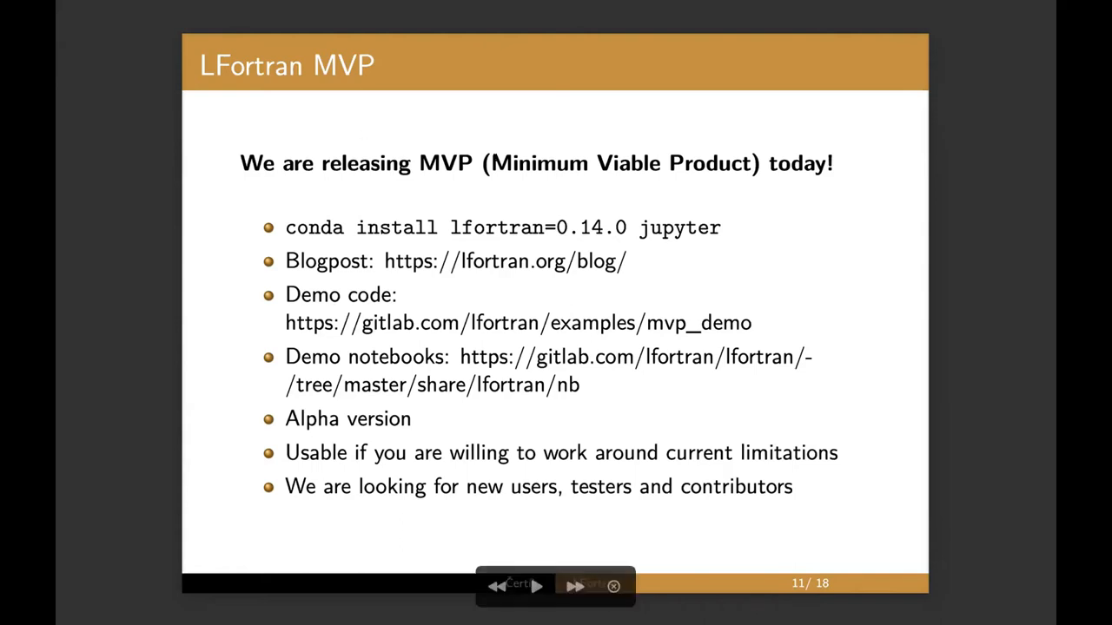
mouse_move(637, 204)
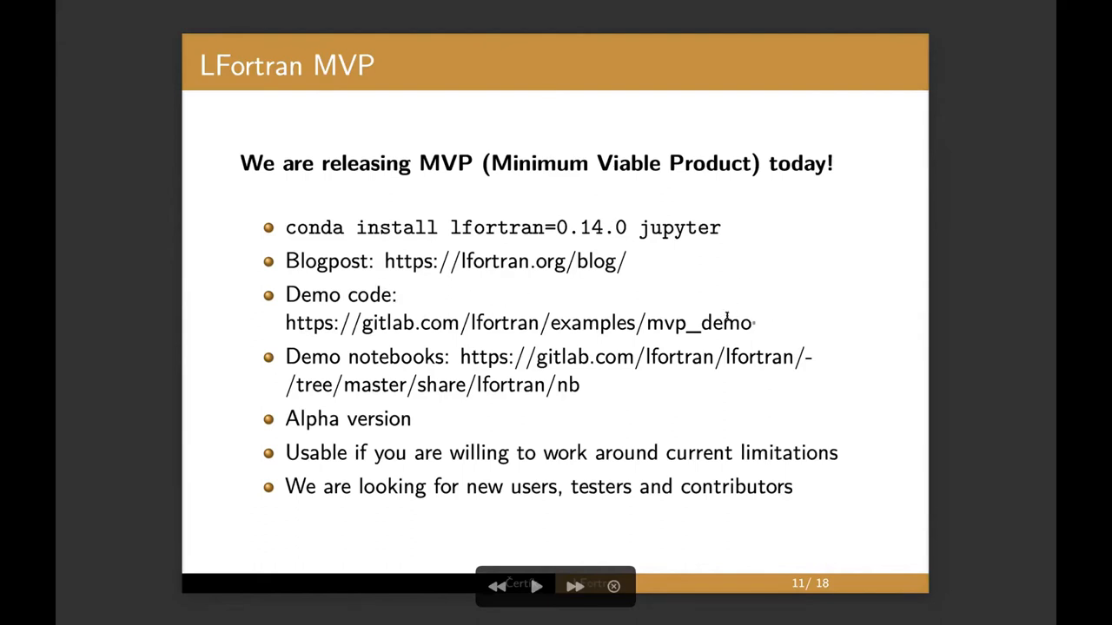
mouse_move(741, 281)
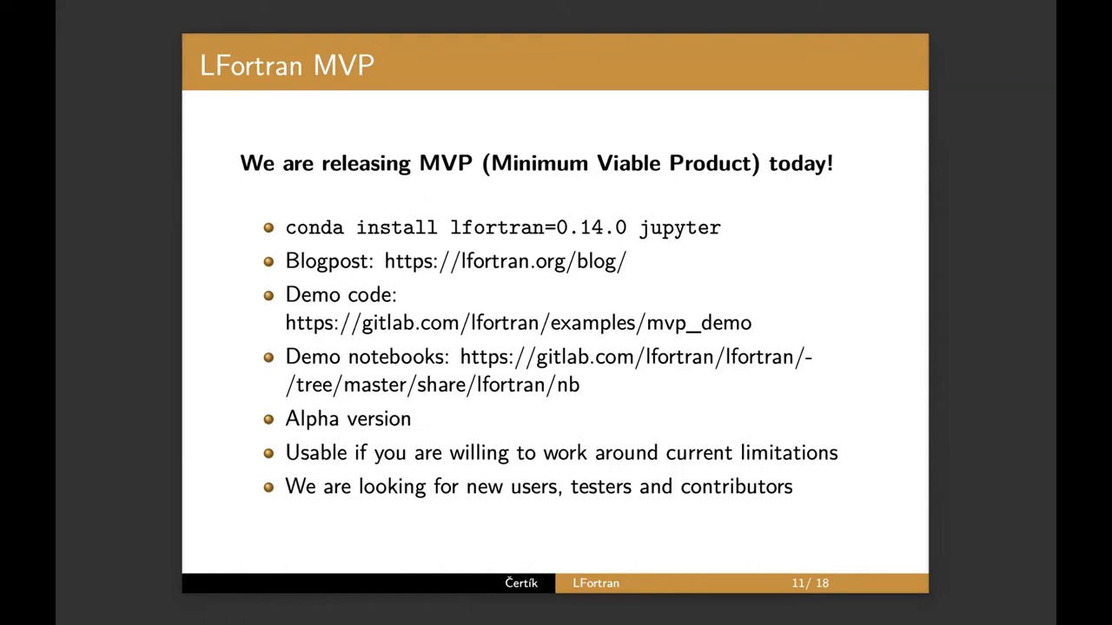
key("Right")
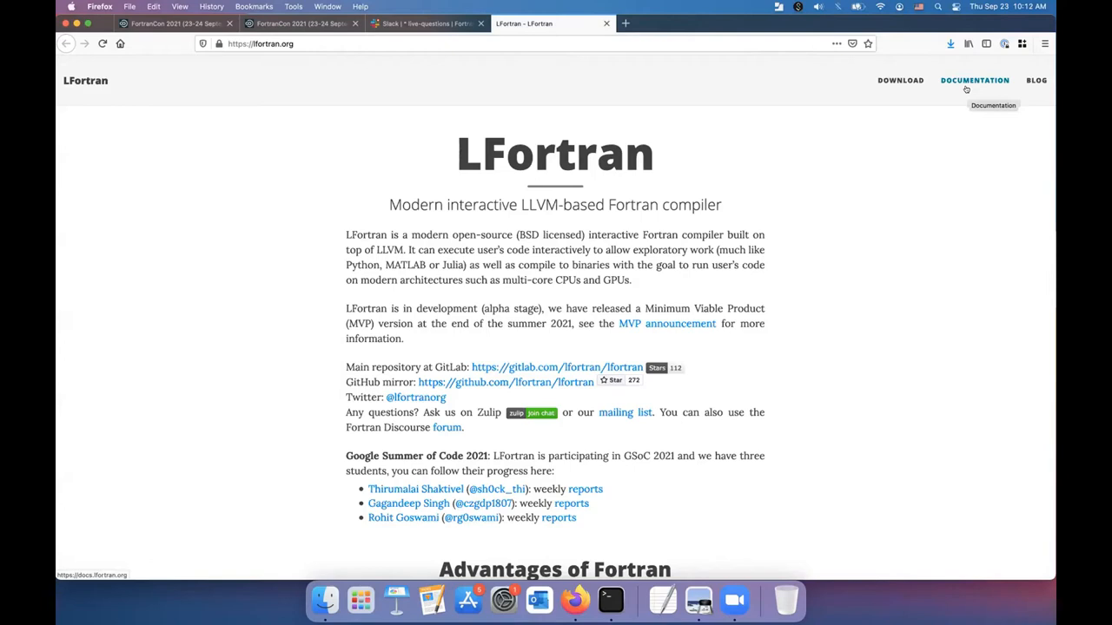
Open LFortran Development Status from Documentation and scroll down to the file I/O statement tables
left_click(1035, 80)
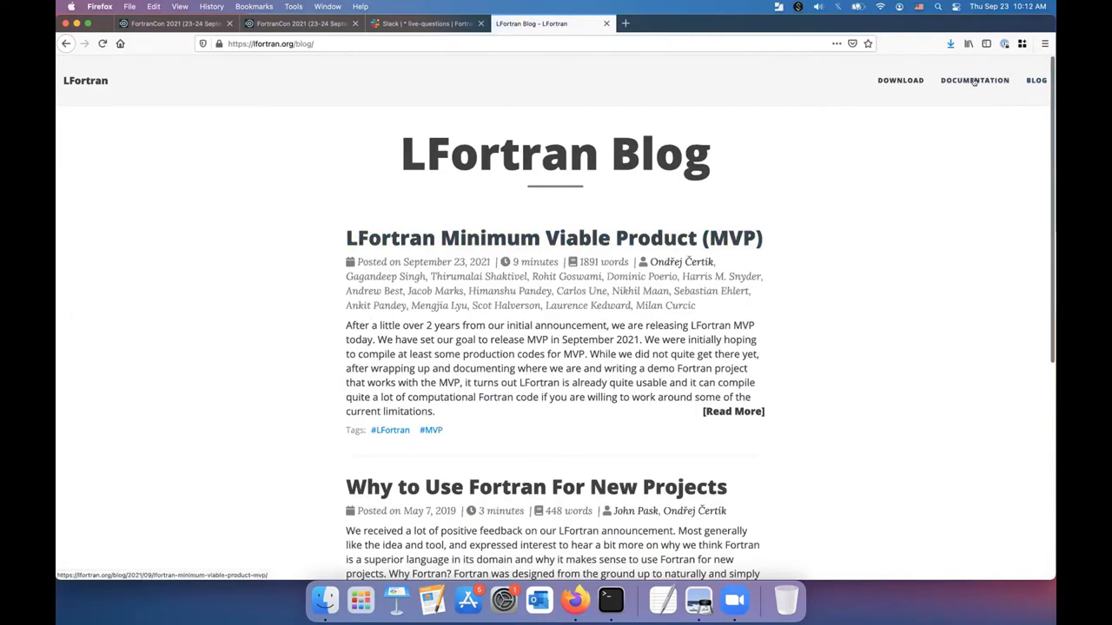
left_click(974, 80)
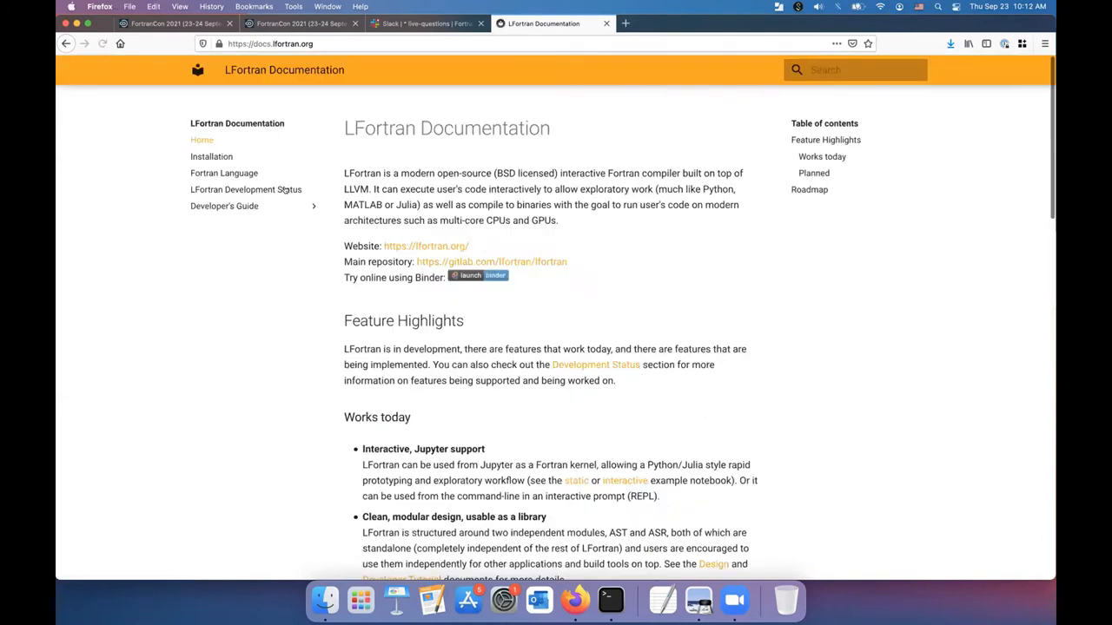
left_click(246, 190)
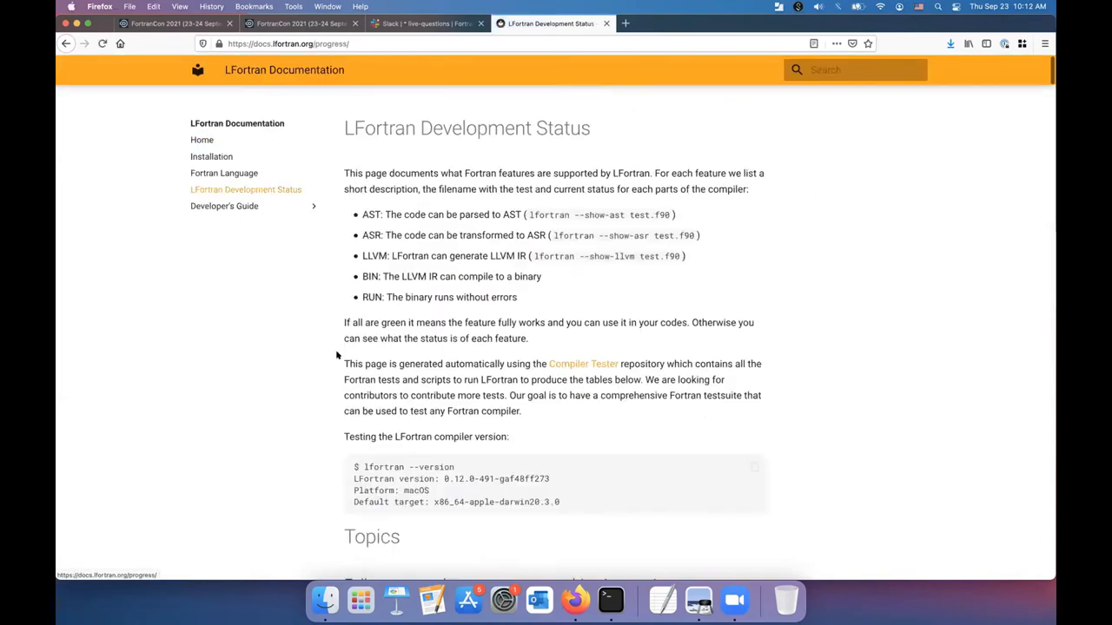
scroll("down", 3)
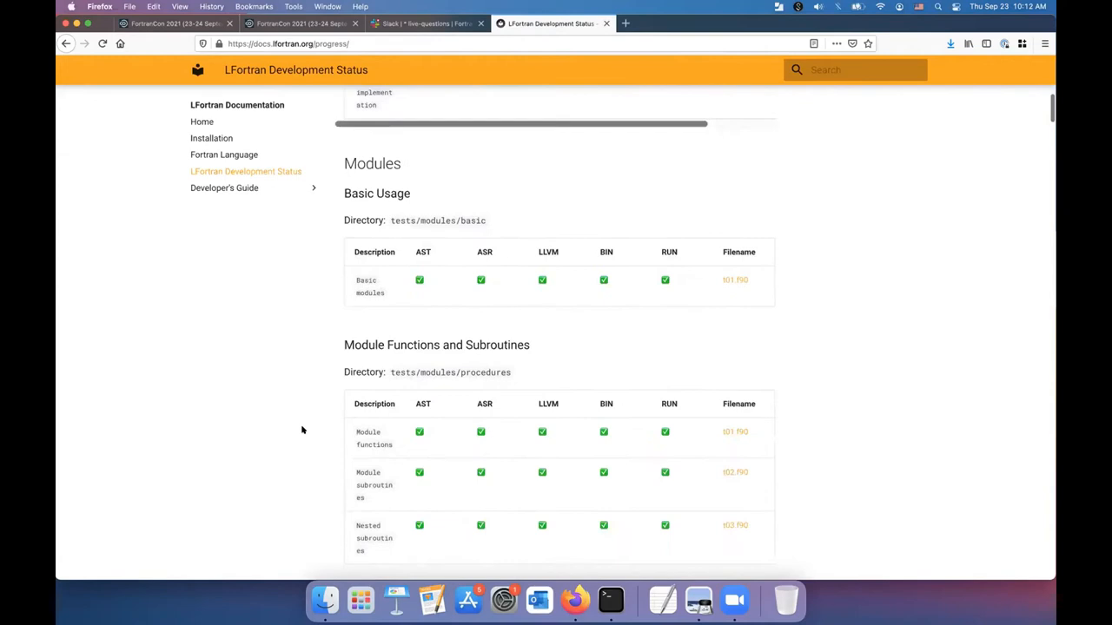
scroll("down", 3)
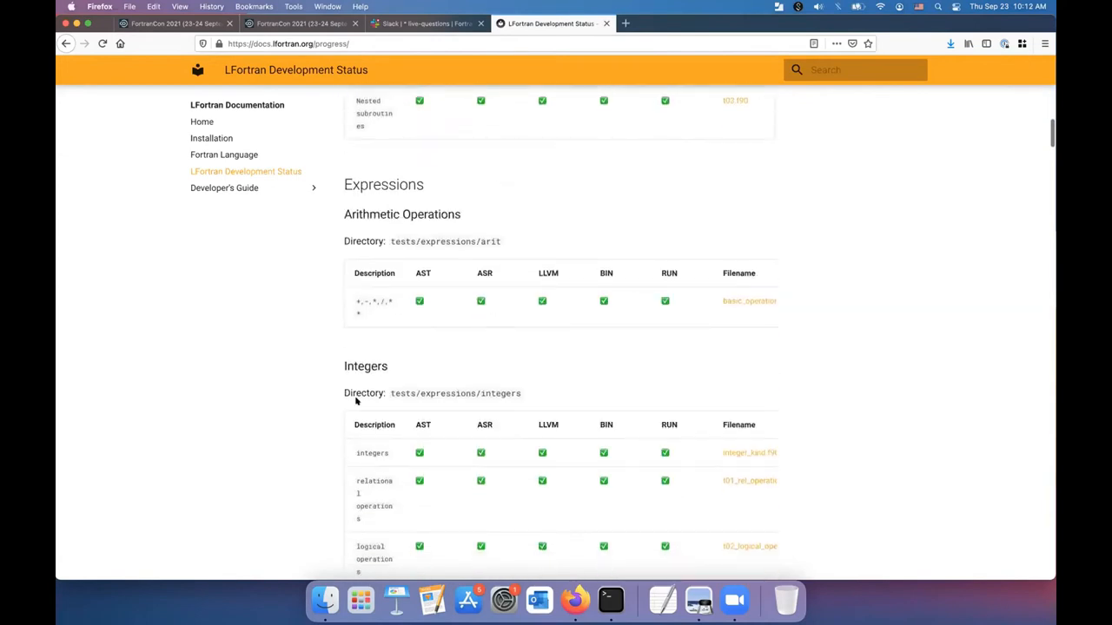
scroll("down", 3)
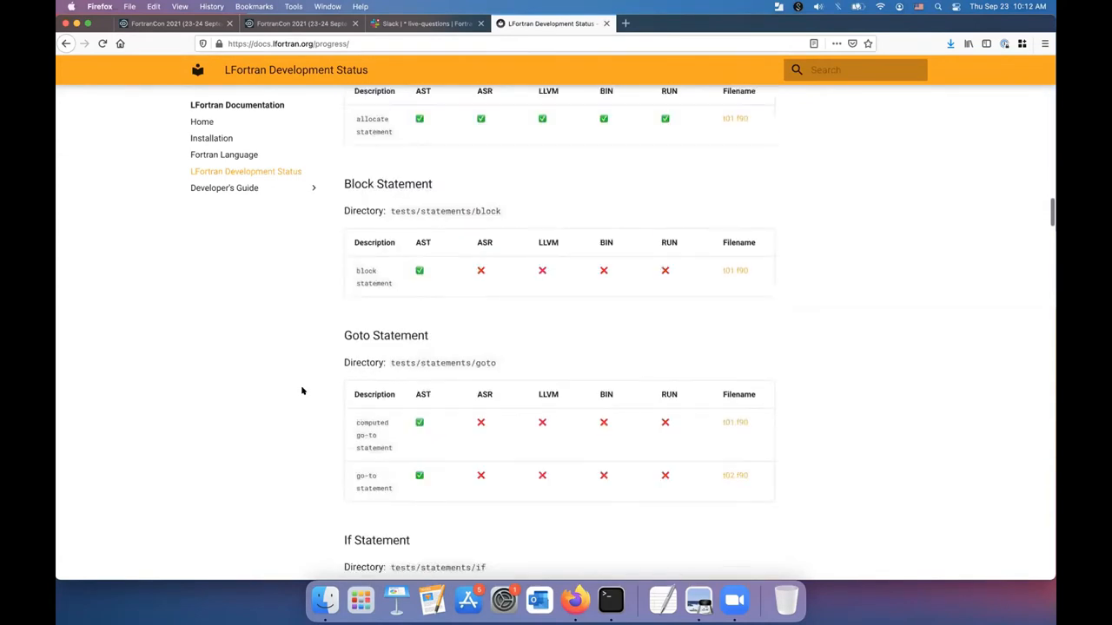
scroll("down", 3)
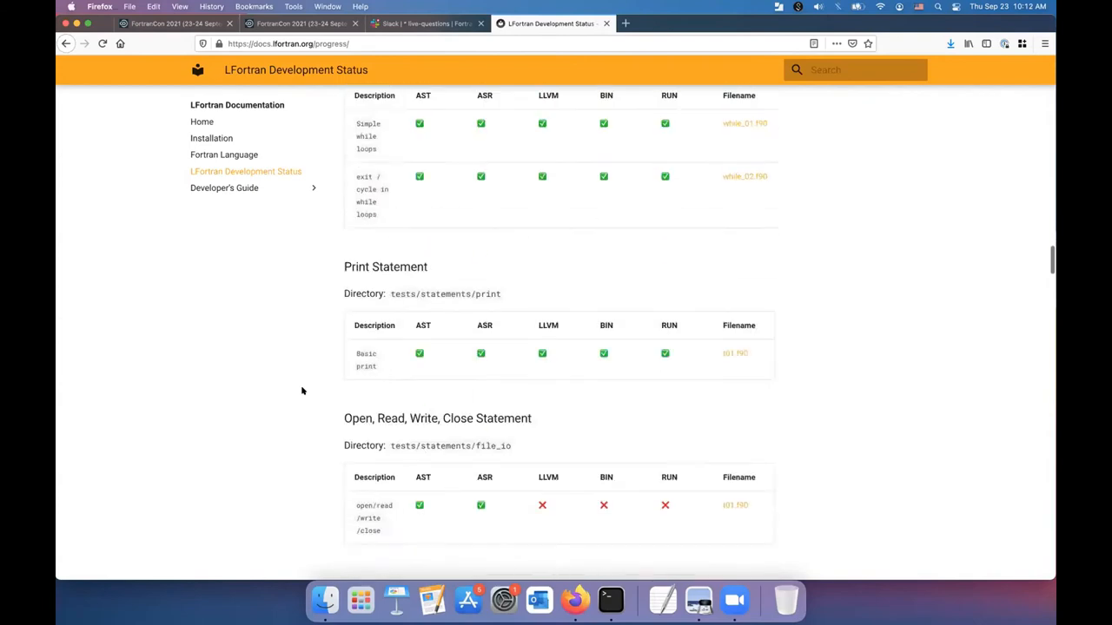
scroll("down", 3)
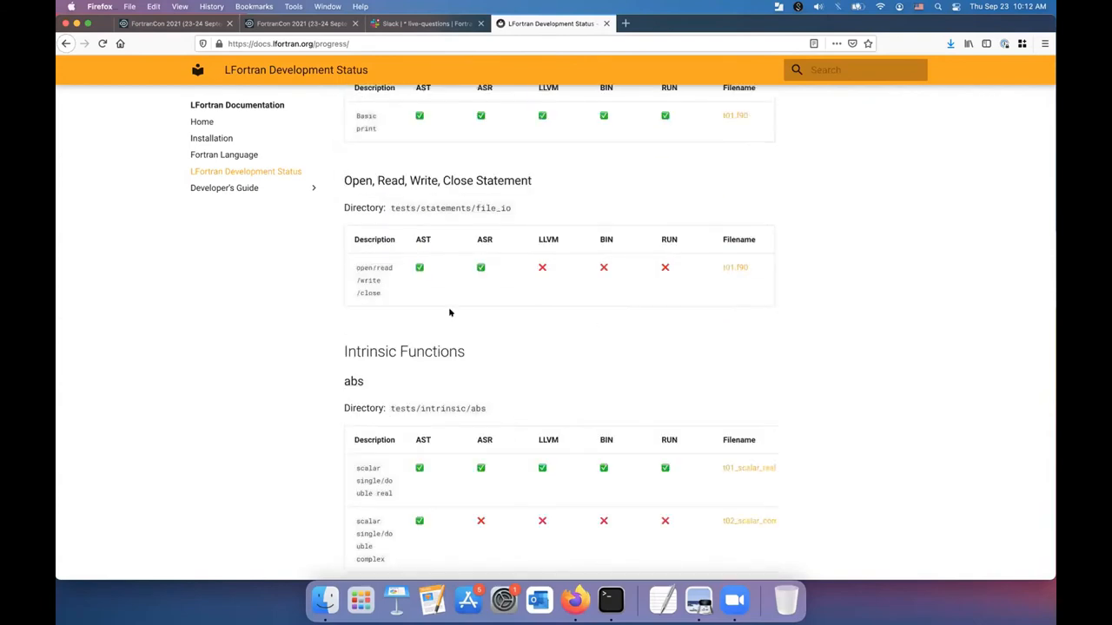
mouse_move(735, 267)
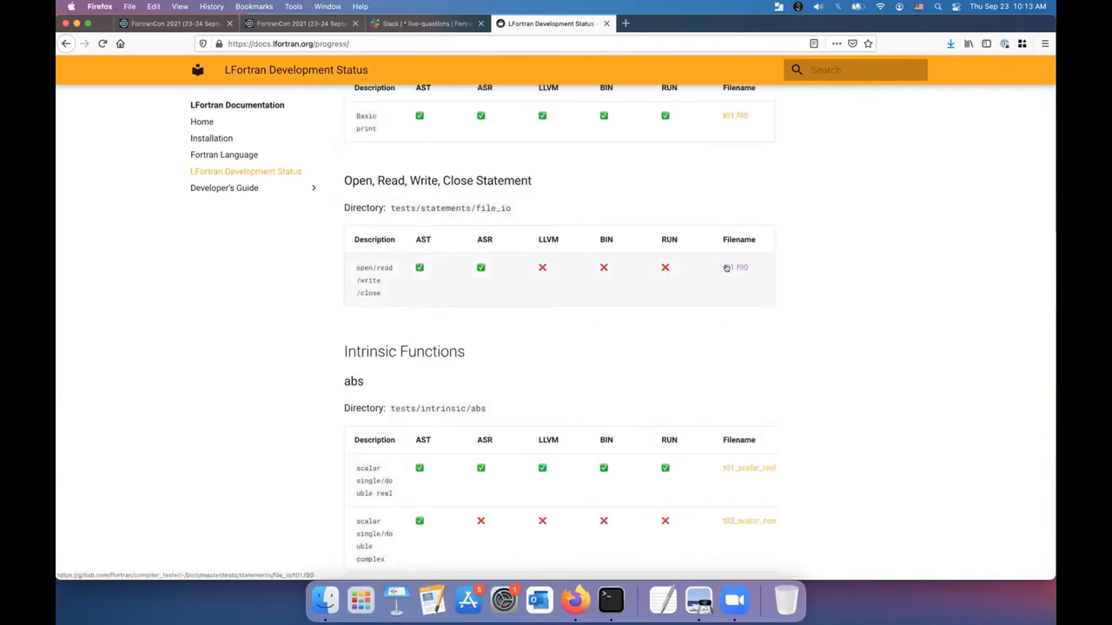
left_click(736, 267)
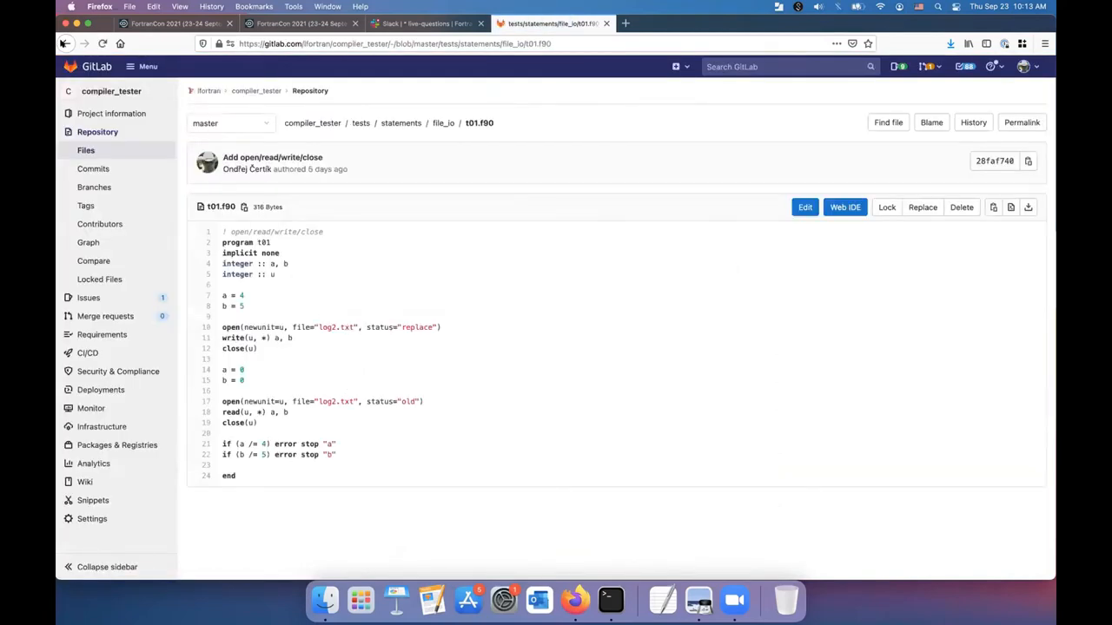
left_click(551, 23)
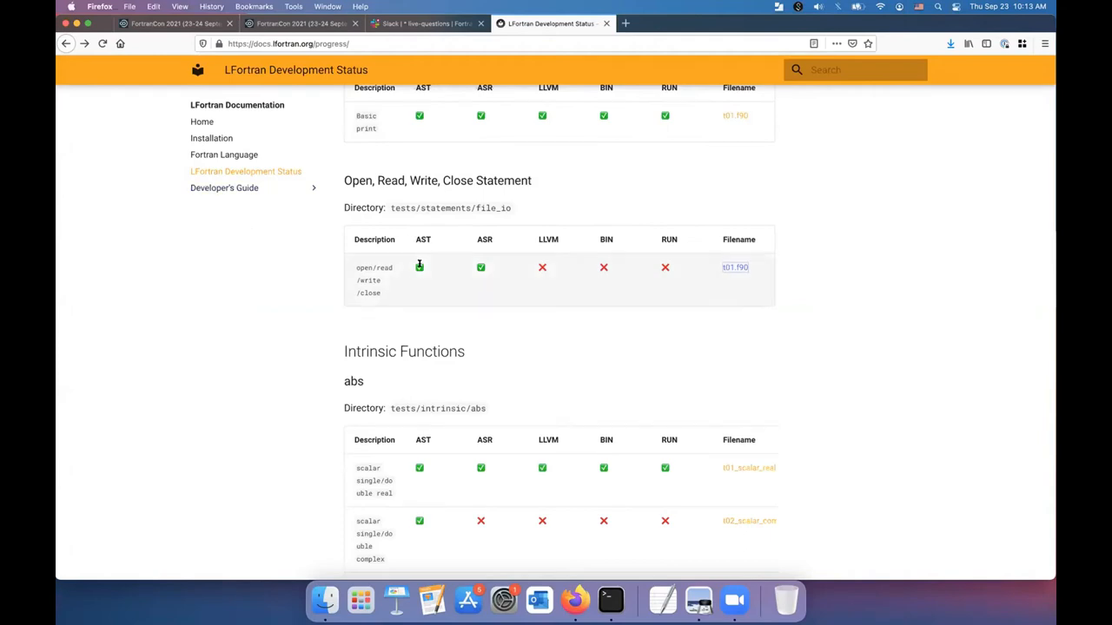
mouse_move(424, 265)
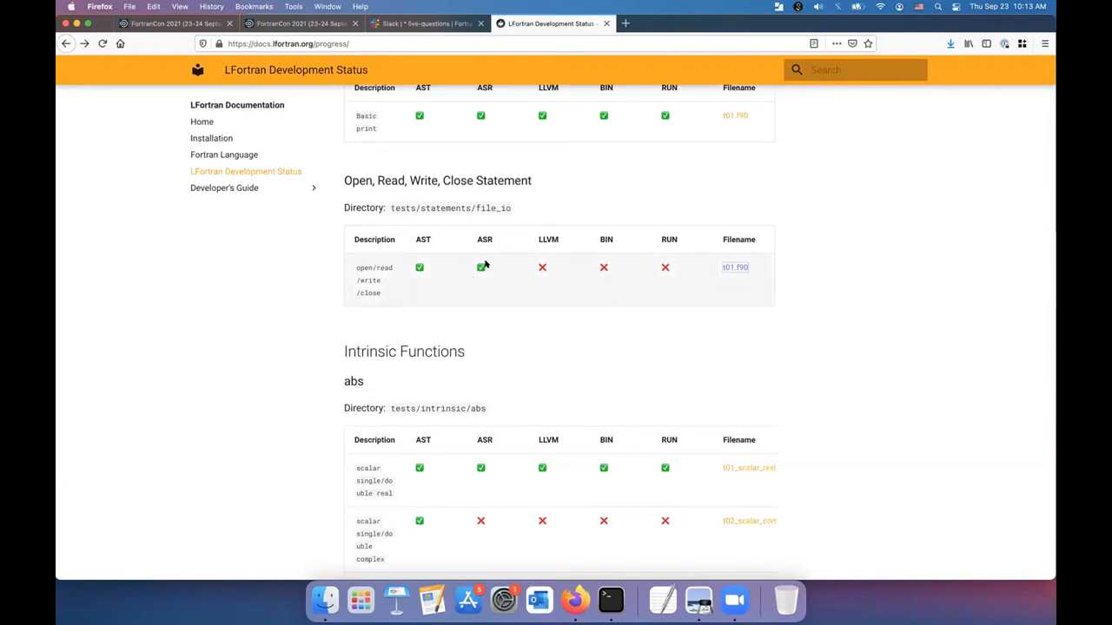
mouse_move(543, 267)
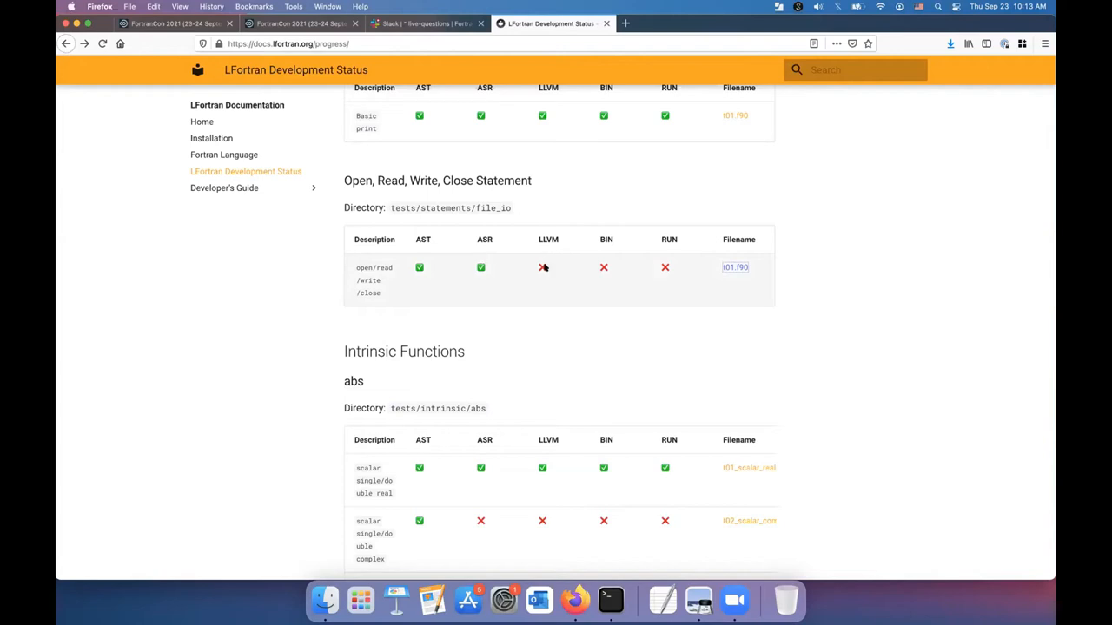
mouse_move(608, 267)
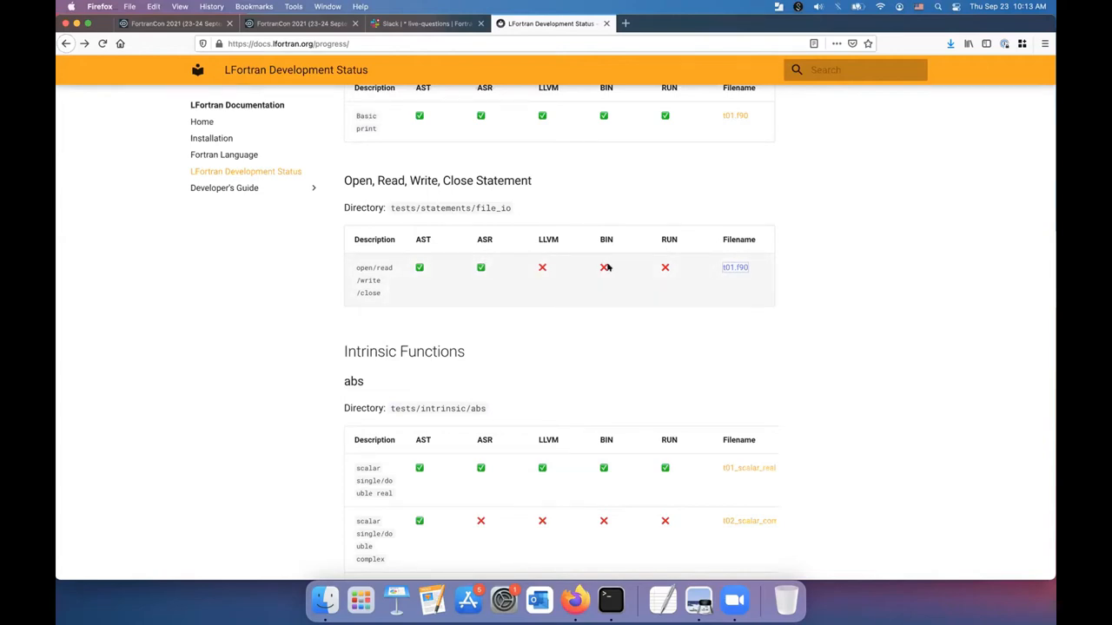
Scroll through the abs and exp intrinsic tables, then switch to Terminal at mvp_demo
scroll("down", 3)
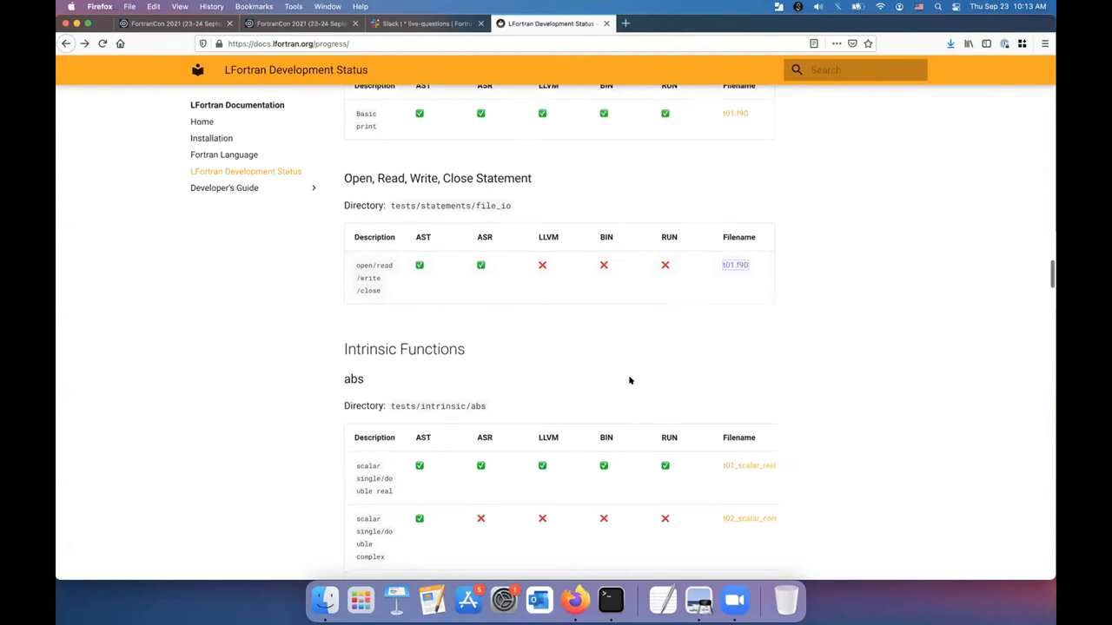
scroll("down", 3)
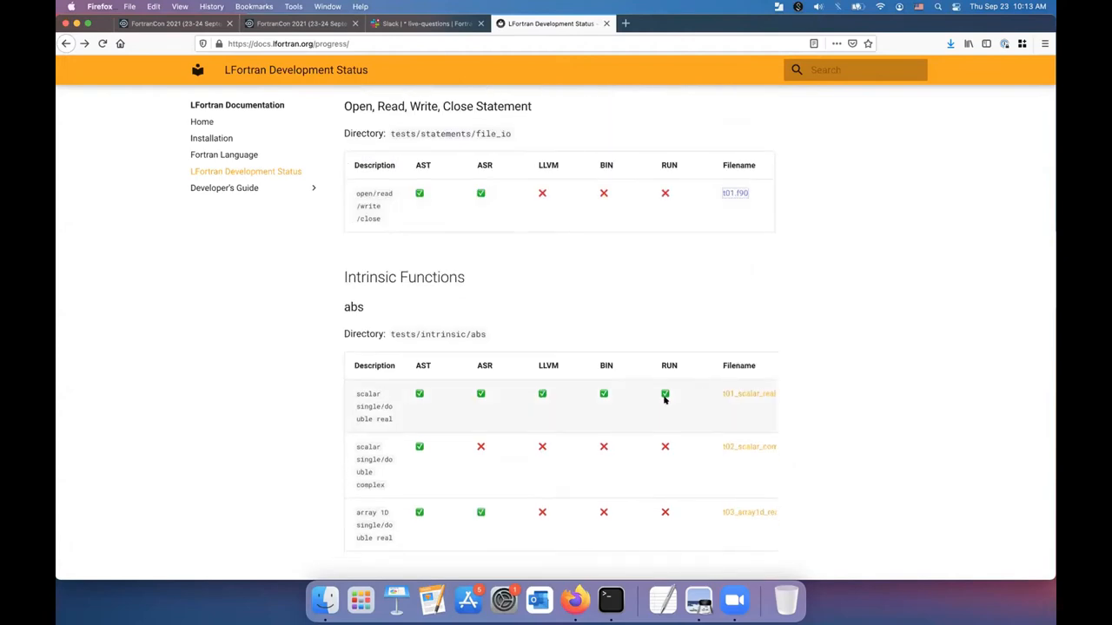
scroll("down", 3)
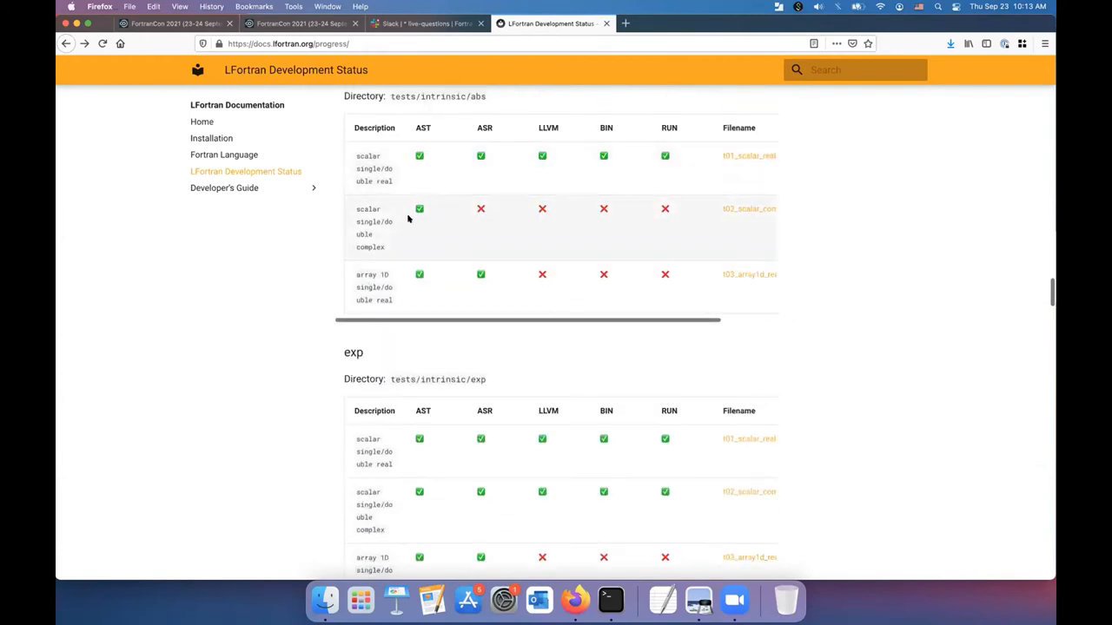
mouse_move(415, 259)
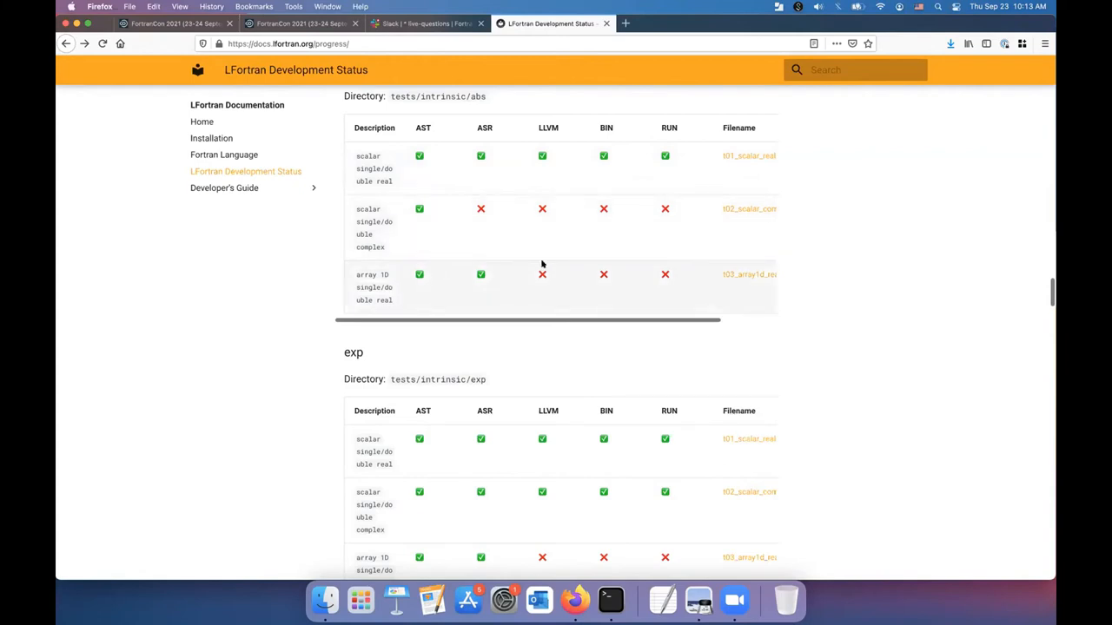
mouse_move(480, 273)
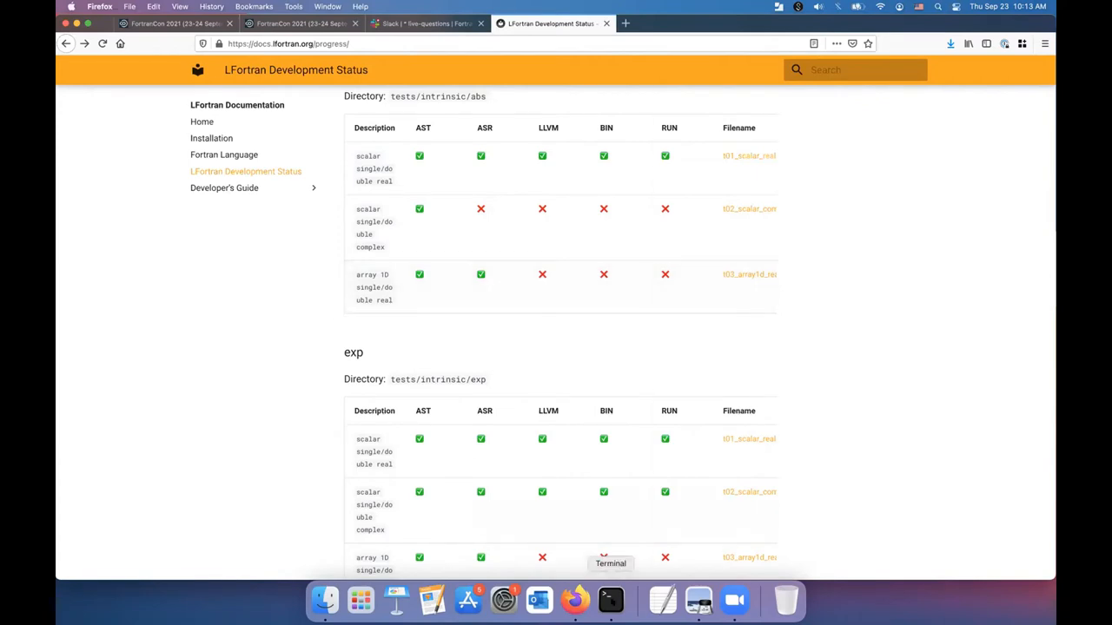
left_click(610, 599)
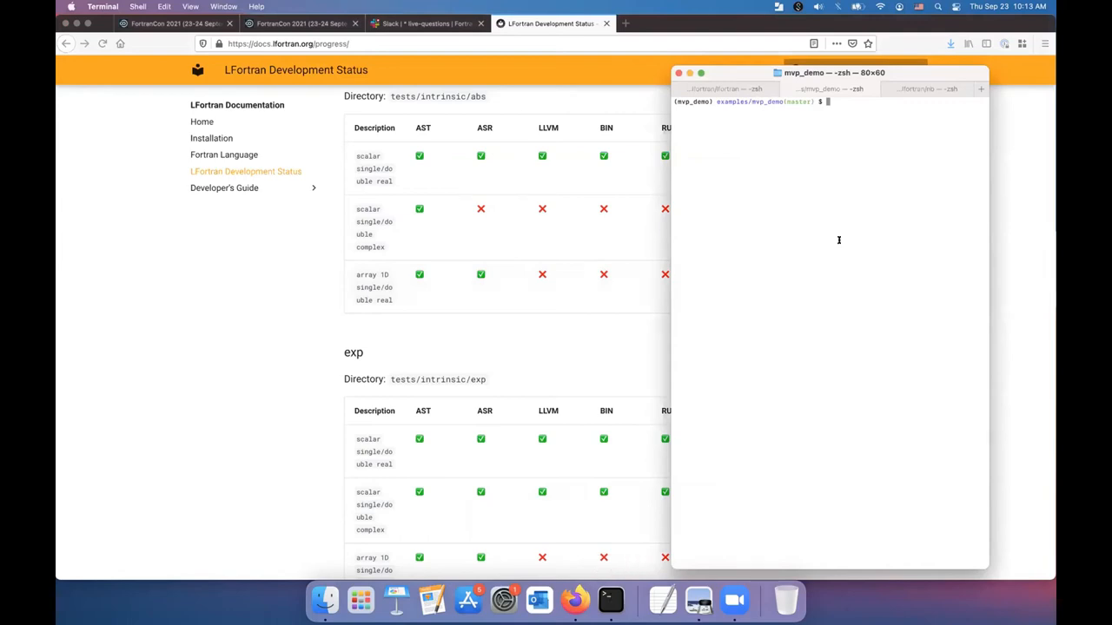
List mvp_demo, read README.md, and build with fpm build --compiler=lfortran
type("ls")
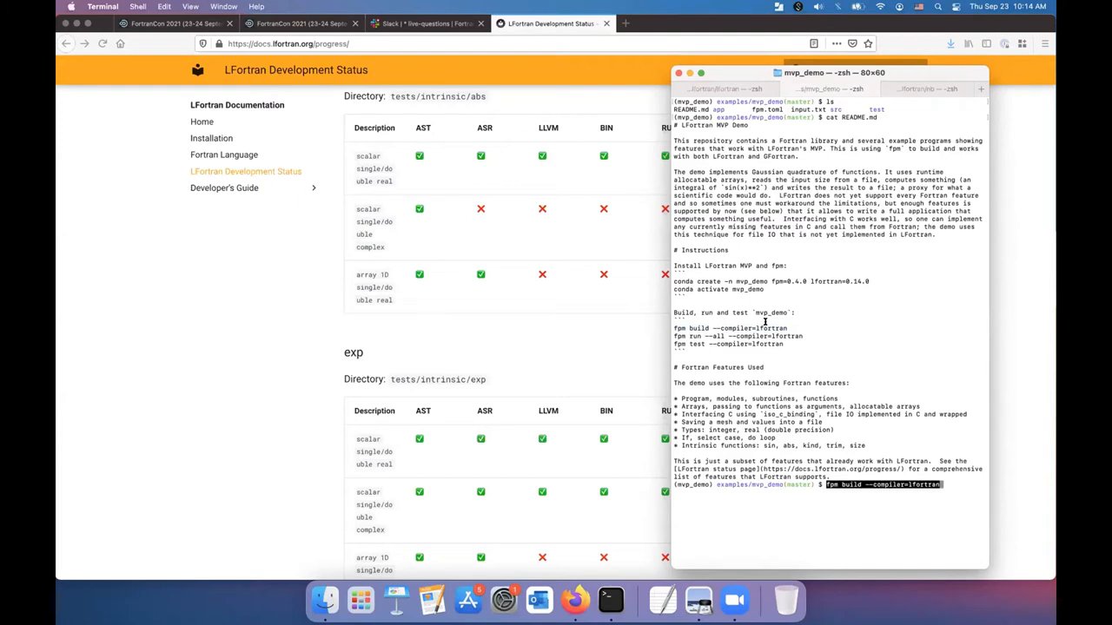
key("enter")
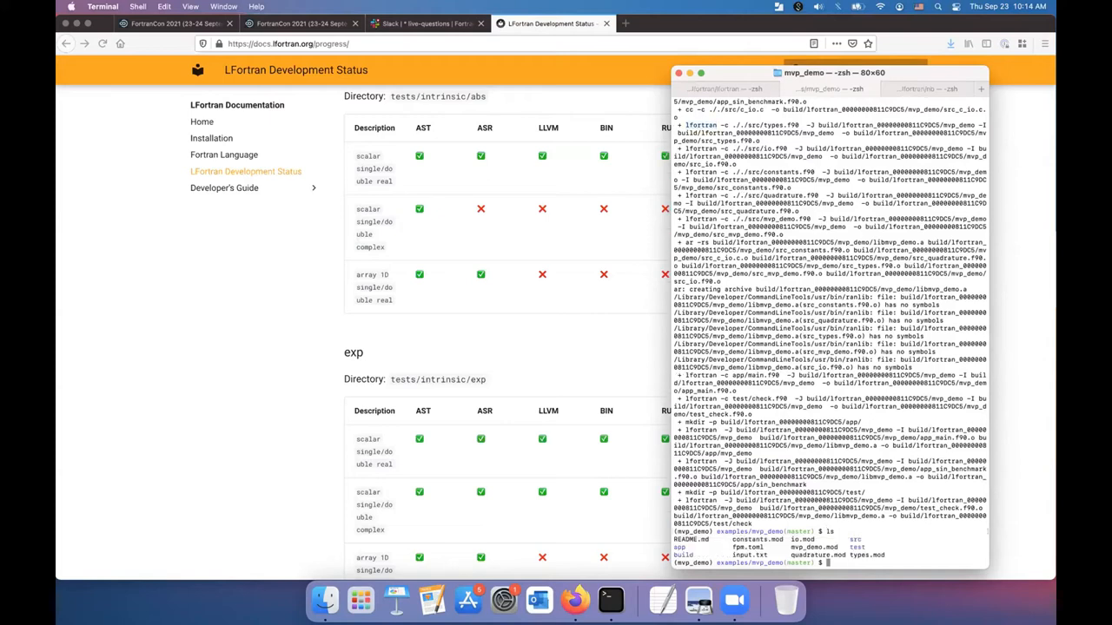
Wipe build outputs with git clean -dfx, list src, and view io, mvp_demo, quadrature sources in vi
type("git clean -dfx")
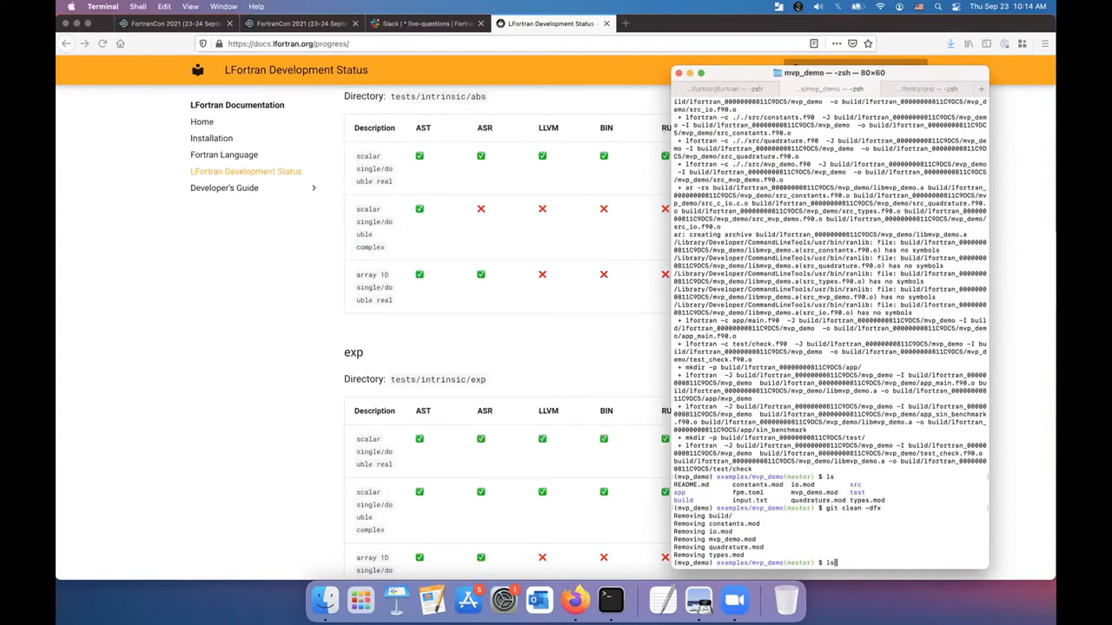
type("ls src")
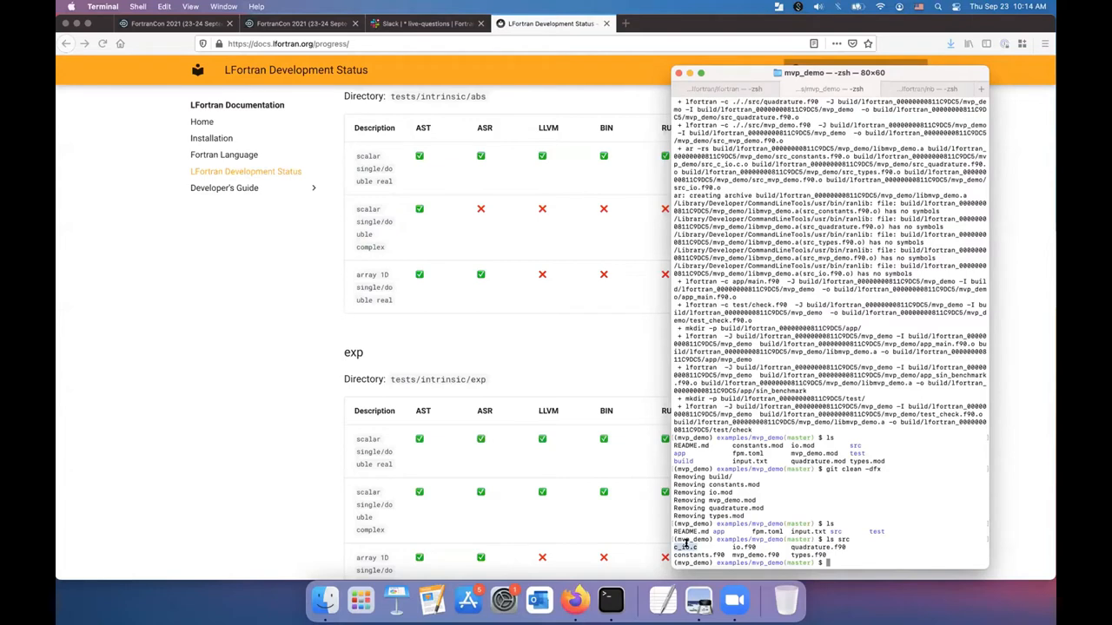
type("vi src/io.f90")
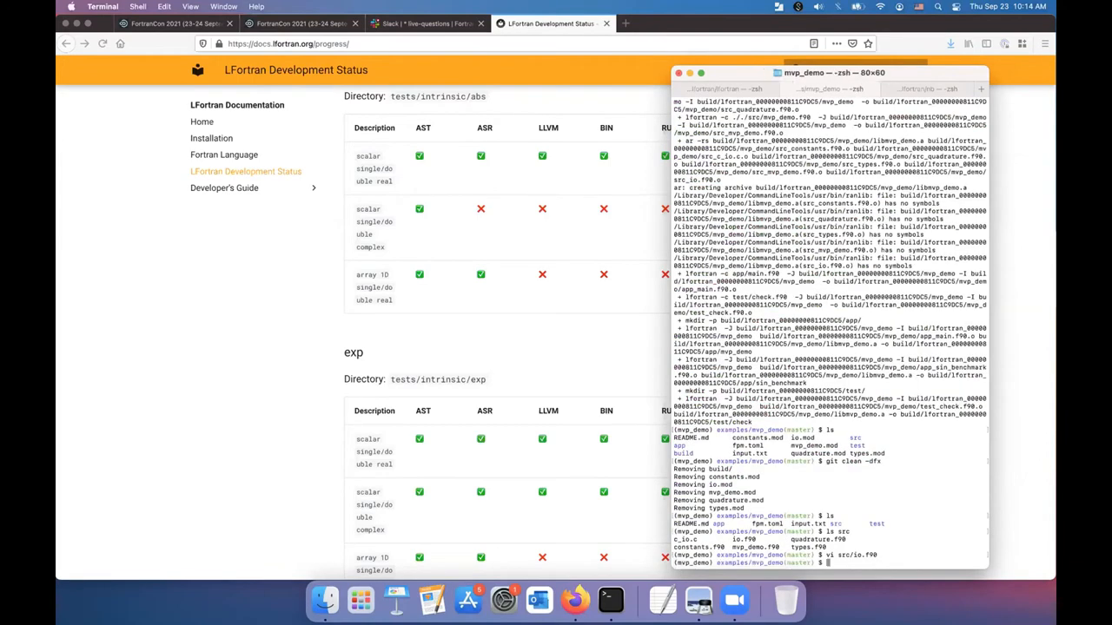
type("vi src/")
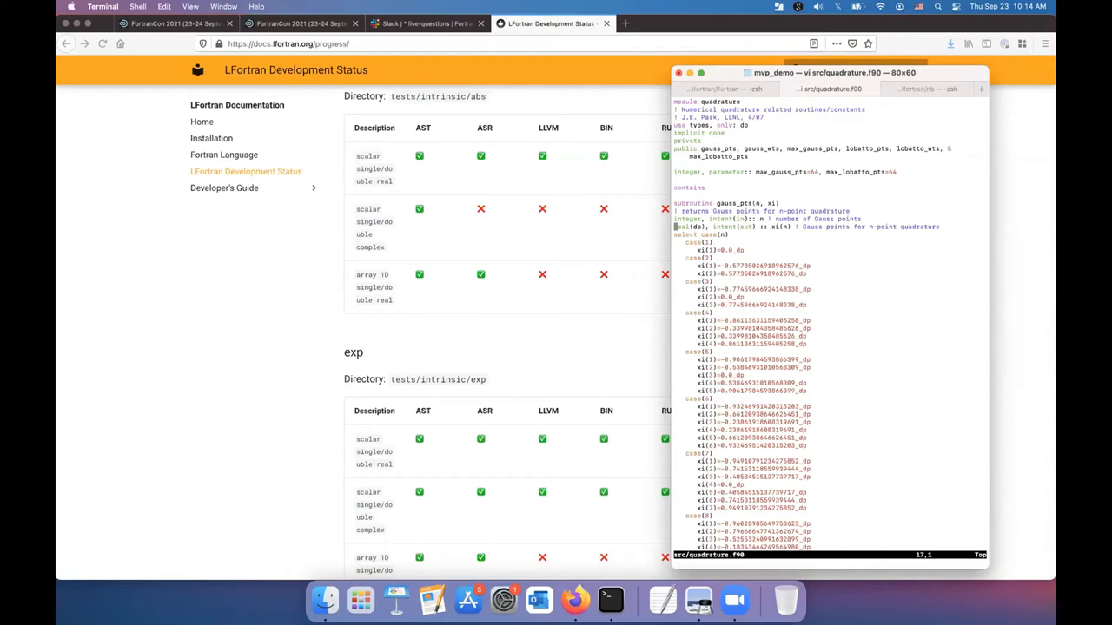
scroll("down", 3)
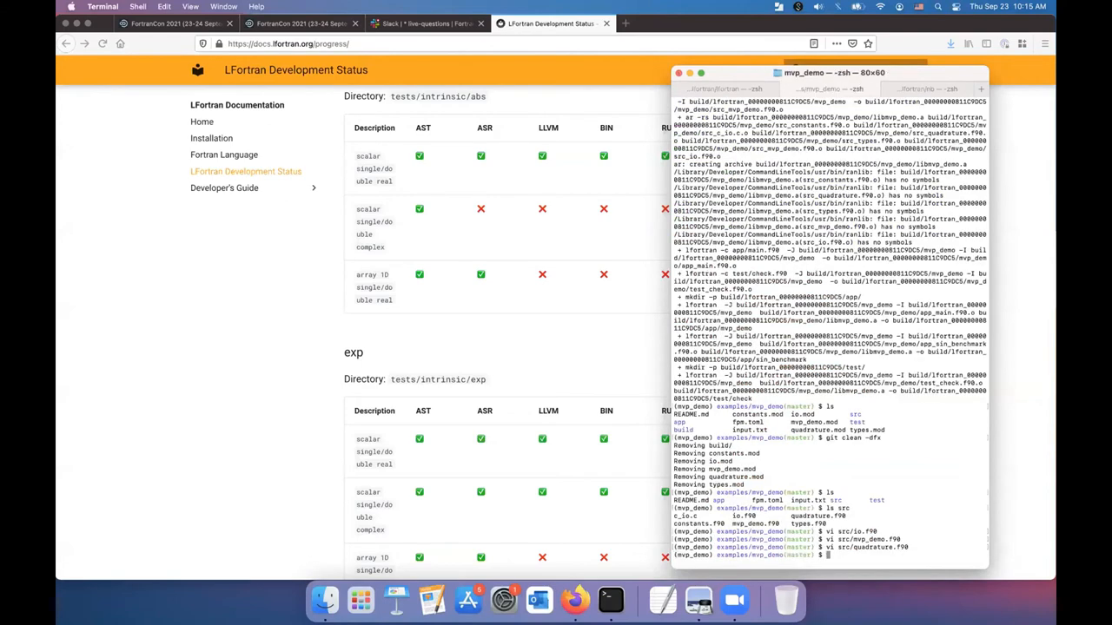
Build and run the demos with fpm and LFortran, including --all, producing data.txt
type("fpm build --compiler=lfortran")
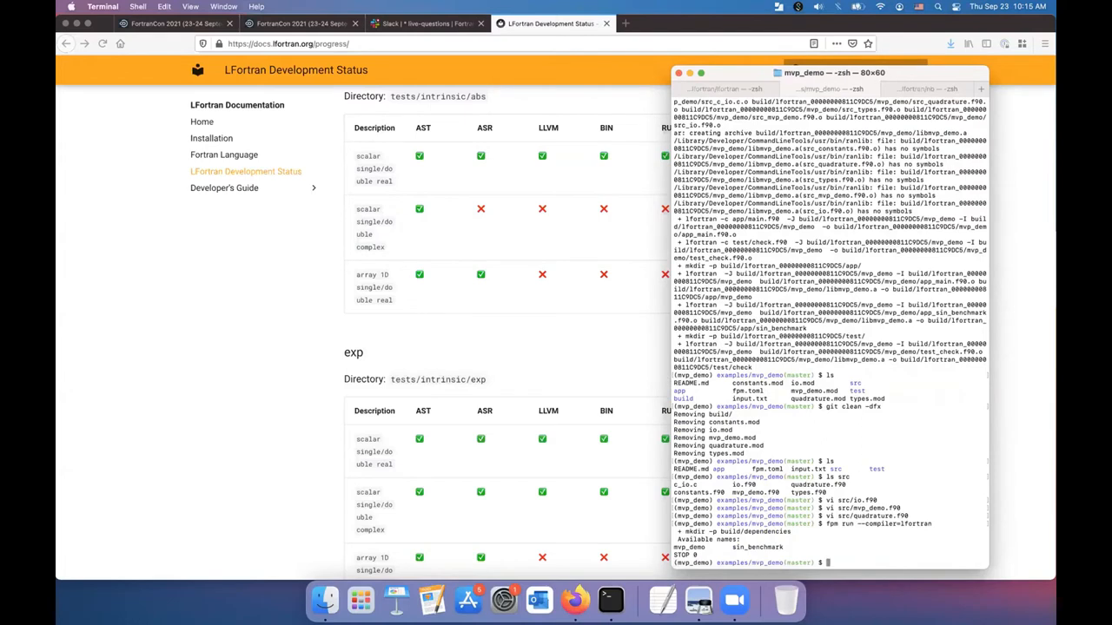
type("fpm run --compiler=lfortran")
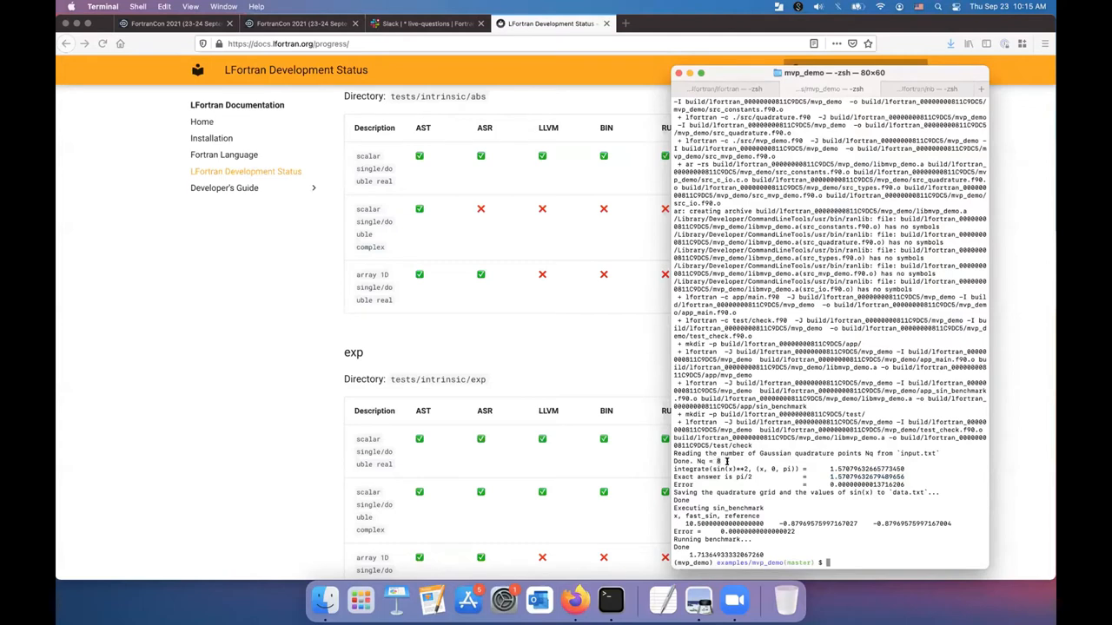
mouse_move(864, 480)
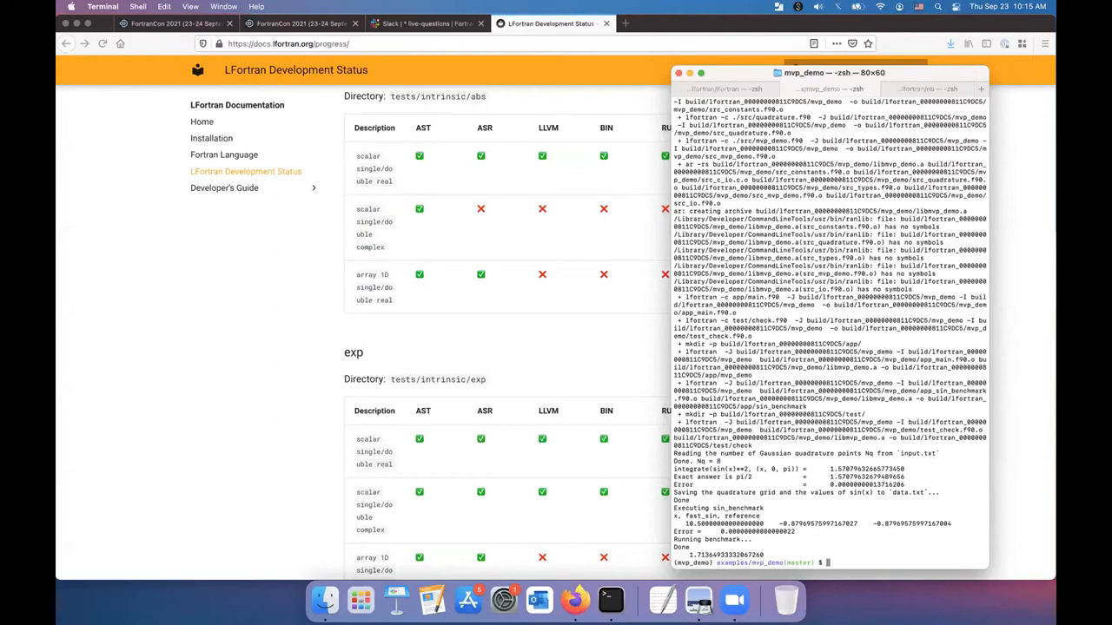
type("ls")
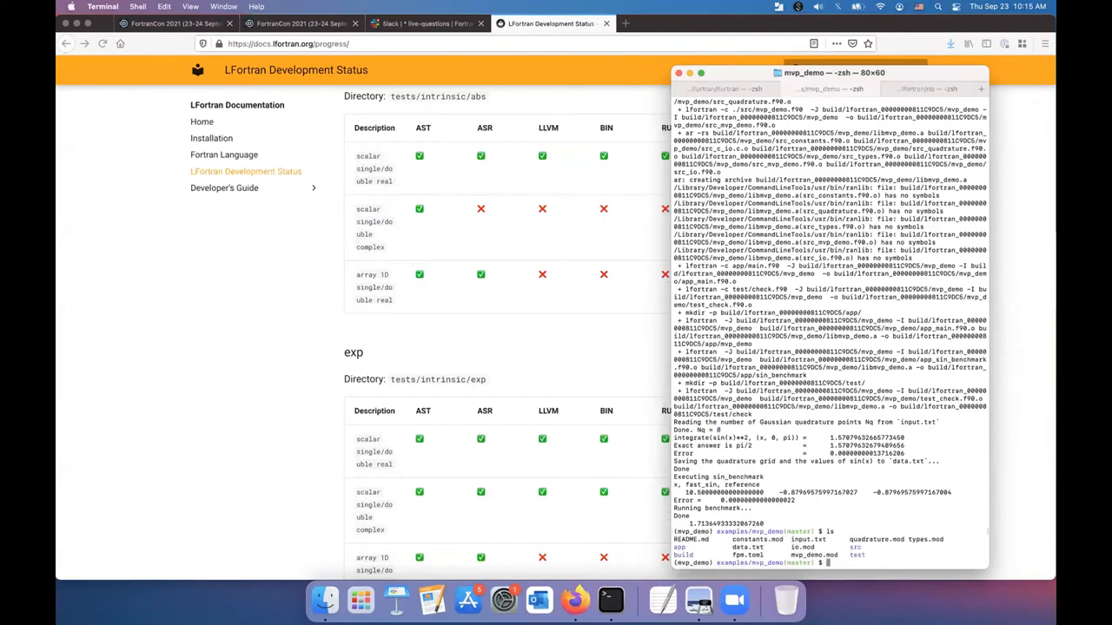
type("fpm run --all --compiler=lfortran")
type("vi in")
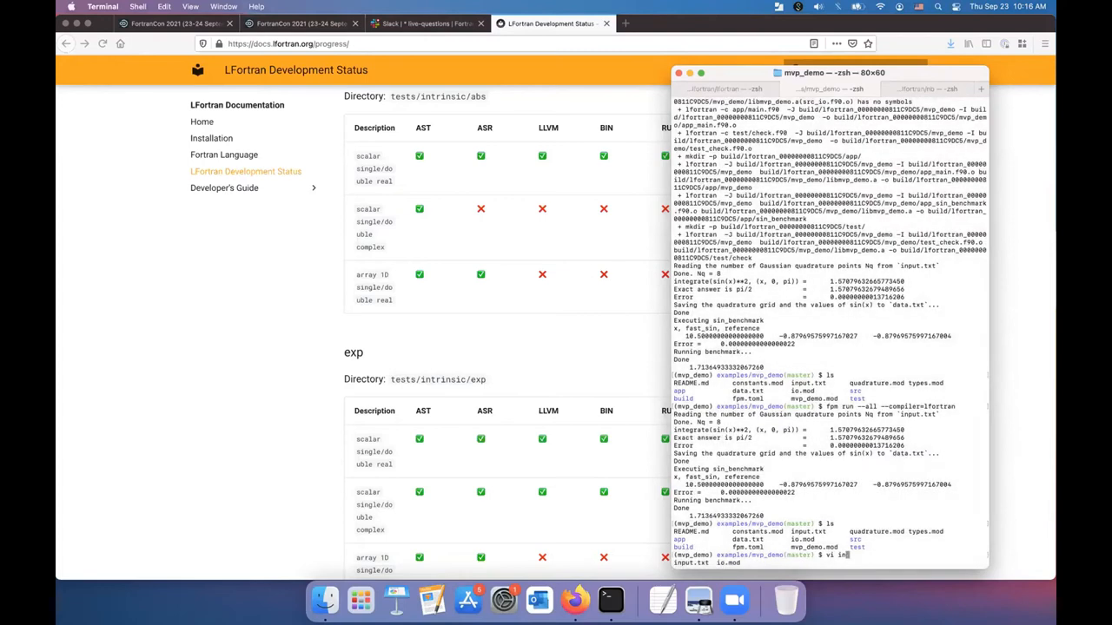
Set Nq to 4 in input.txt, rerun all demos, and open app/sin_benchmark.f90
key("Return")
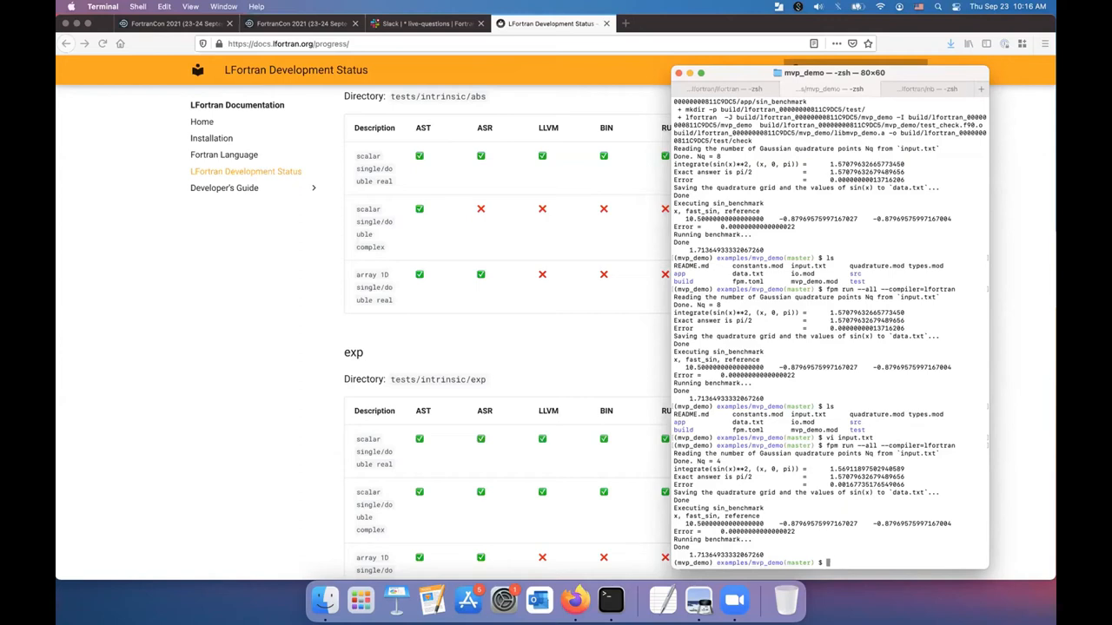
type("cd")
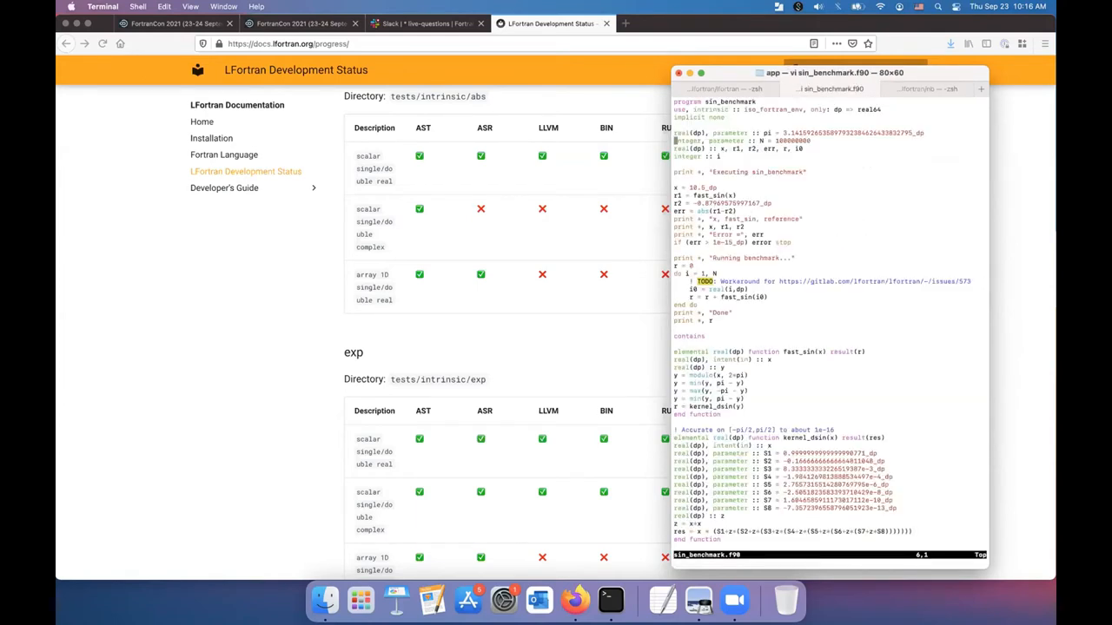
scroll("down", 3)
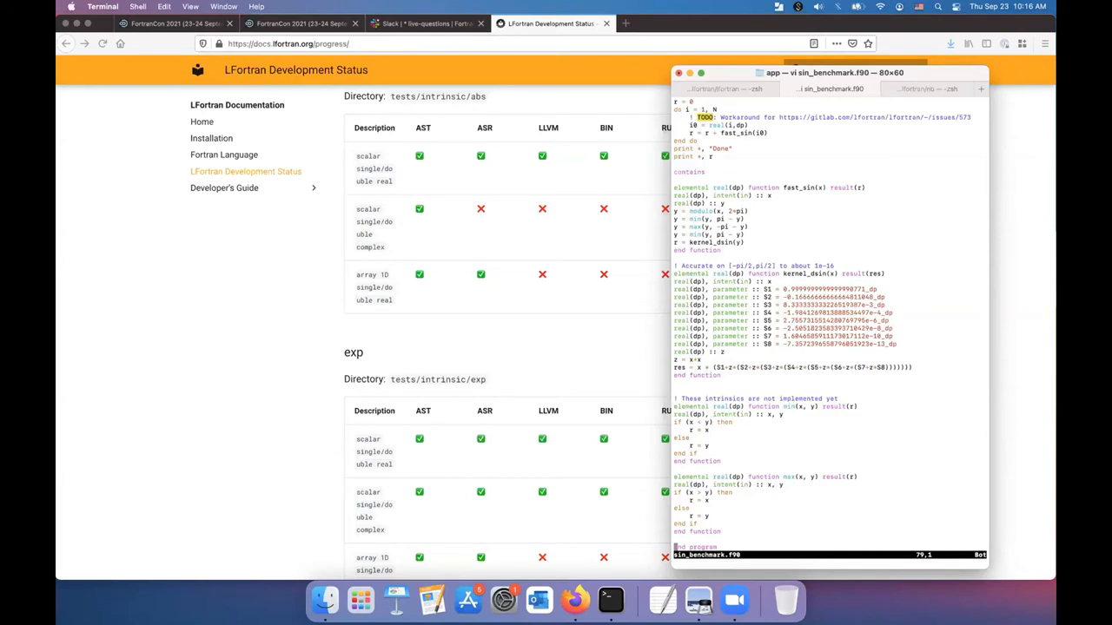
mouse_move(815, 283)
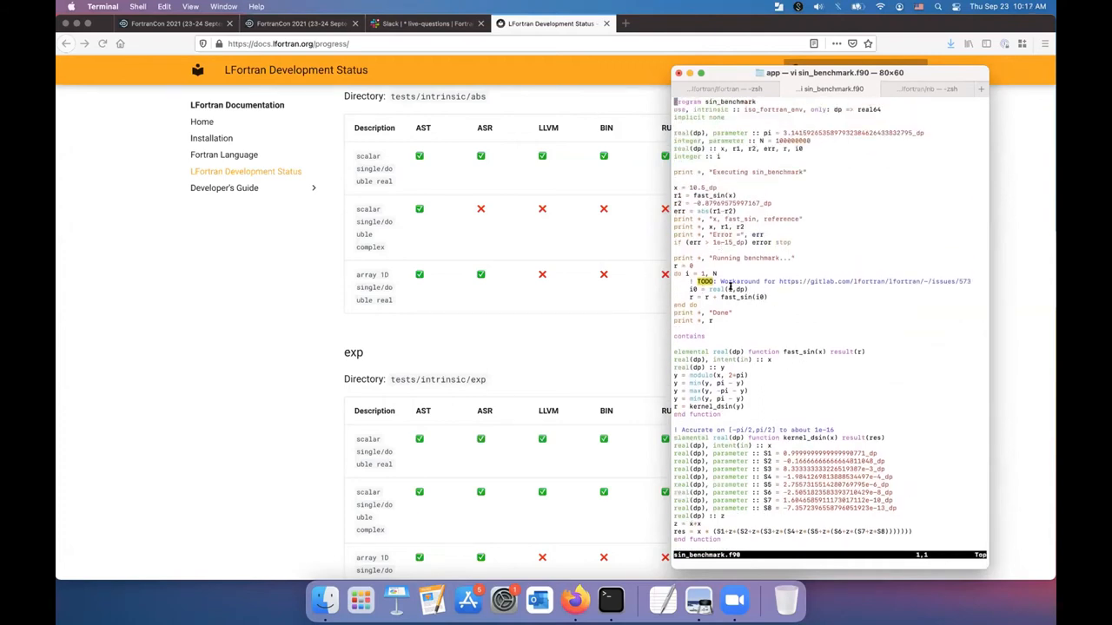
type(":")
type("vi")
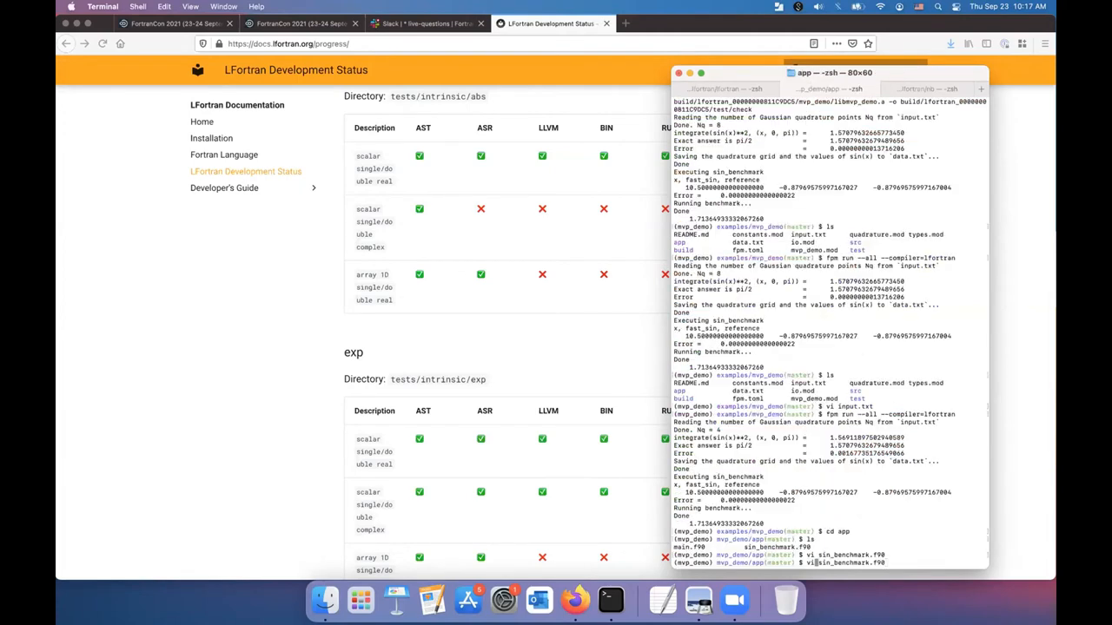
Time the plain LFortran build of sin_benchmark, about 2.4 seconds
key("Tab")
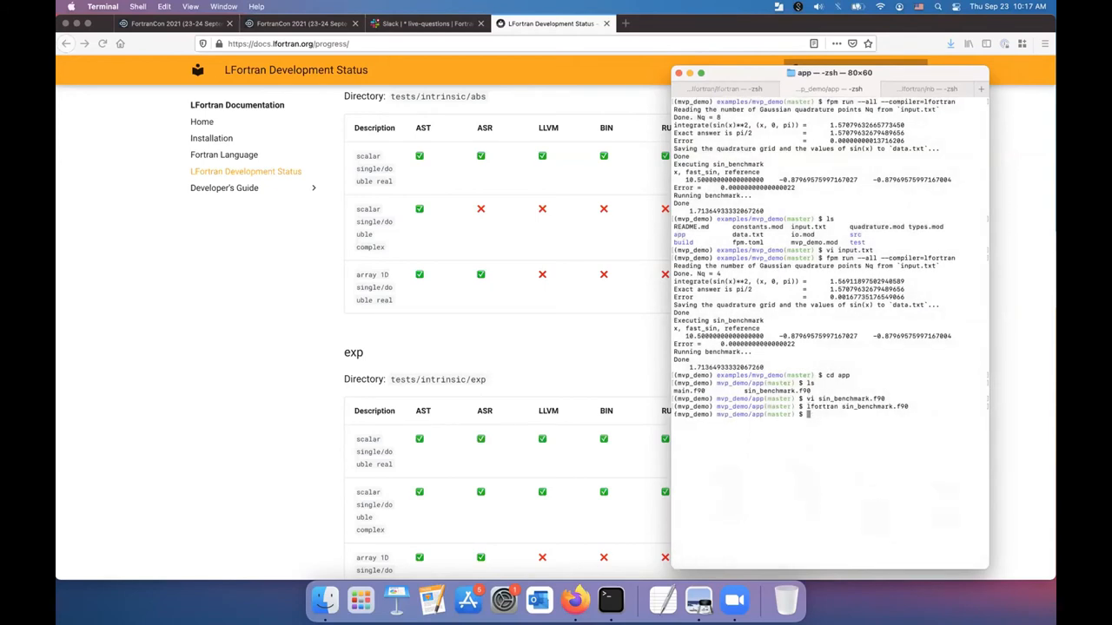
type("./a.out")
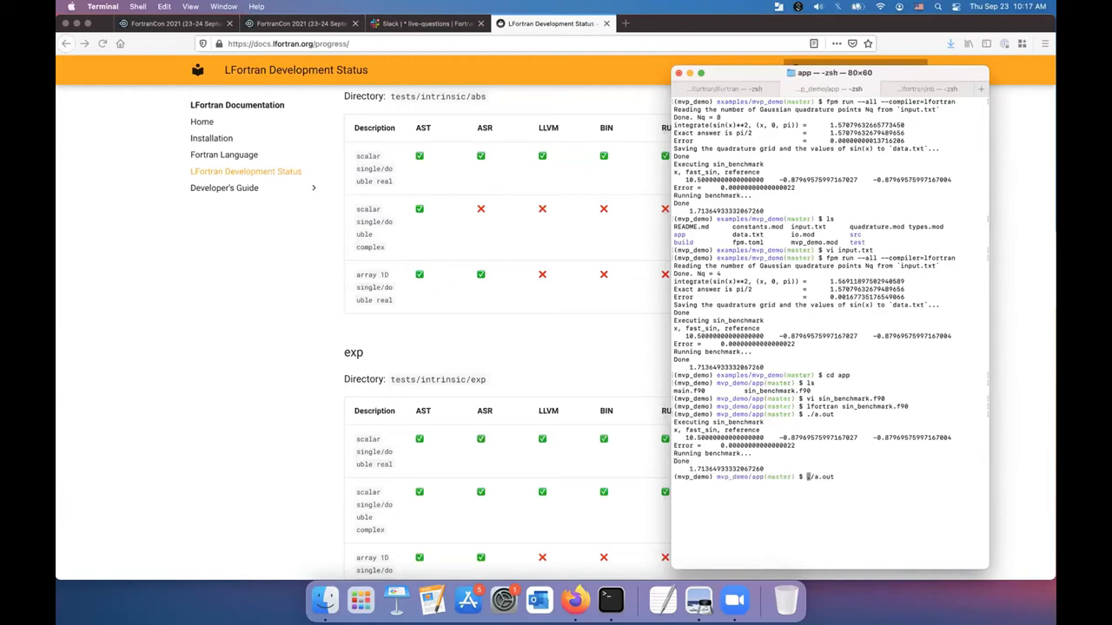
type("time ./a.out")
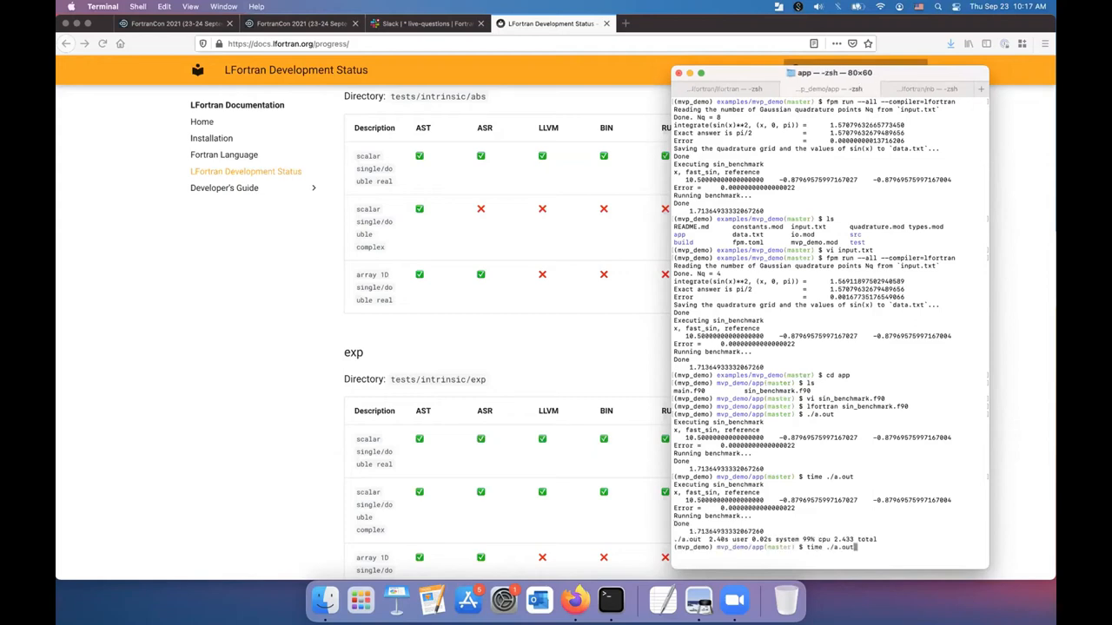
Rebuild sin_benchmark.f90 with lfortran --fast and time it again, about 1.26 seconds
type("--")
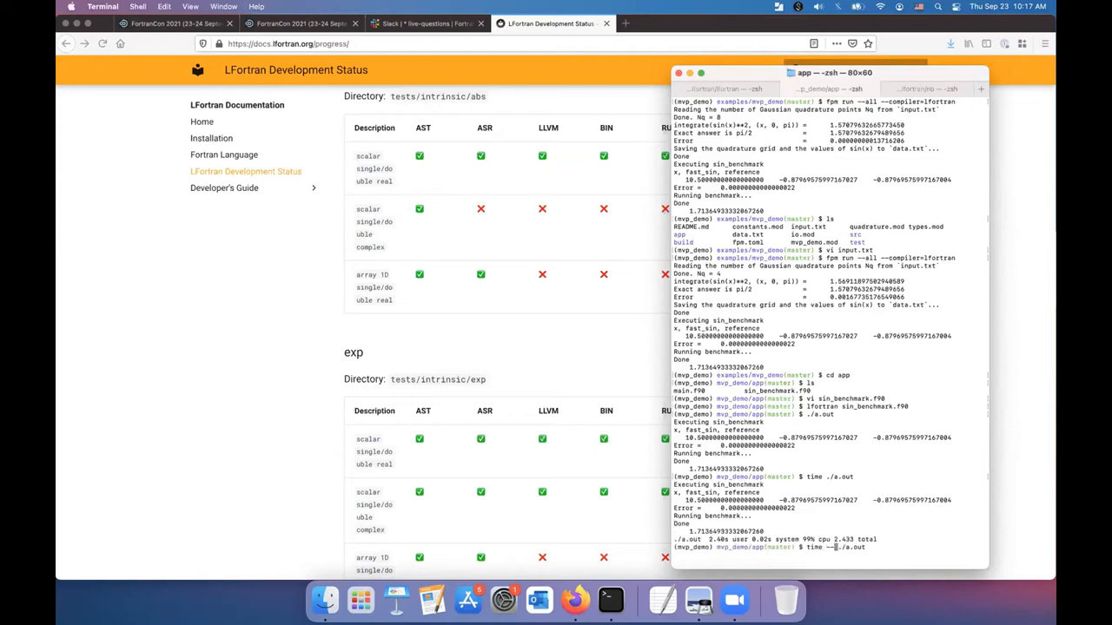
type("lfortran sin_benchmark.f90")
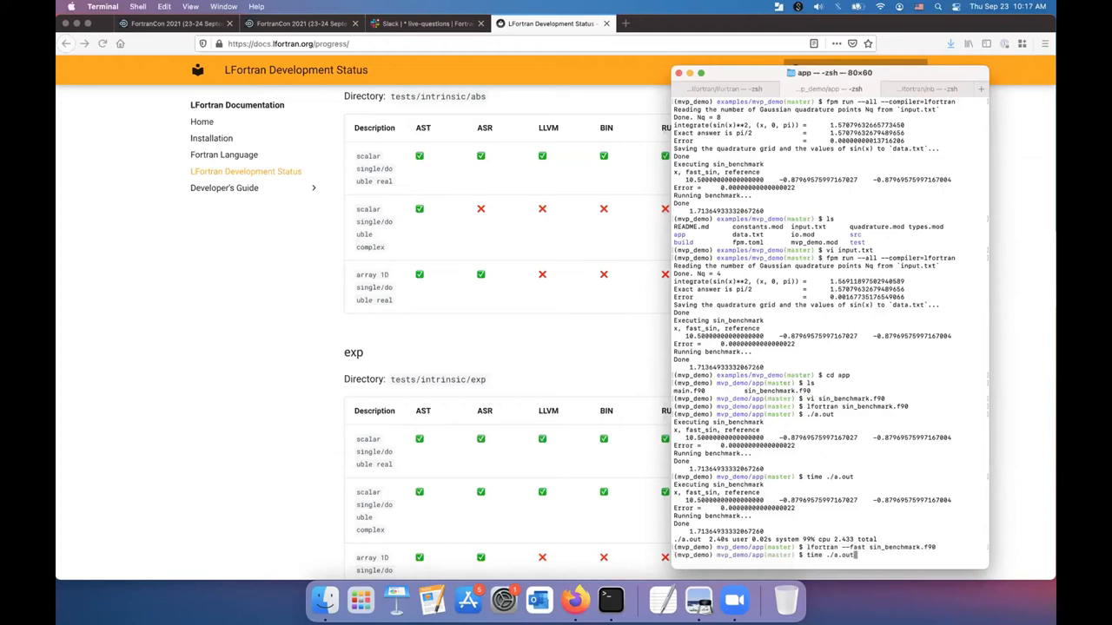
key("Return")
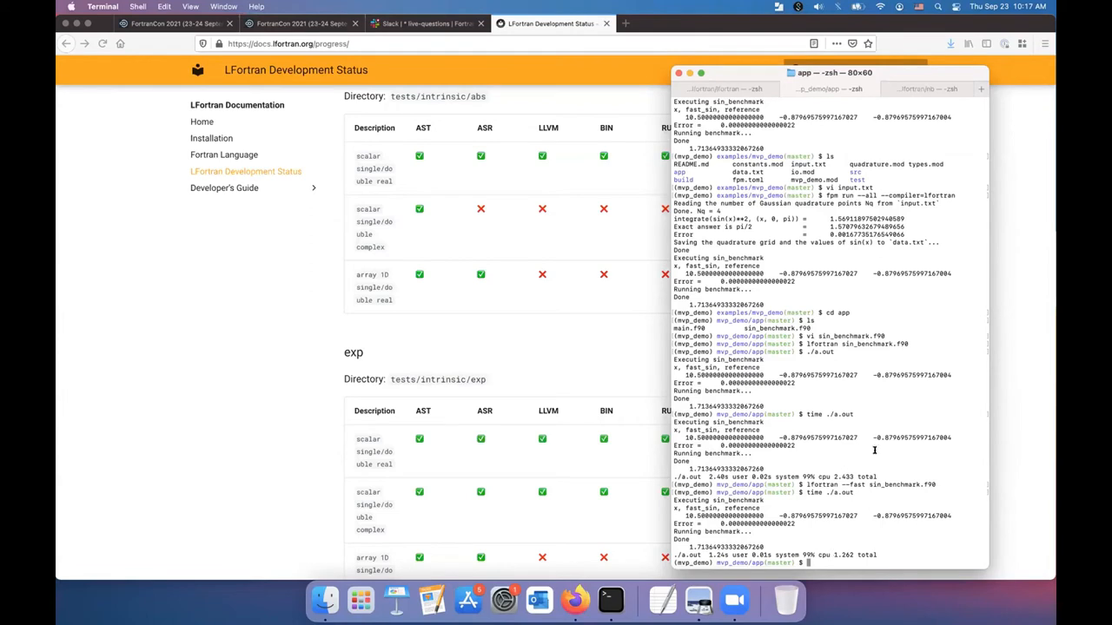
mouse_move(842, 532)
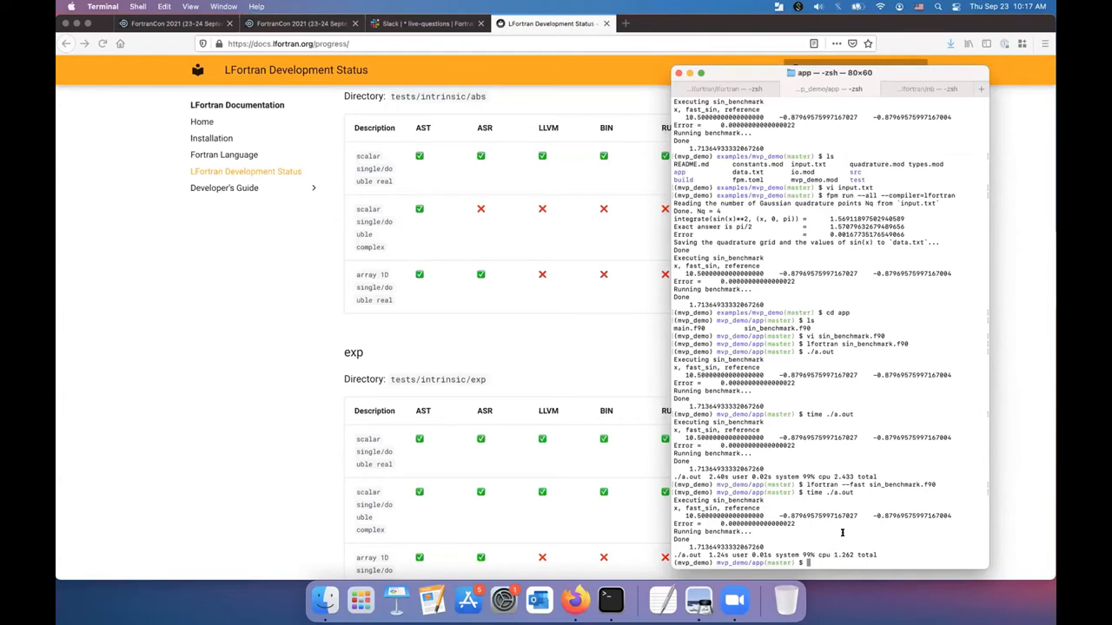
mouse_move(845, 528)
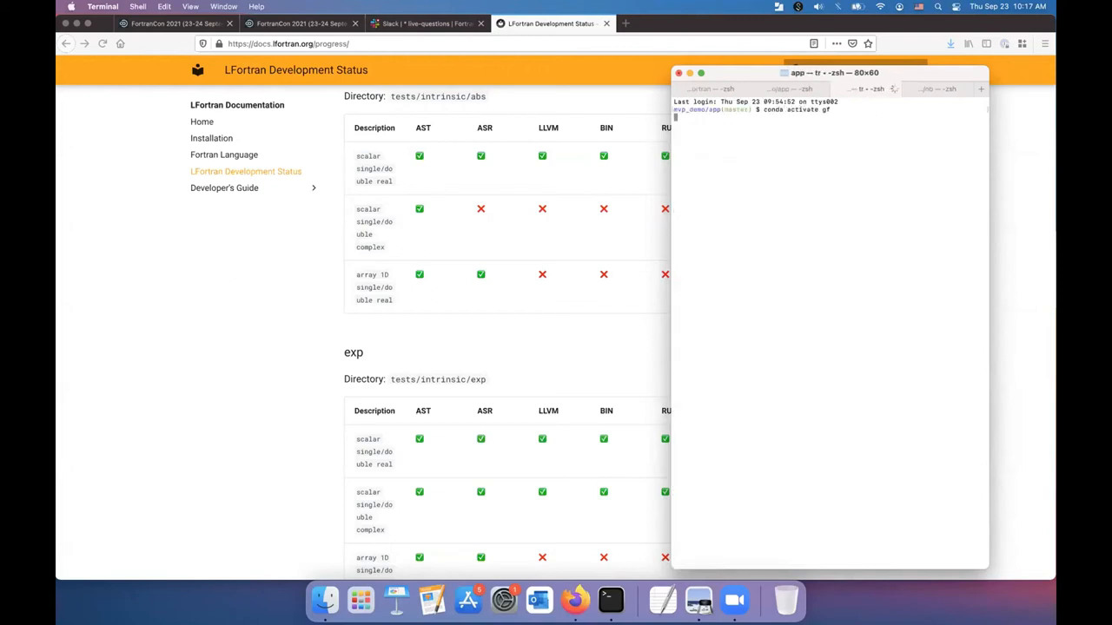
Compile sin_benchmark.f90 with gfortran -Ofast and time the resulting a.out
type("gfortran")
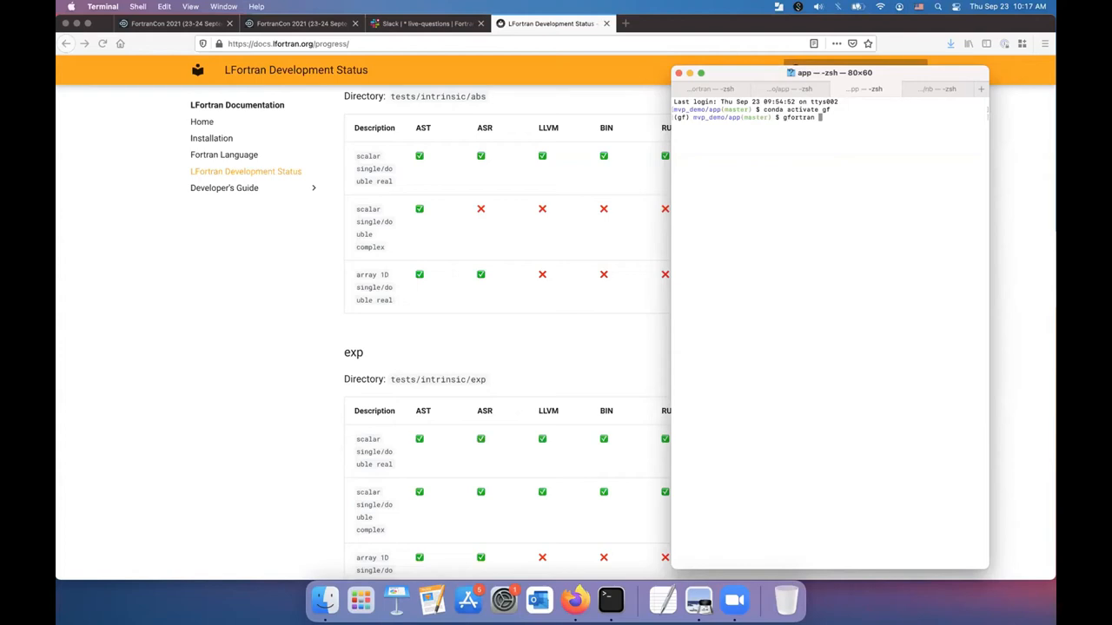
type("sin_benchmark.f90")
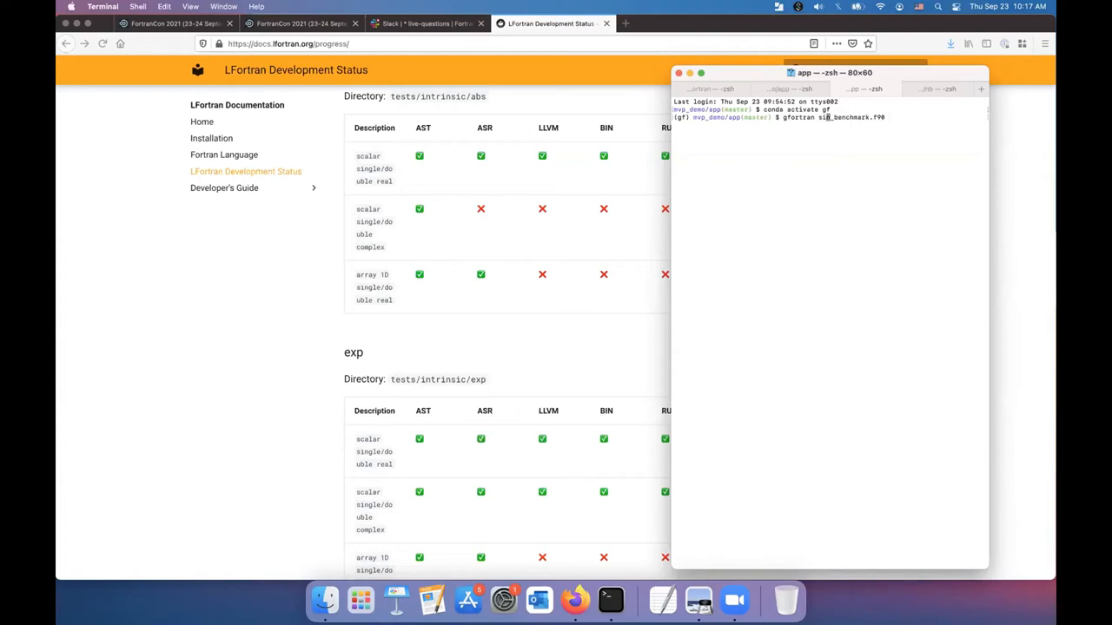
type("-Ofast")
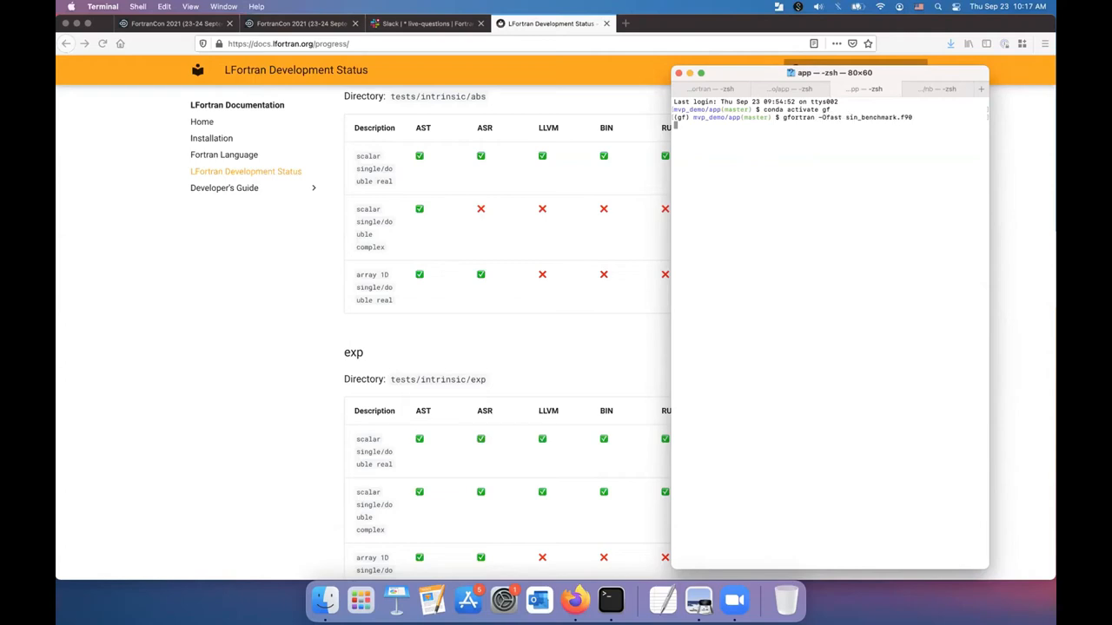
type("time ./a.out")
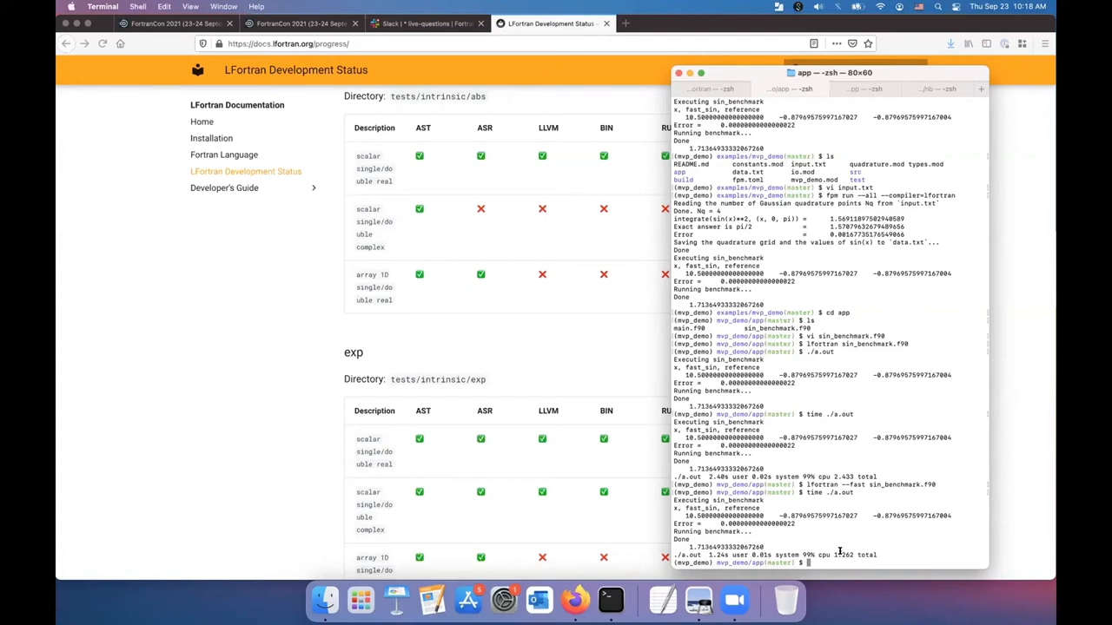
mouse_move(821, 552)
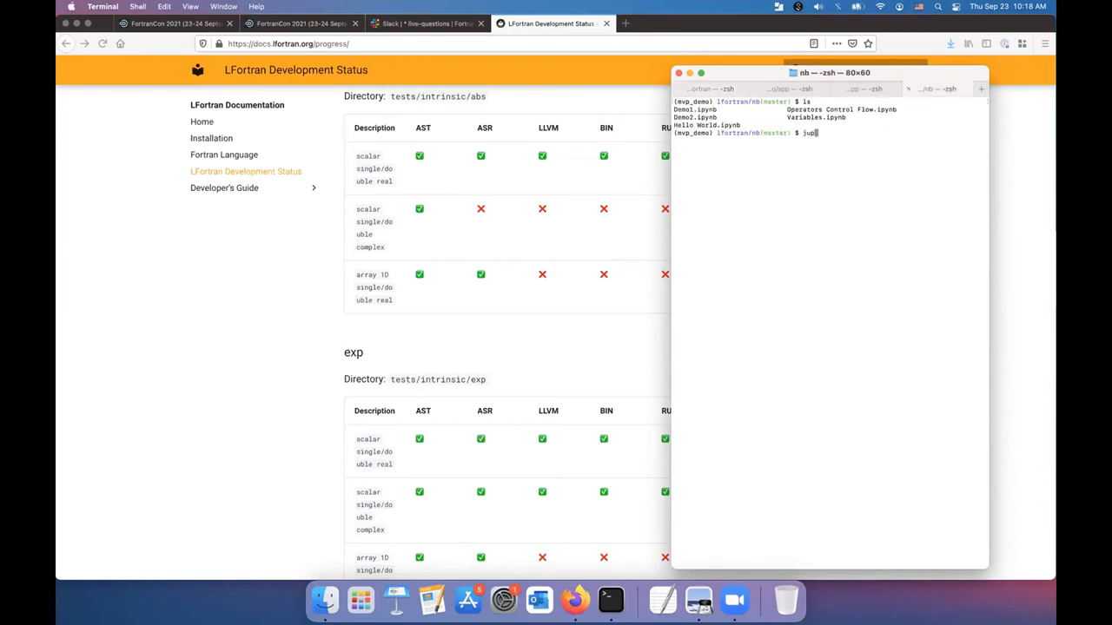
Start the Jupyter Notebook server with `jupyter notebook` from the nb folder
type("yter note")
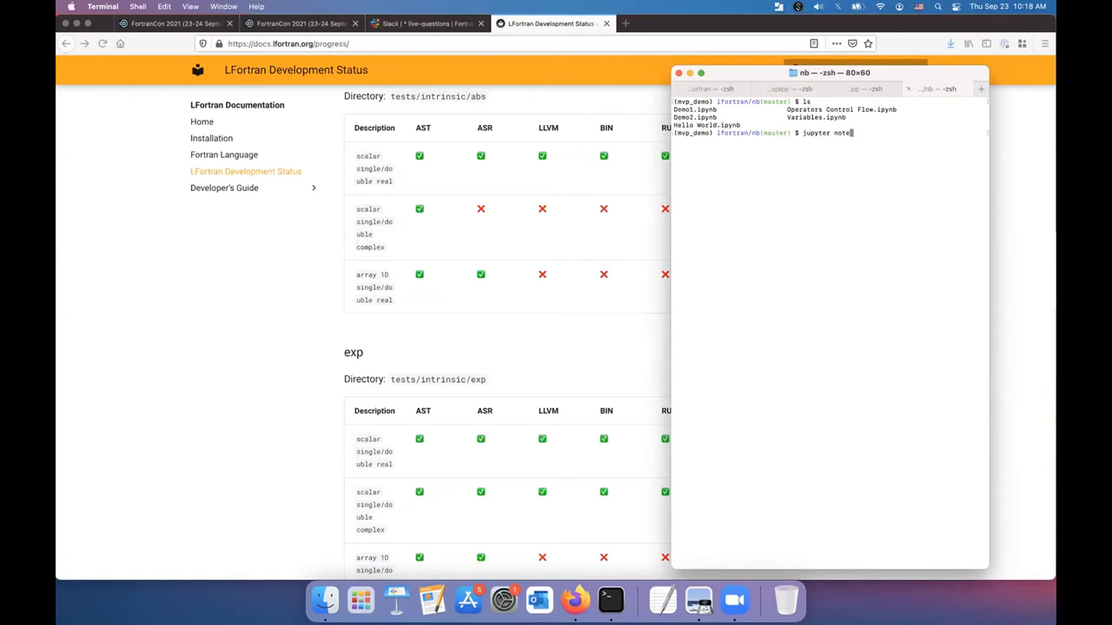
type("book")
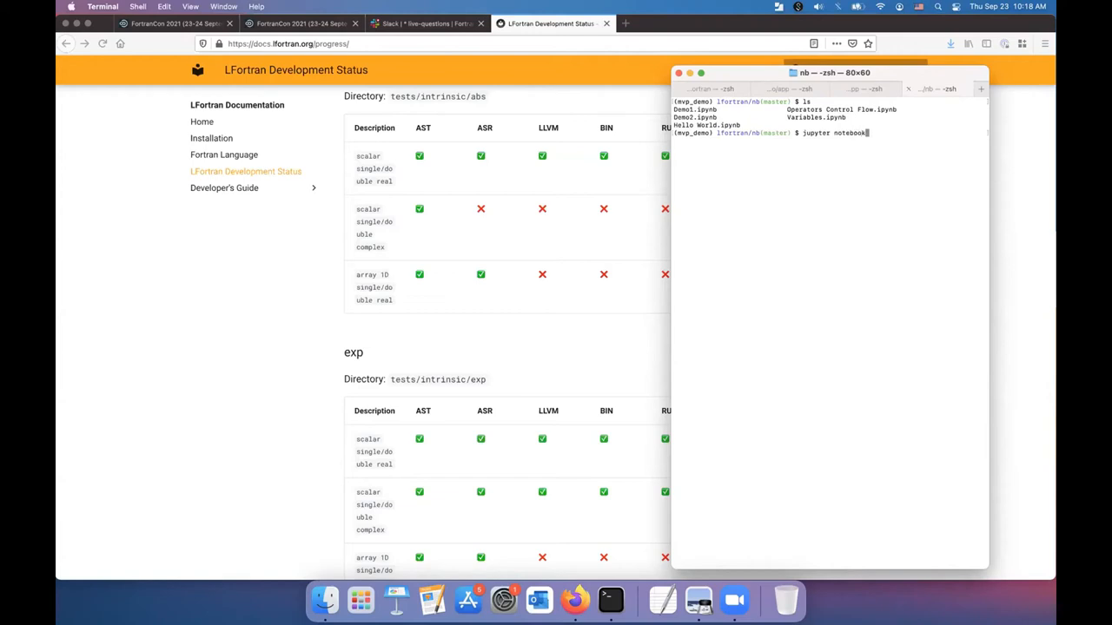
key("enter")
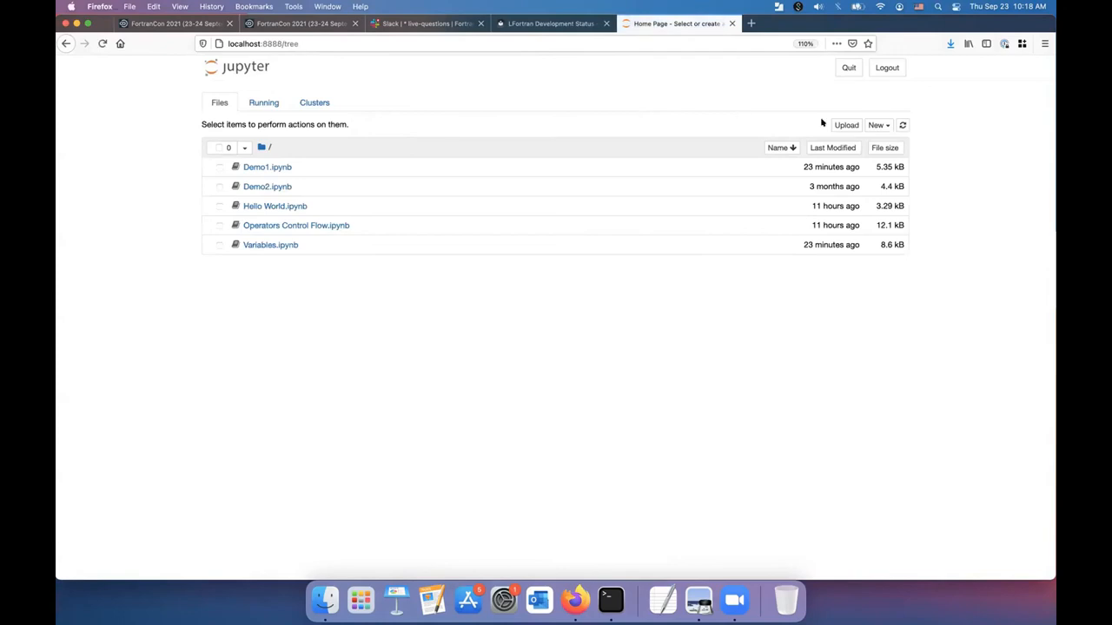
Create a new Fortran-kernel notebook, Untitled.ipynb, and type into its first cell
left_click(878, 125)
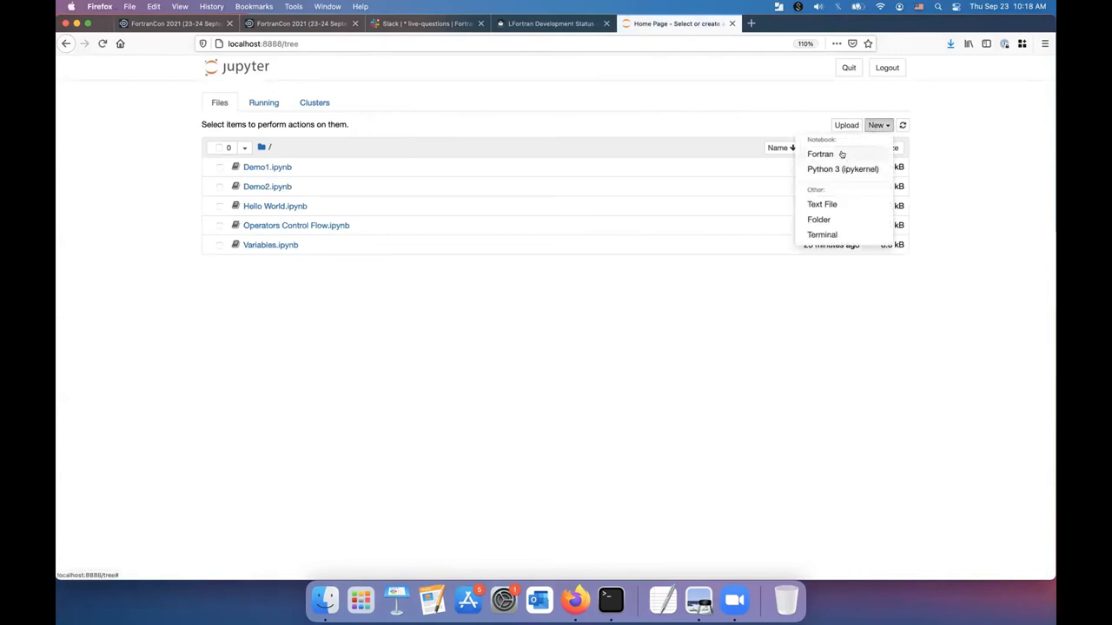
left_click(820, 153)
type("in")
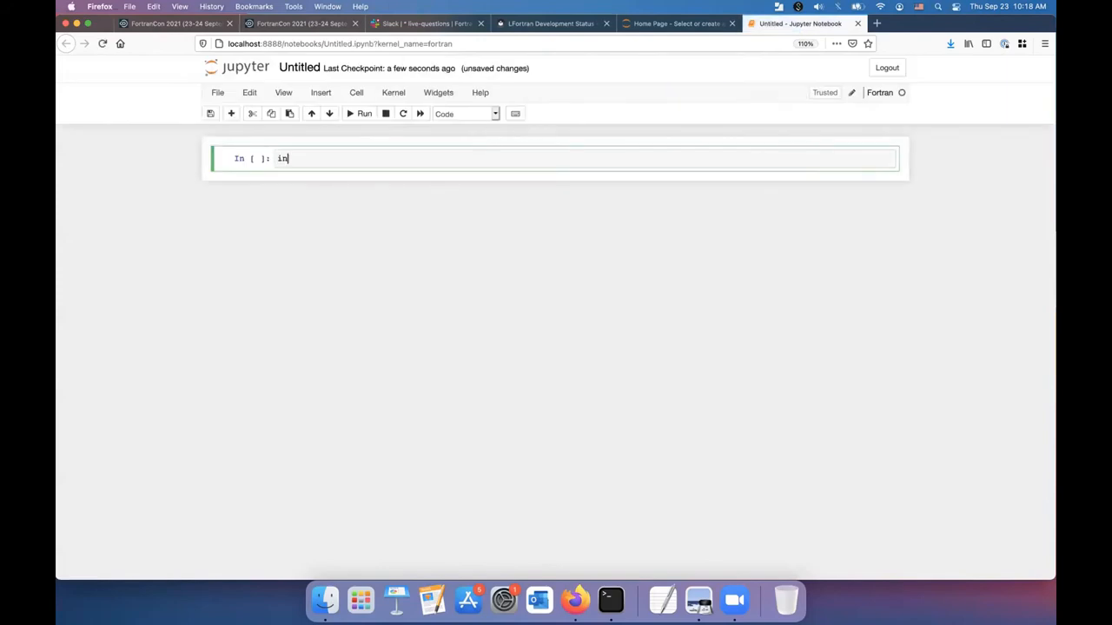
type("tege")
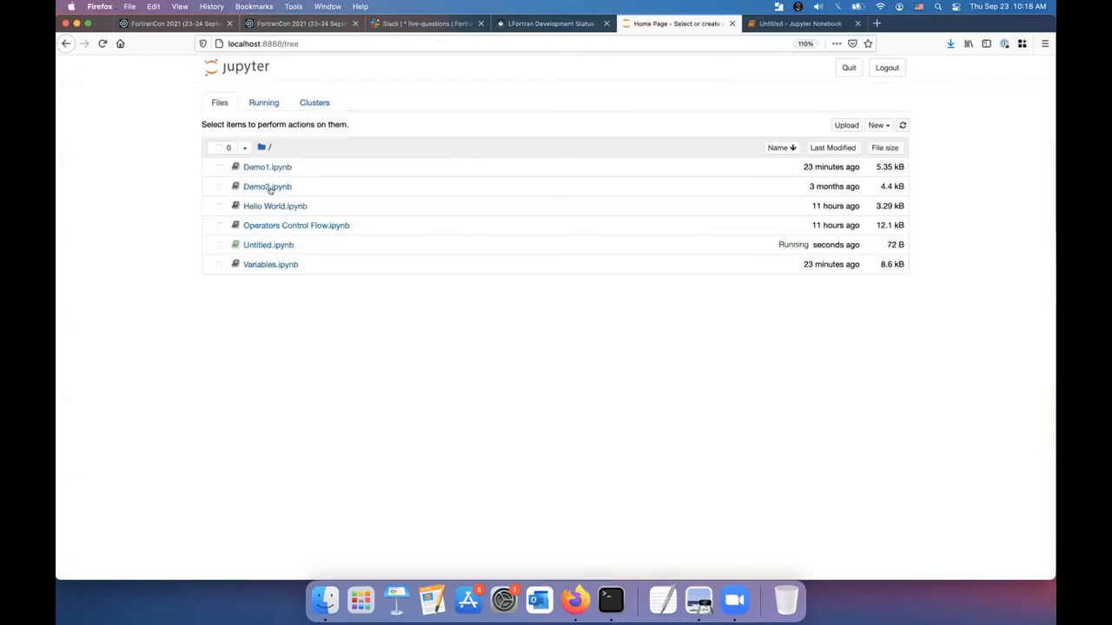
mouse_move(275, 206)
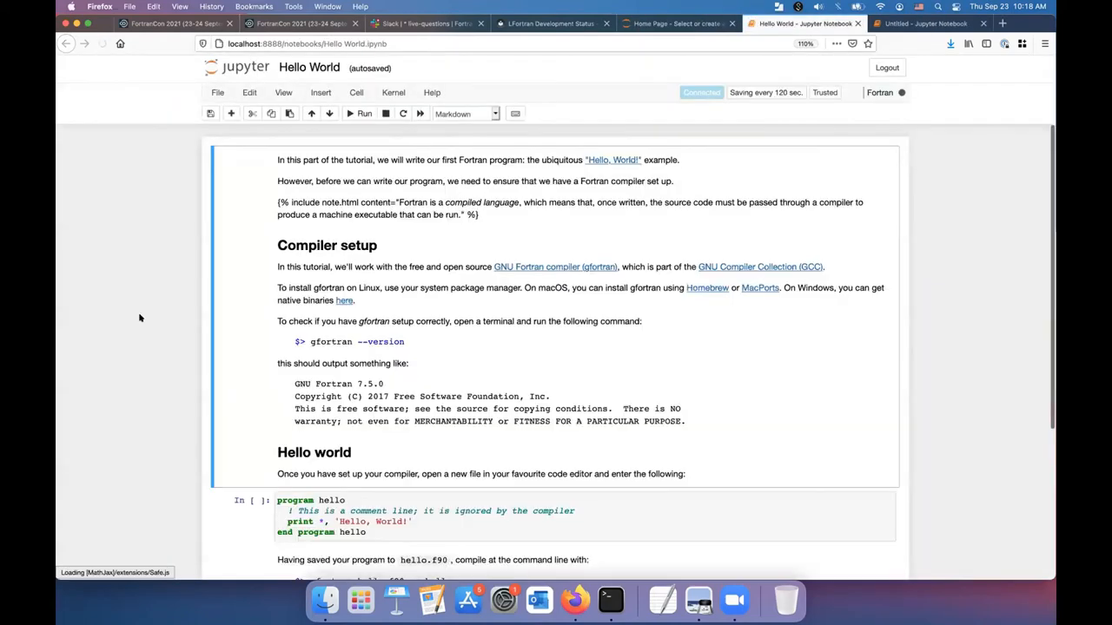
Scroll to the hello program cell in Hello World.ipynb and select it to run
scroll("down", 3)
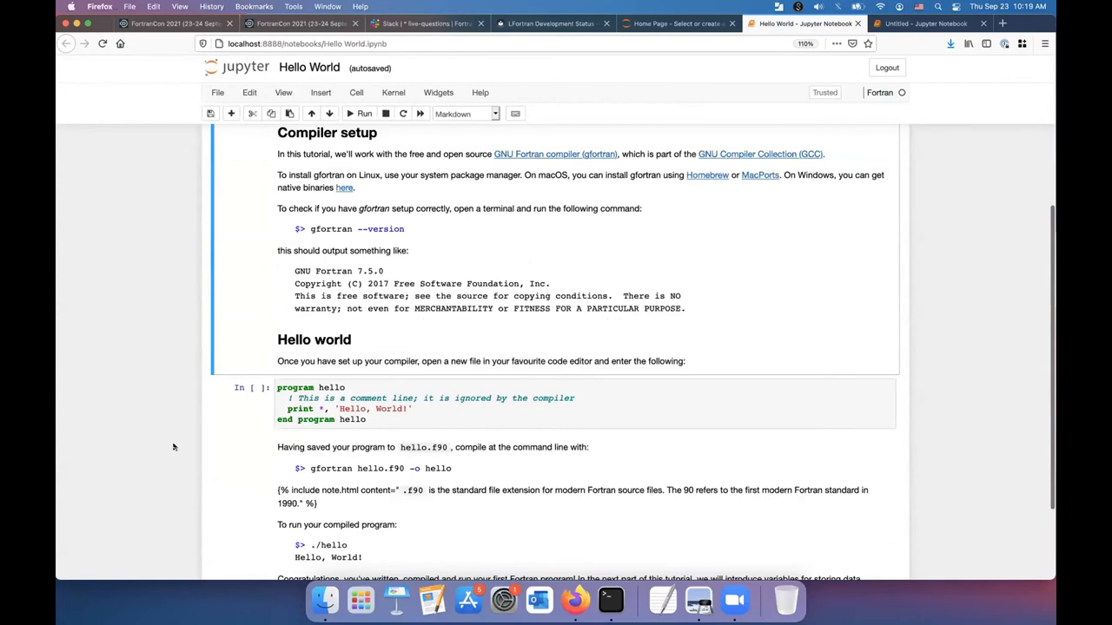
left_click(361, 114)
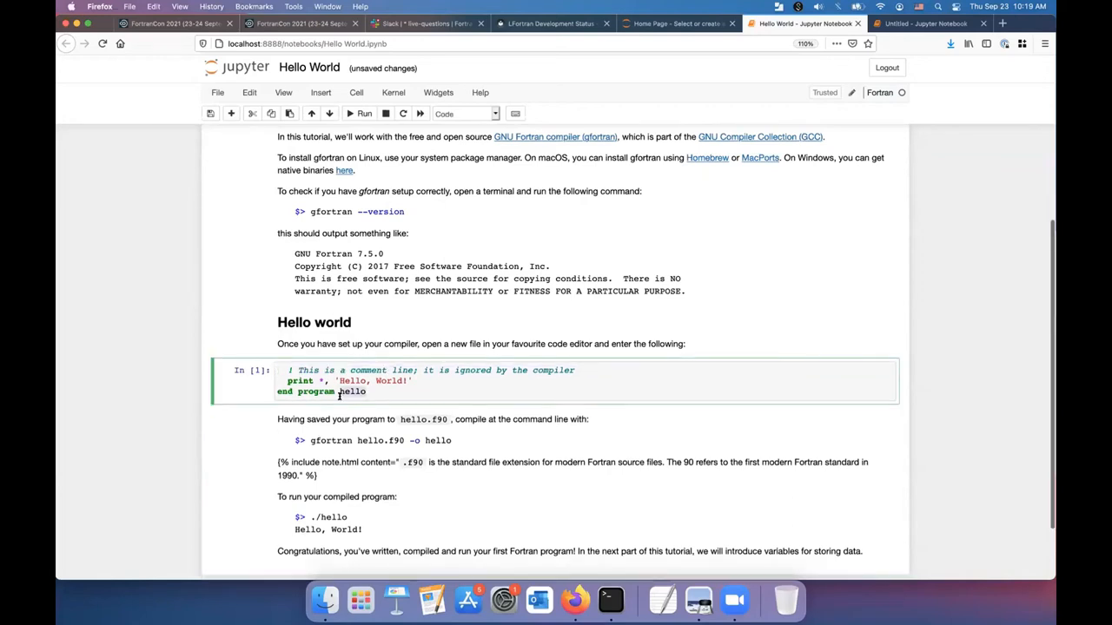
left_click(362, 114)
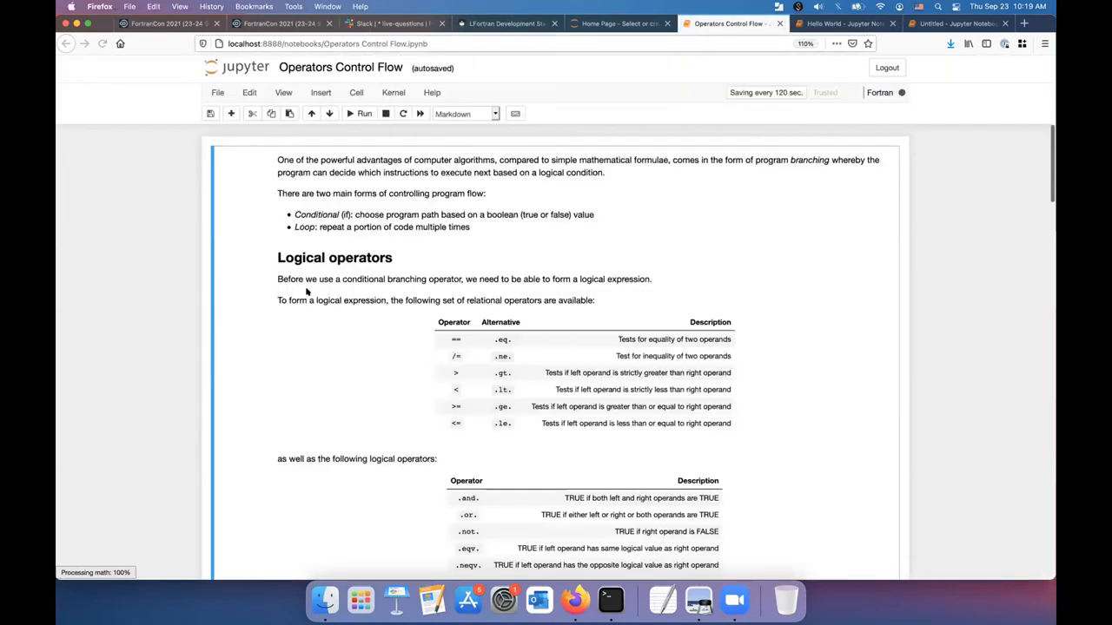
Run the single-branch if example cell in Operators Control Flow
scroll("down", 3)
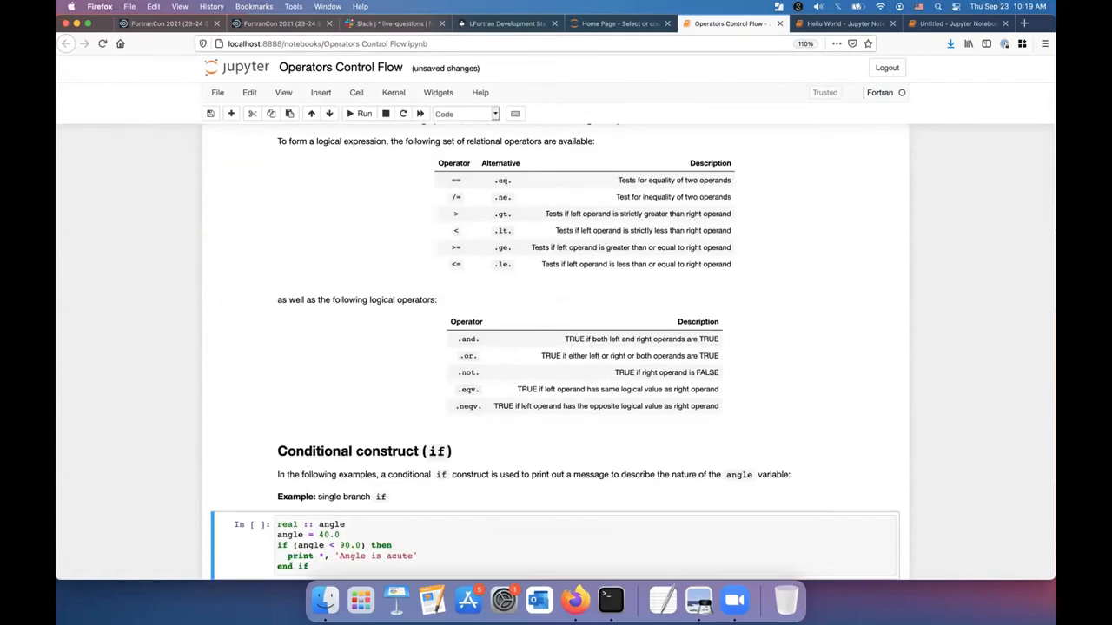
scroll("down", 3)
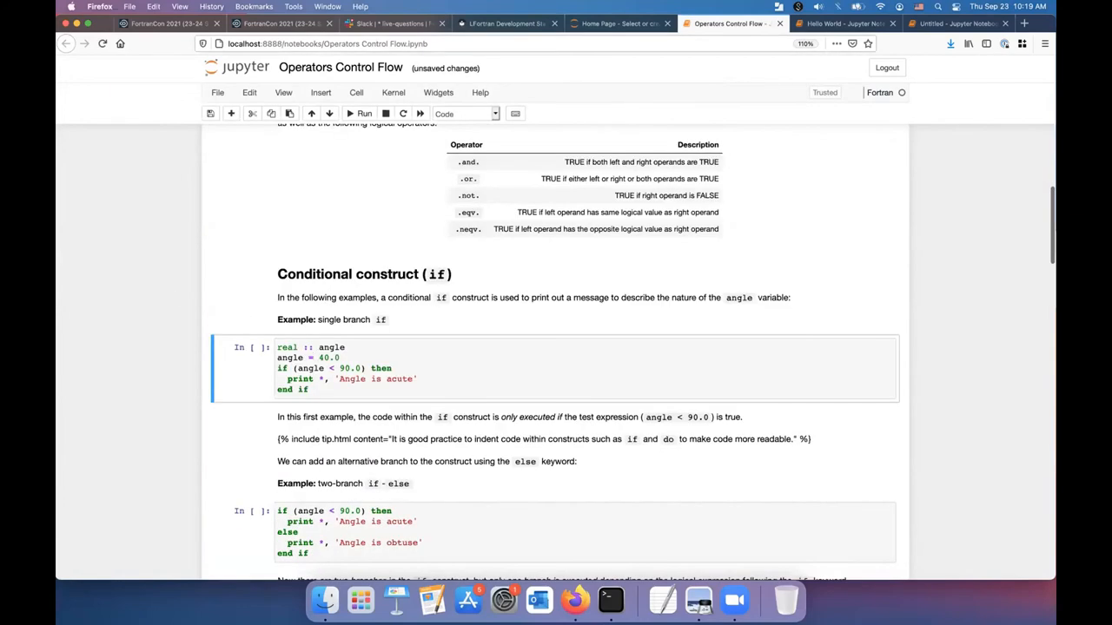
left_click(363, 113)
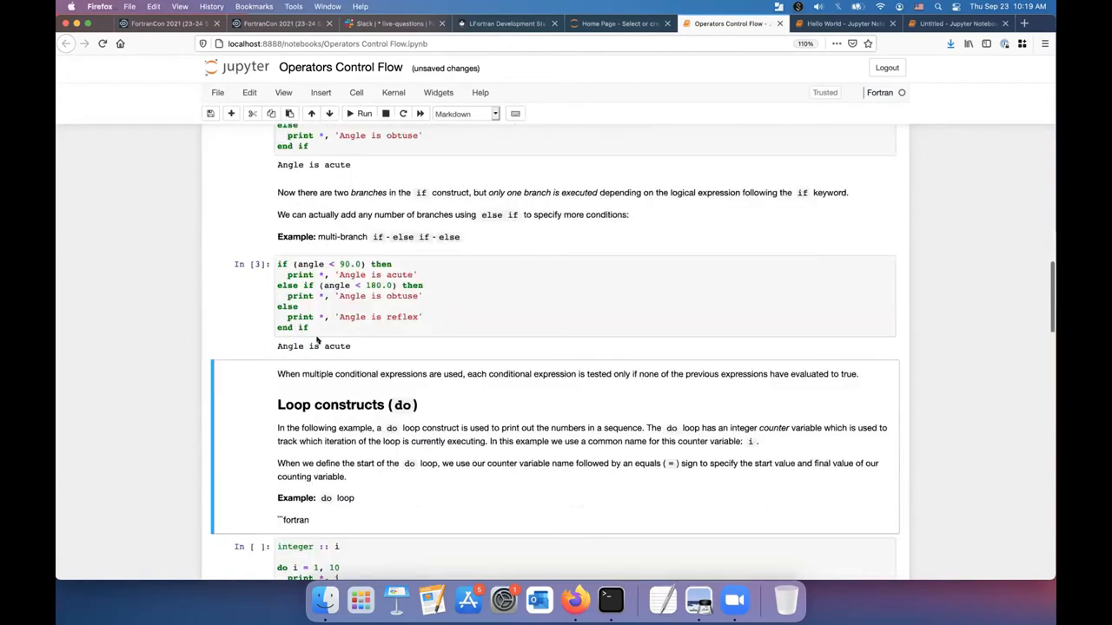
scroll("up", 3)
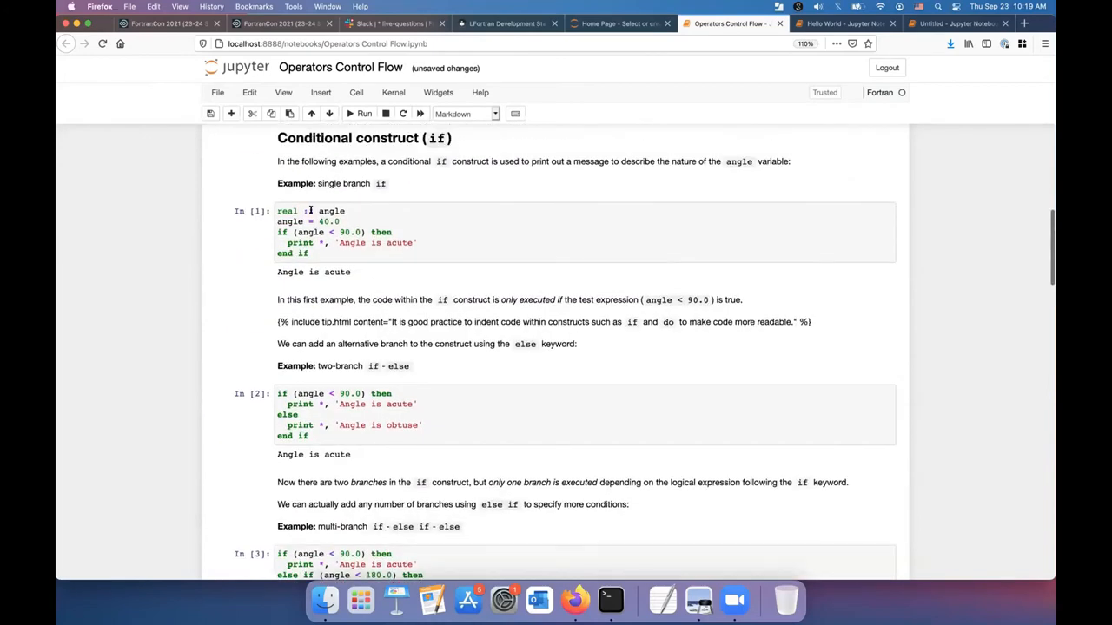
scroll("down", 3)
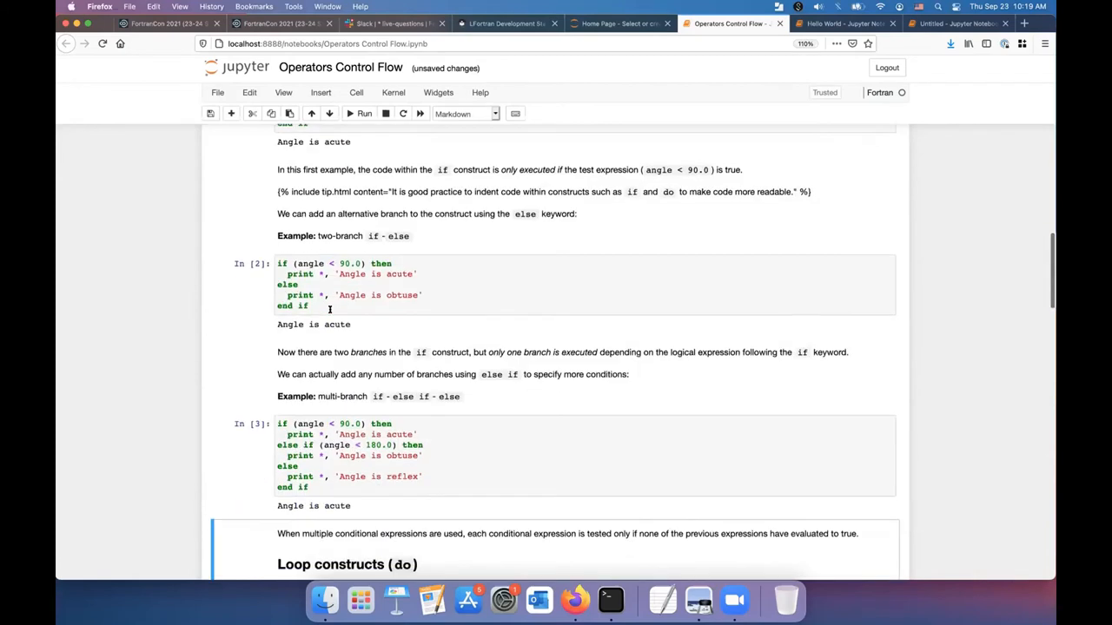
Scroll through the loop examples to the tagged nested loops, then return to the notebook list
scroll("down", 3)
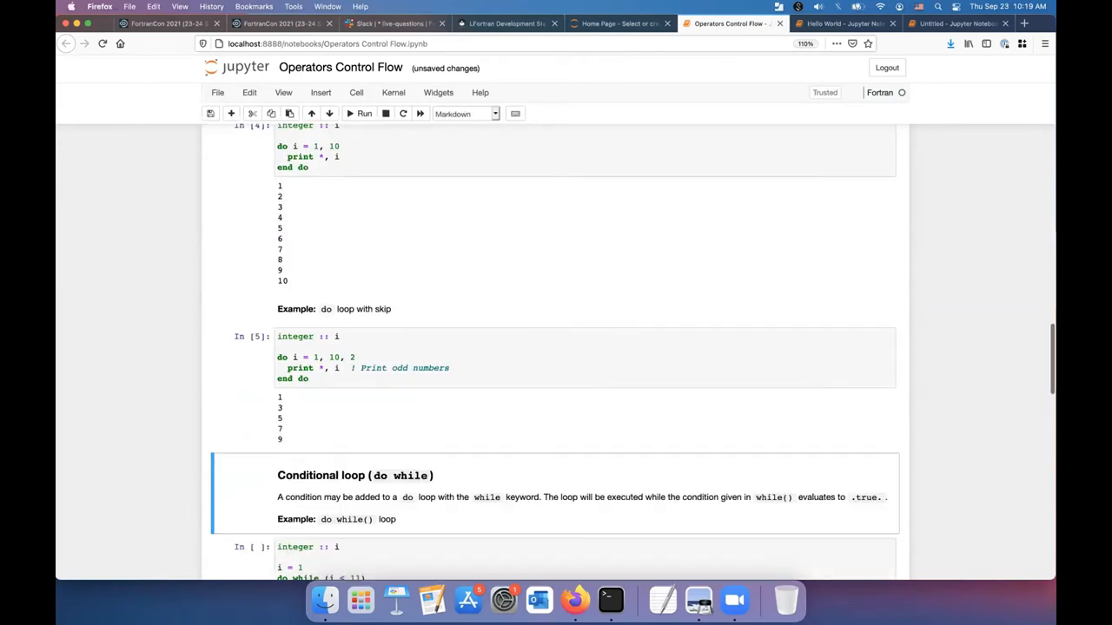
scroll("down", 3)
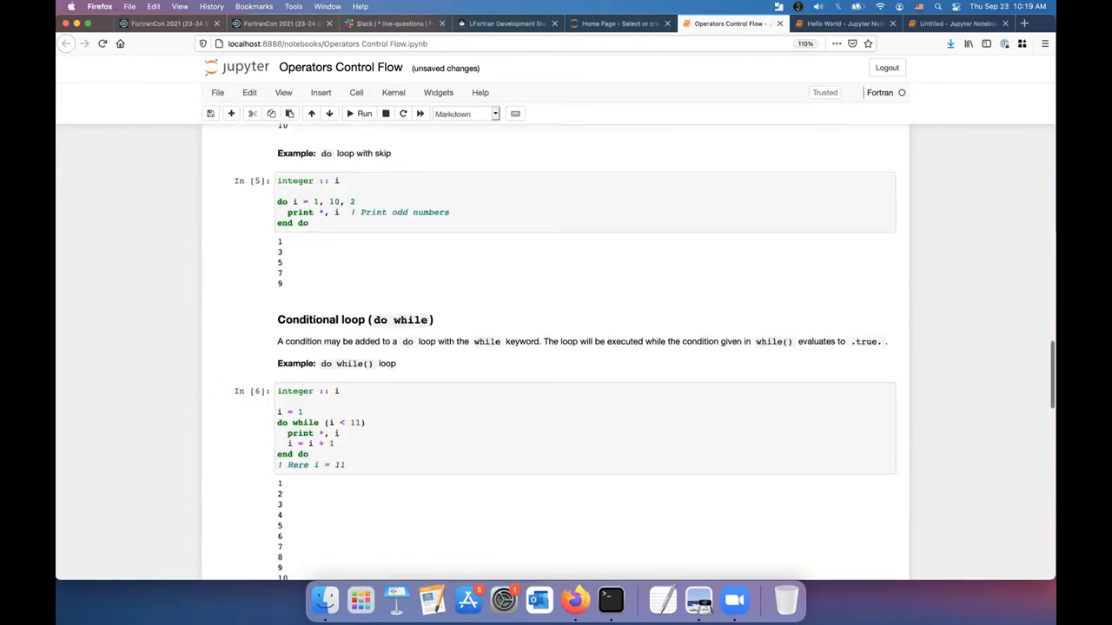
scroll("down", 3)
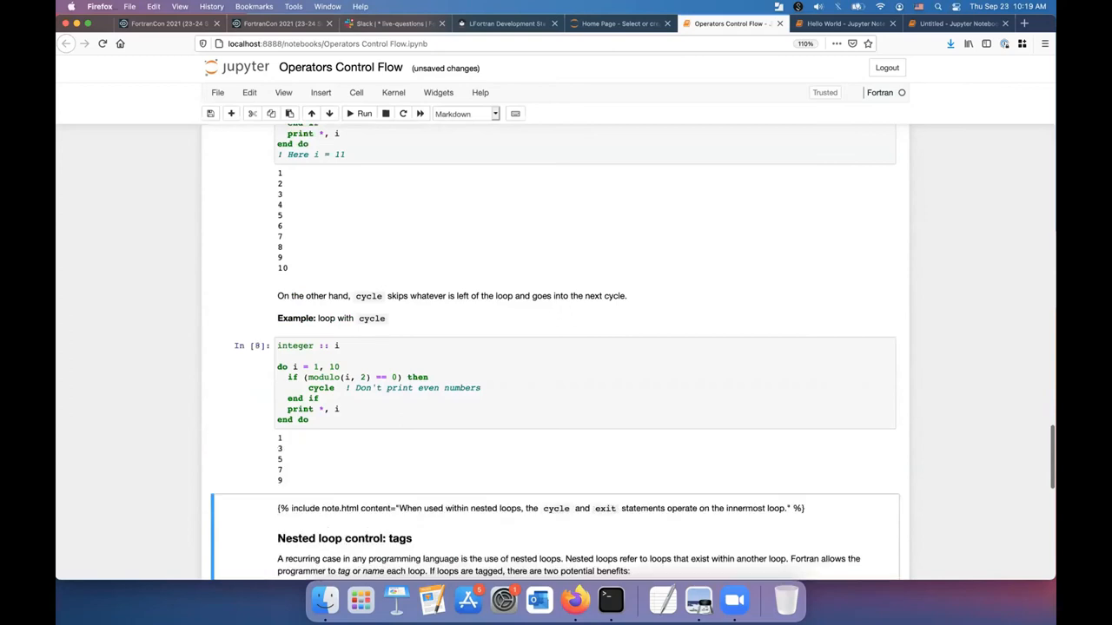
scroll("down", 3)
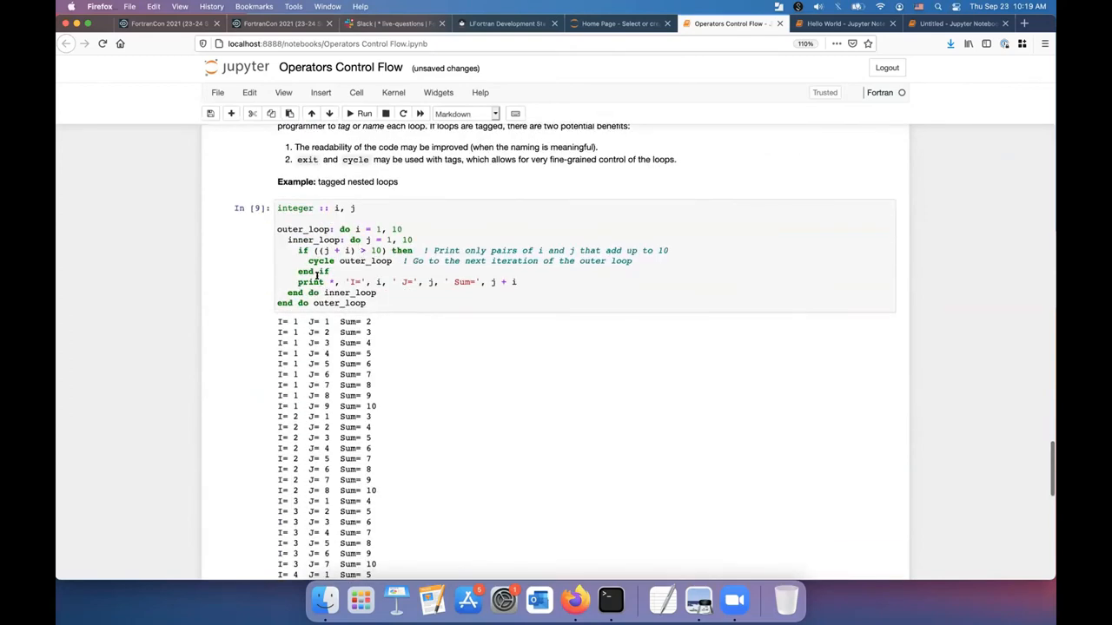
scroll("down", 3)
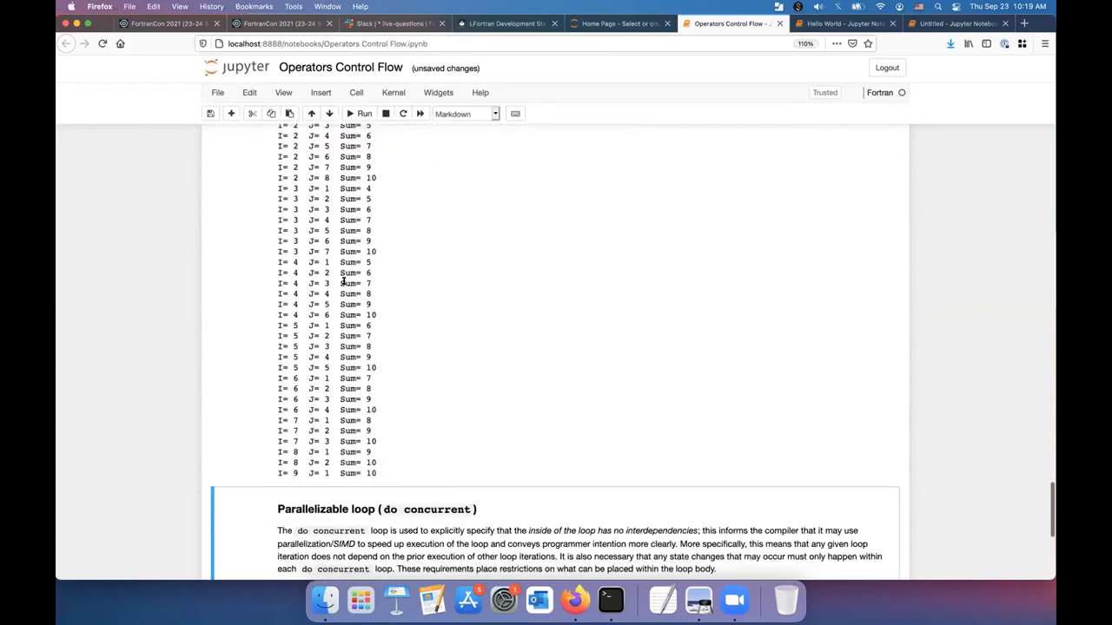
scroll("down", 3)
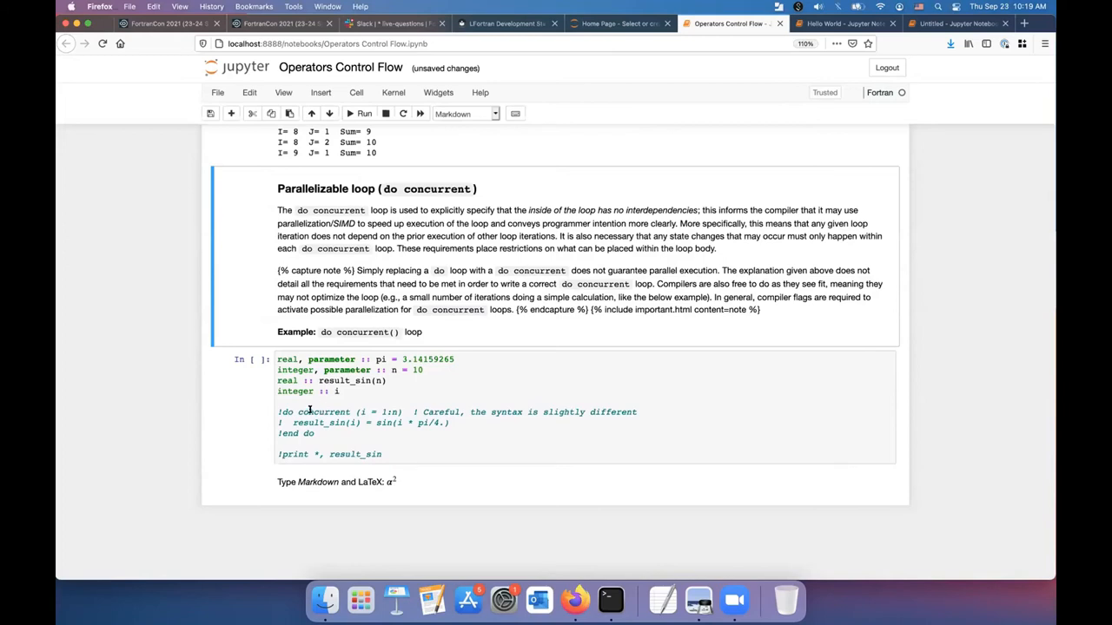
left_click(617, 23)
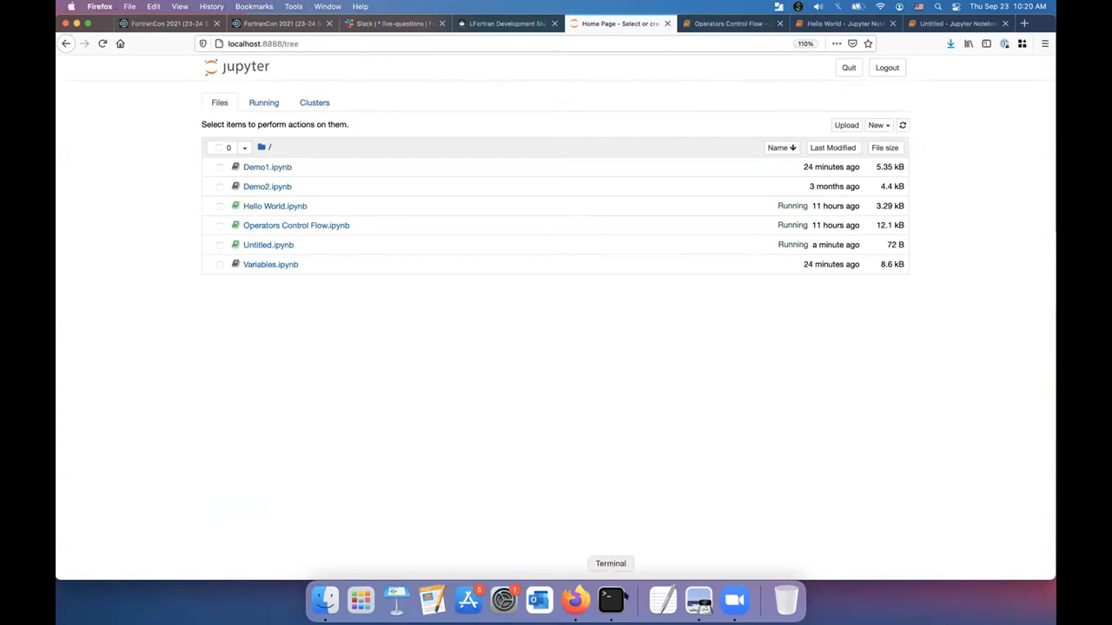
In the lfortran shell, show expr2.f90 and its AST via lfortran --show-ast examples/expr2.f90
left_click(611, 599)
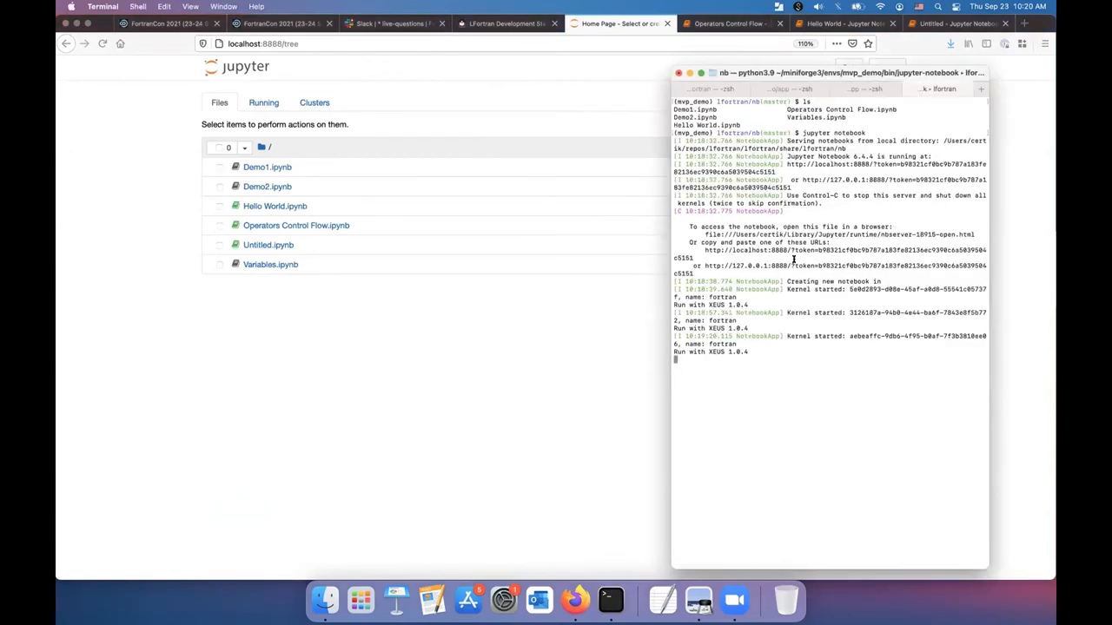
key("ctrl+c")
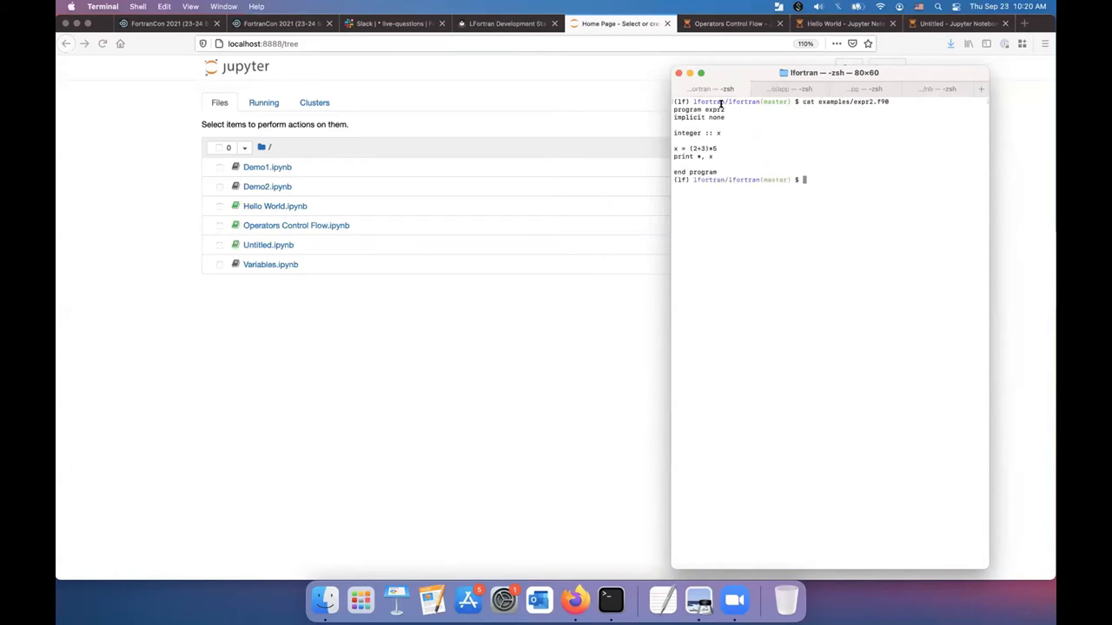
mouse_move(723, 159)
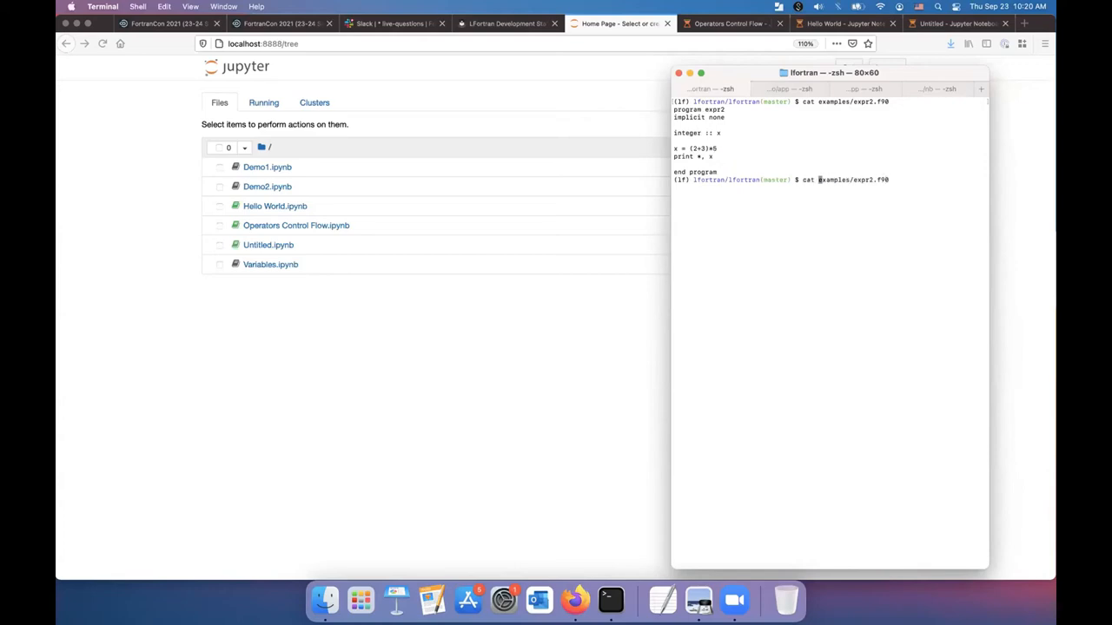
type("lfortran")
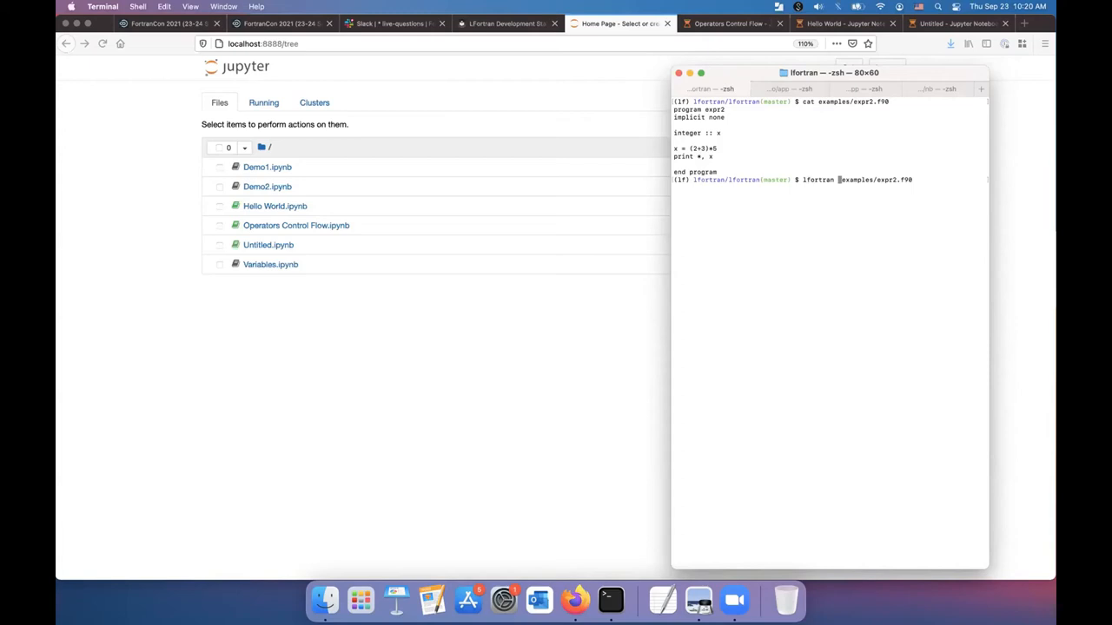
type("--show-ast")
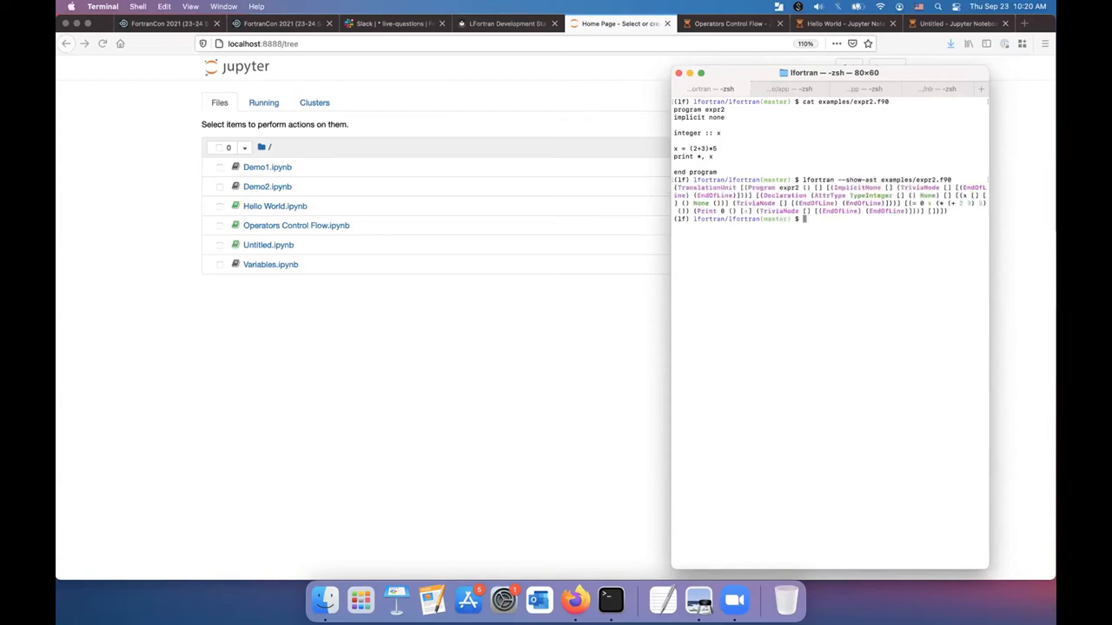
type("lfortran --show-ast examples/expr2.f90")
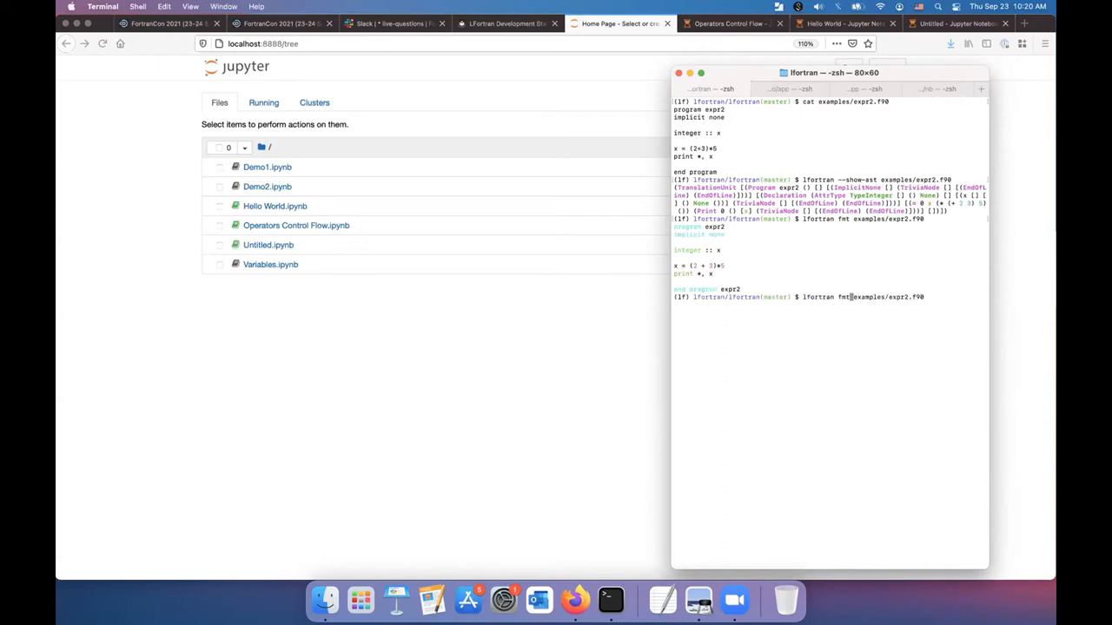
Edit the recalled command to lfortran --show-asr examples/expr2.f90 and run it
key("Backspace")
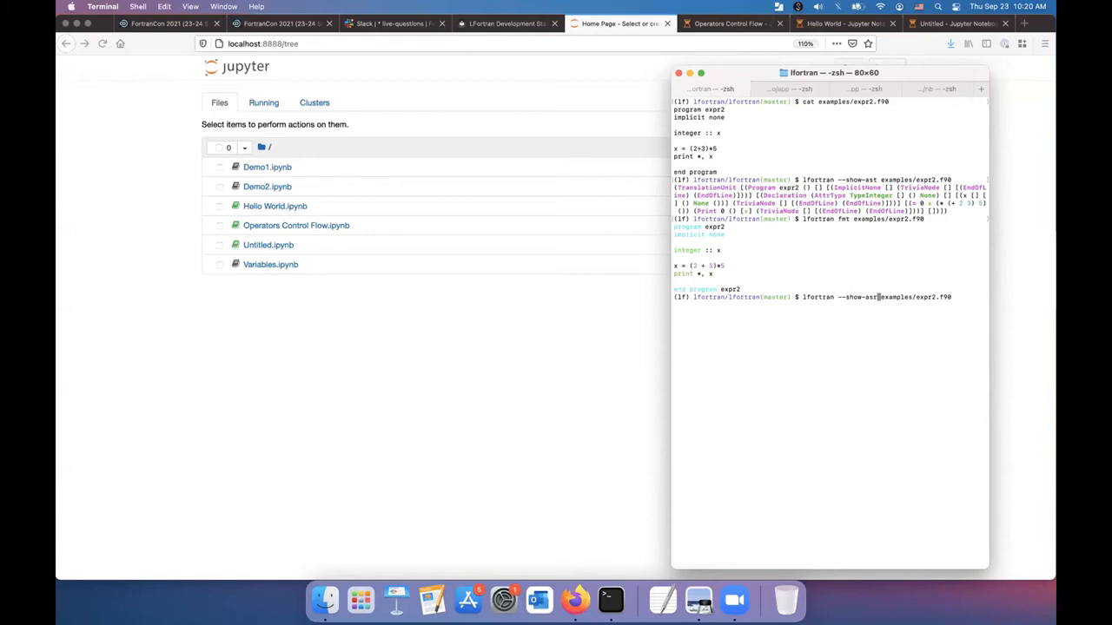
key("Return")
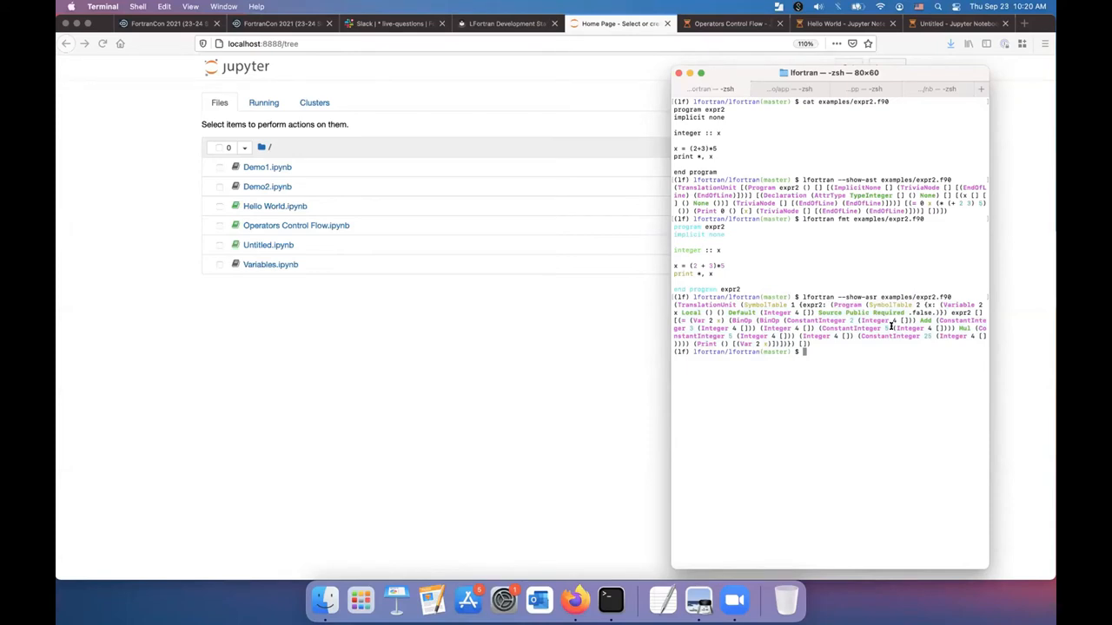
Highlight the folded constant 25, then print expr2.f90's LLVM IR and generated C++
left_click_drag(675, 304, 981, 347)
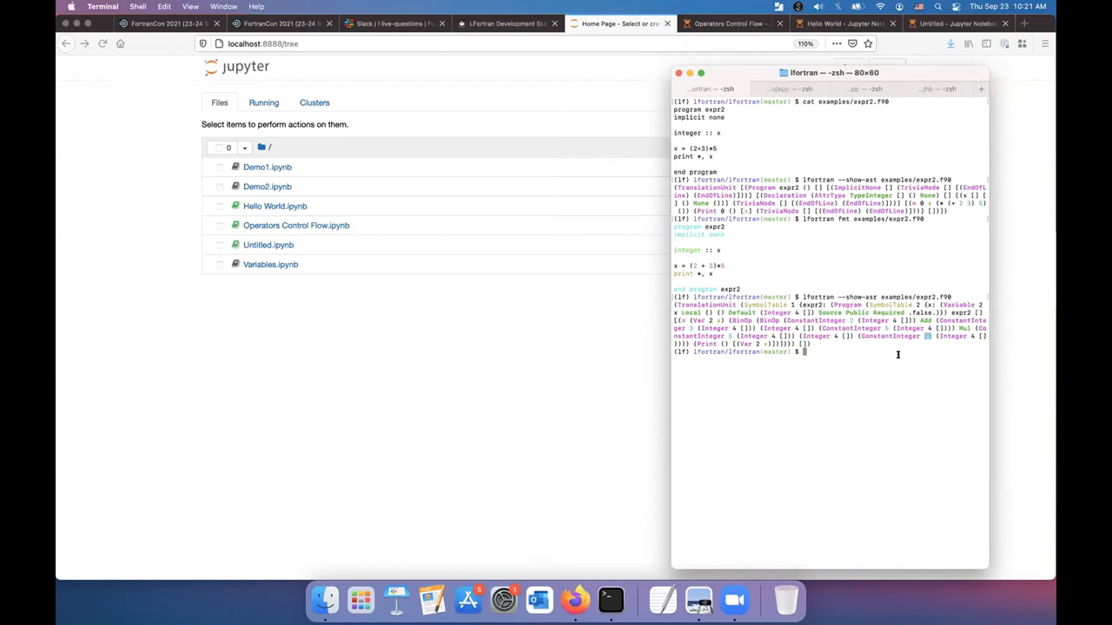
type("lfortran --show-asr examples/expr2.f90")
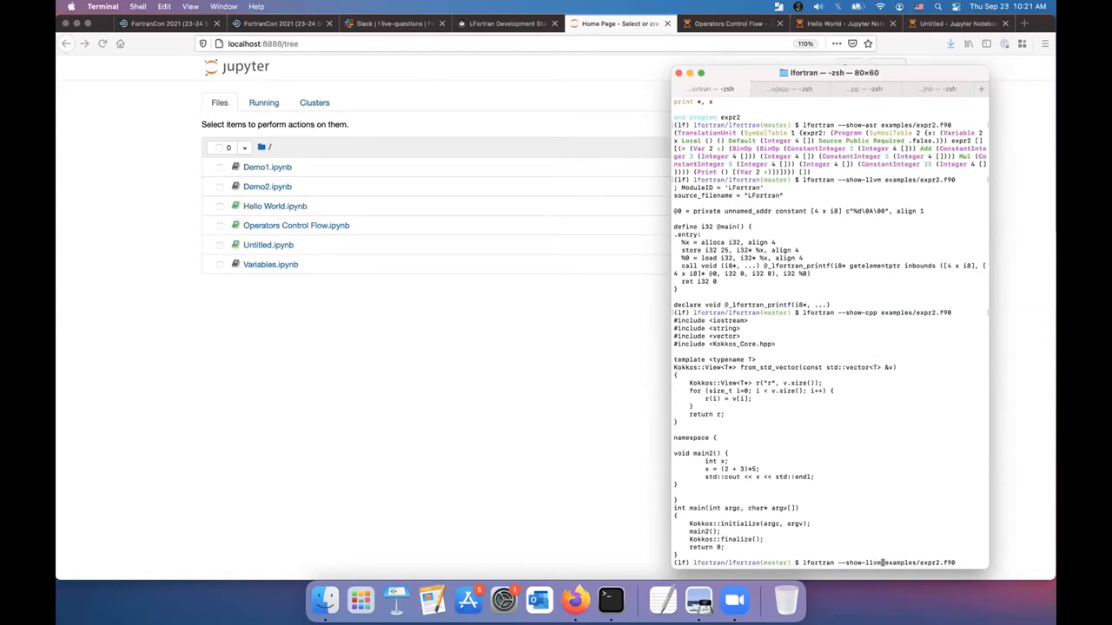
Build expr2.f90 with the C++ backend and re-enter lfortran --backend=llvm examples/expr2.f90
scroll("down", 3)
type("backend=")
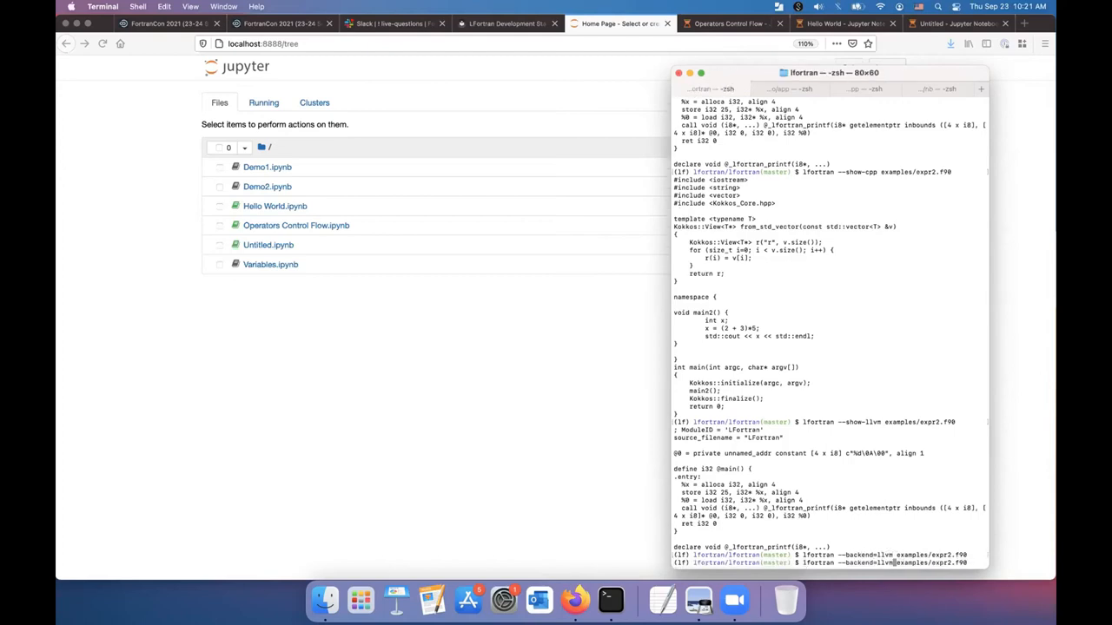
key("Return")
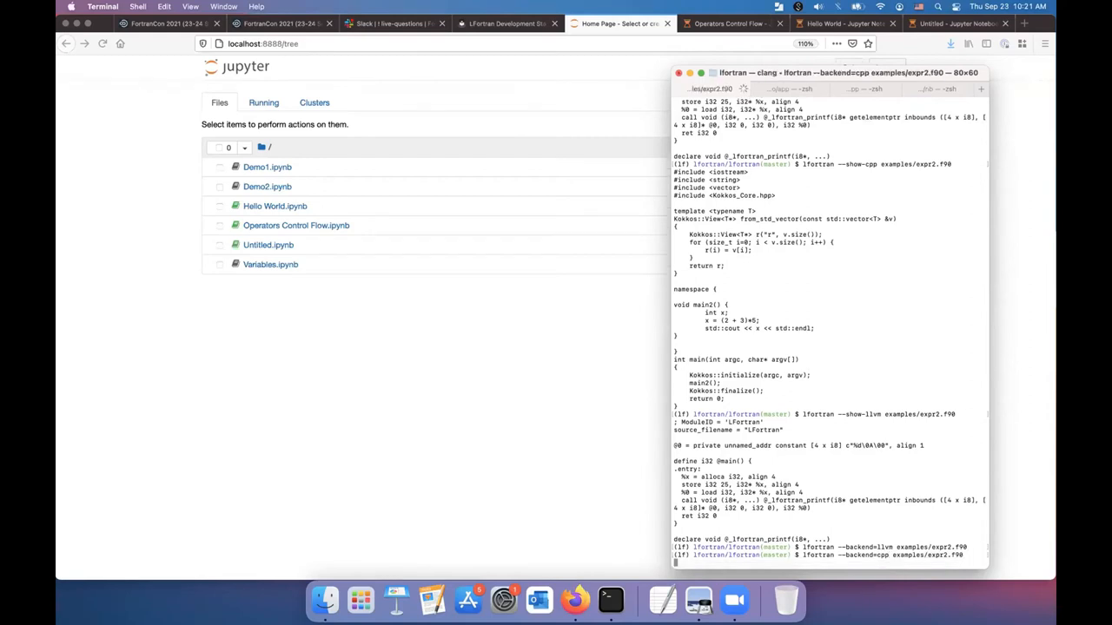
key("Return")
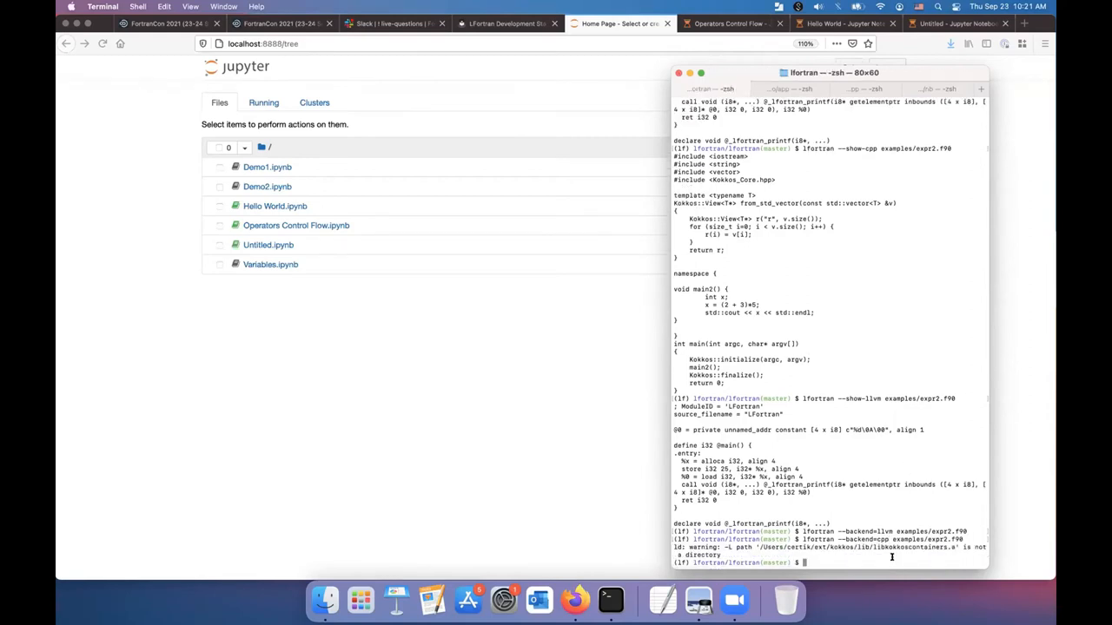
mouse_move(892, 504)
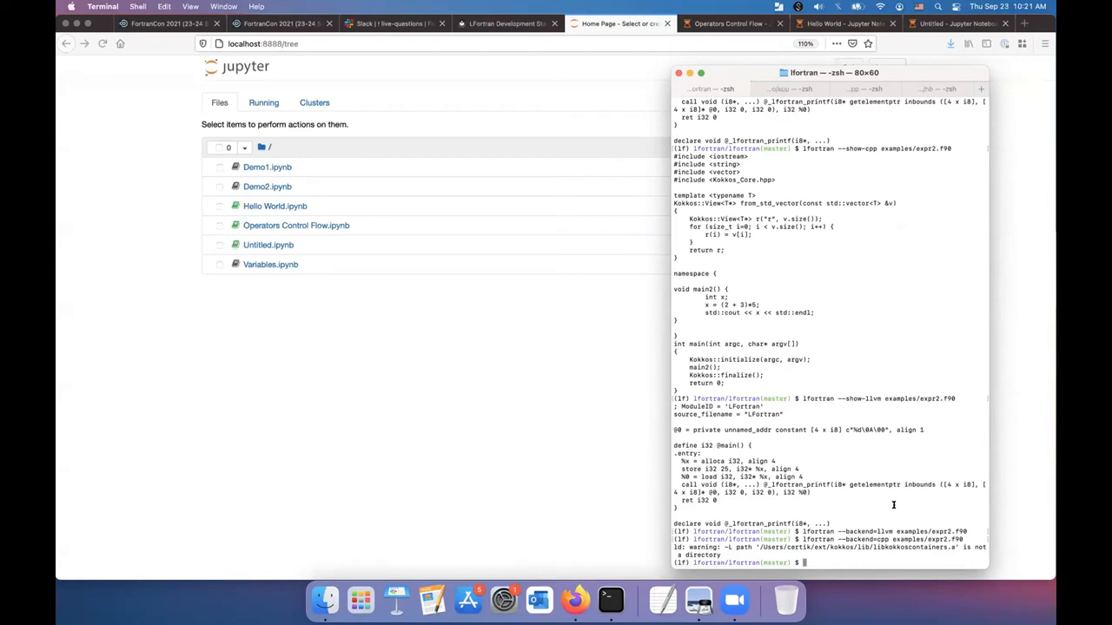
mouse_move(879, 540)
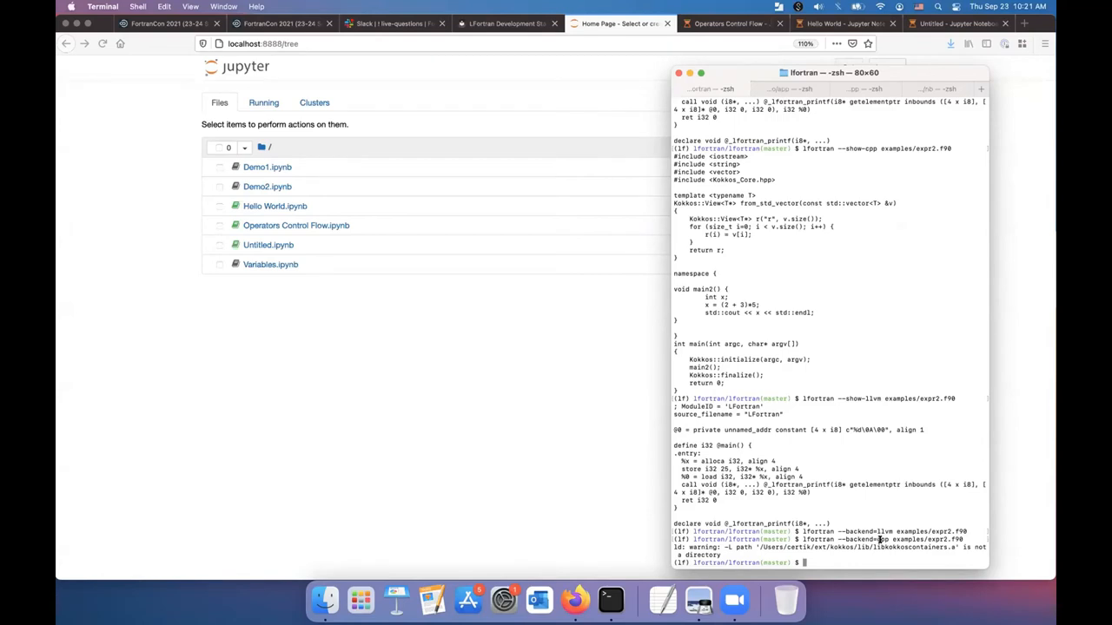
mouse_move(871, 441)
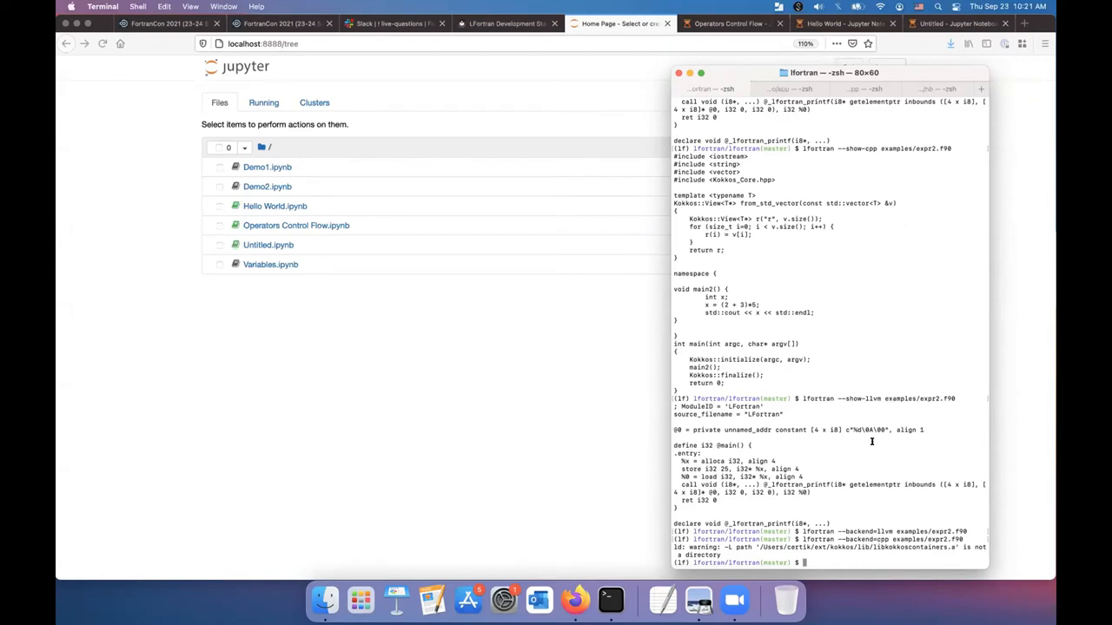
type("lfortran --backend=llvm examples/expr2.f90")
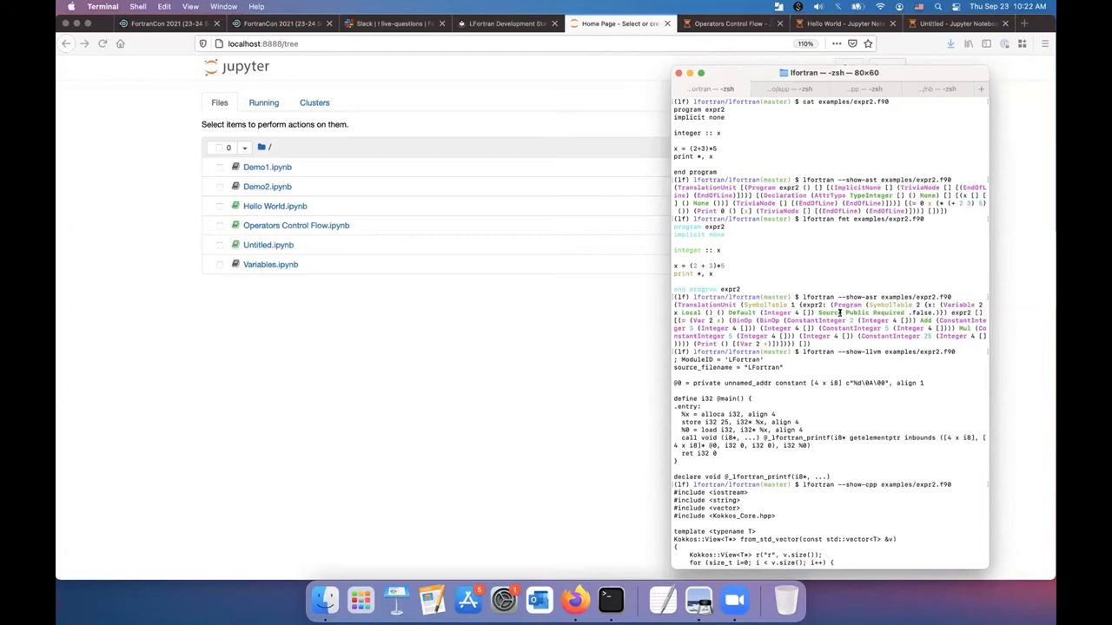
mouse_move(856, 347)
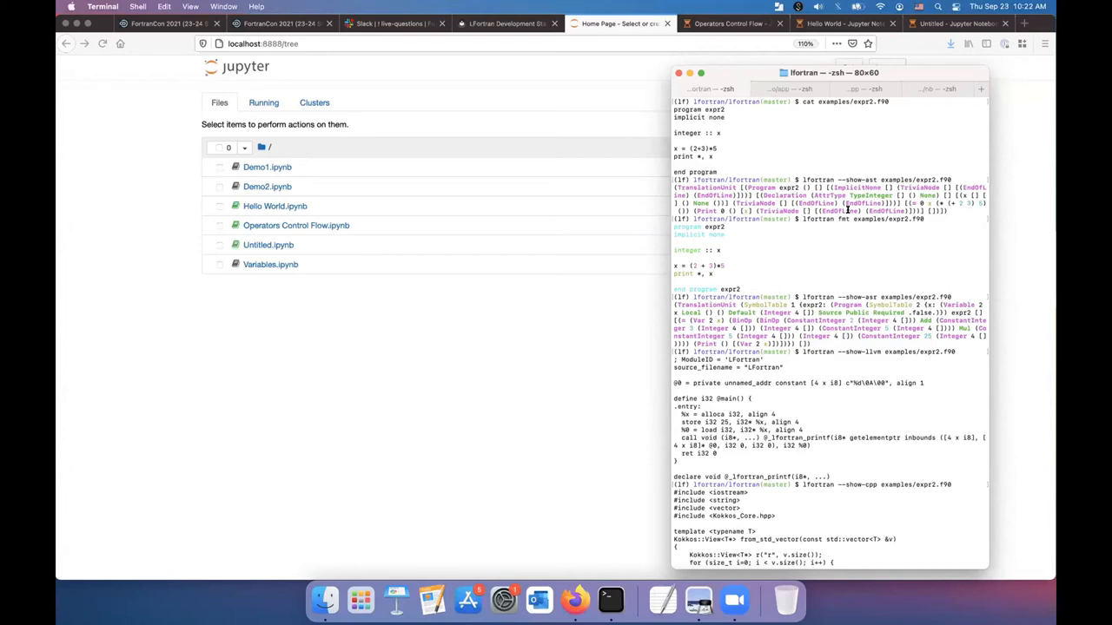
mouse_move(803, 323)
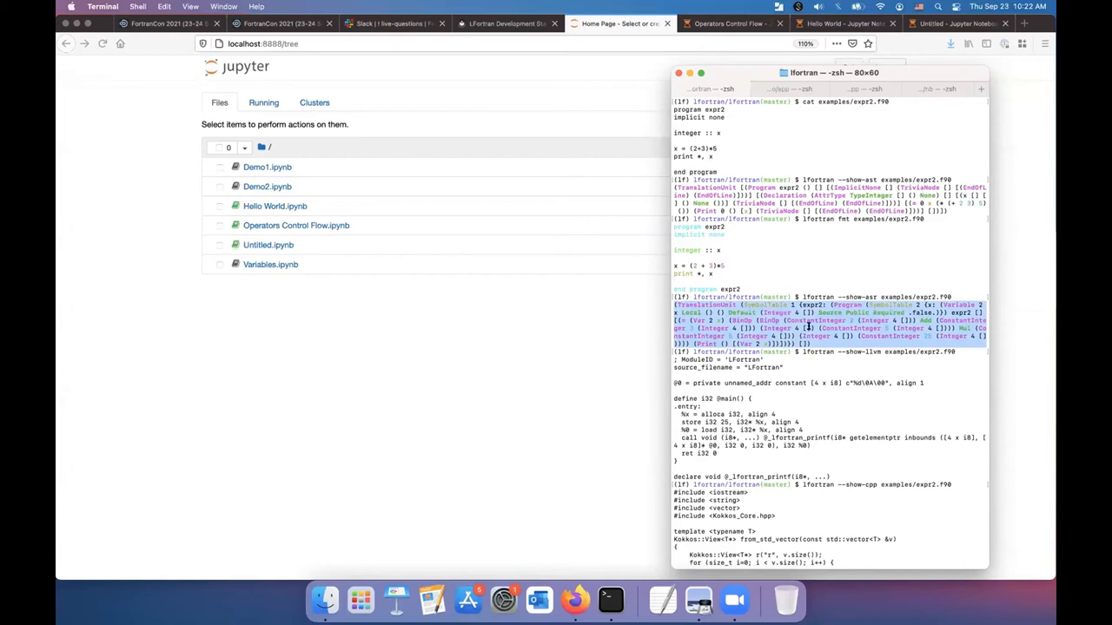
Scroll the terminal output and compile examples/expr2.f90 with lfortran
scroll("down", 3)
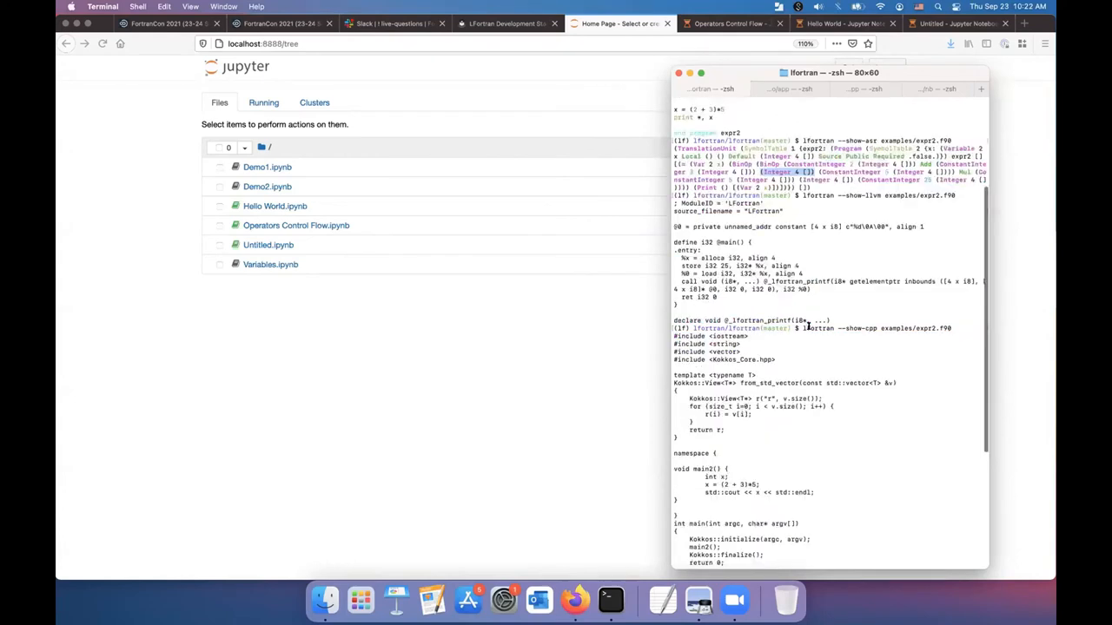
scroll("down", 3)
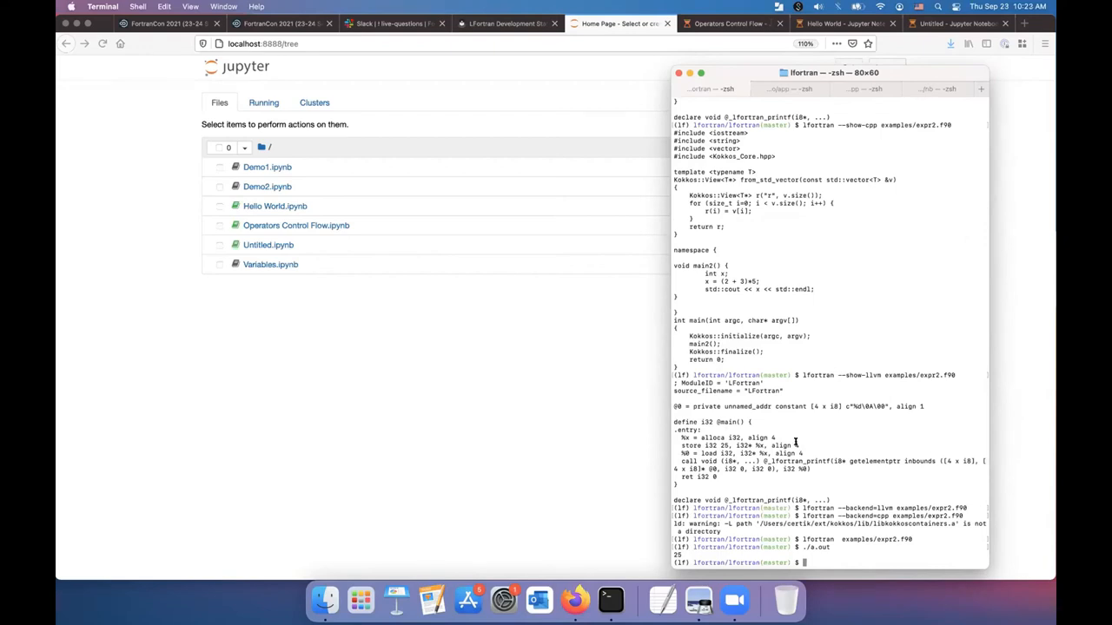
type("lfortran examples/expr2.f90")
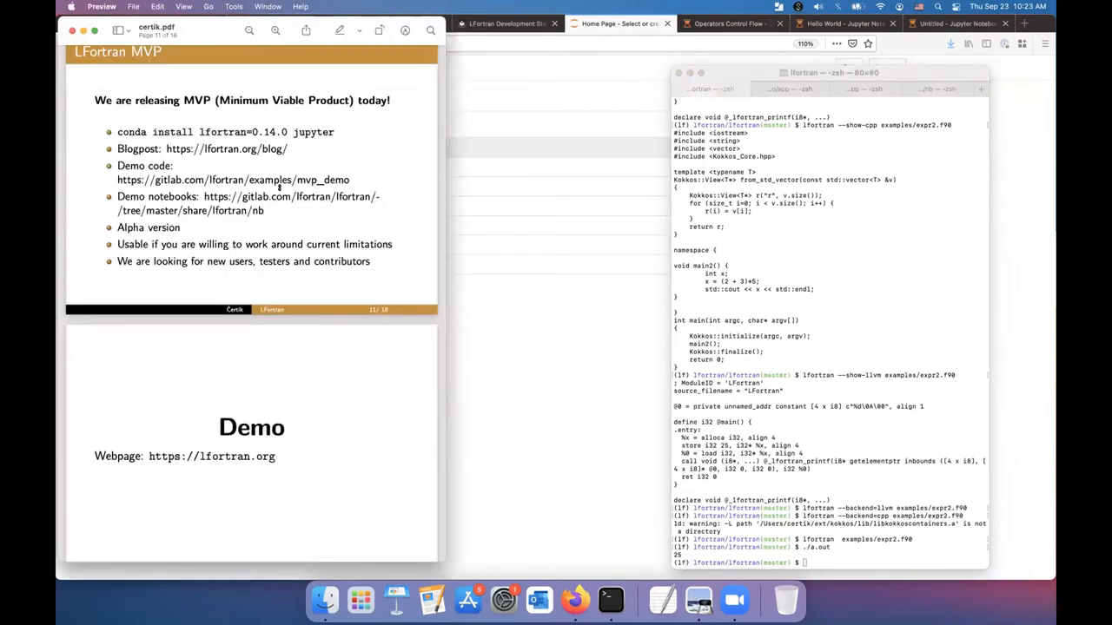
Start the full-screen Preview slideshow at slide 13, Architecture
left_click(184, 6)
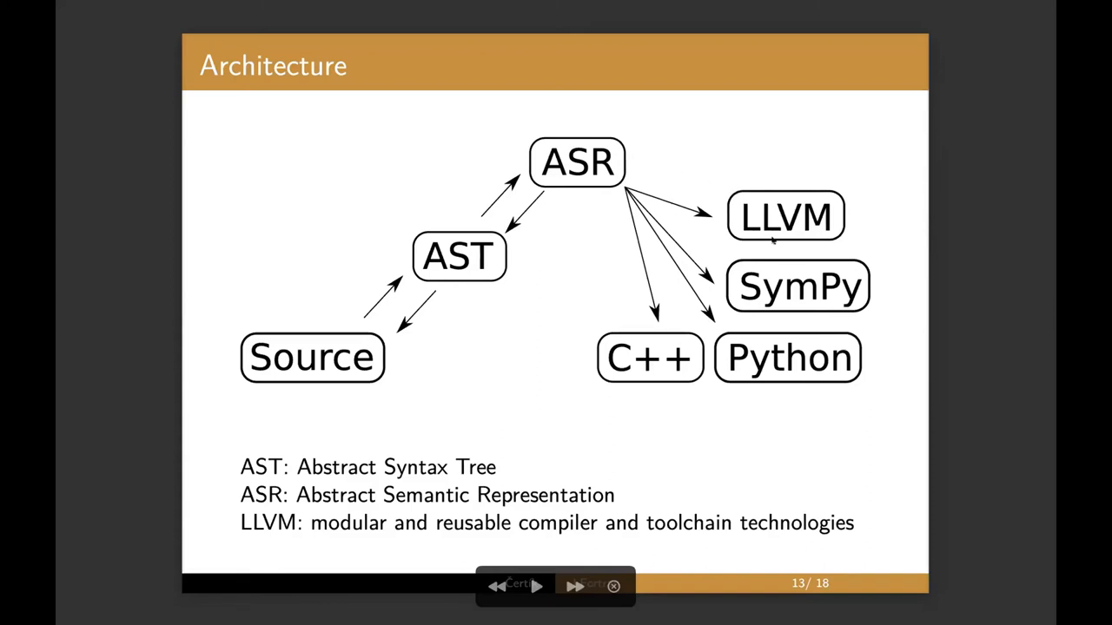
mouse_move(745, 339)
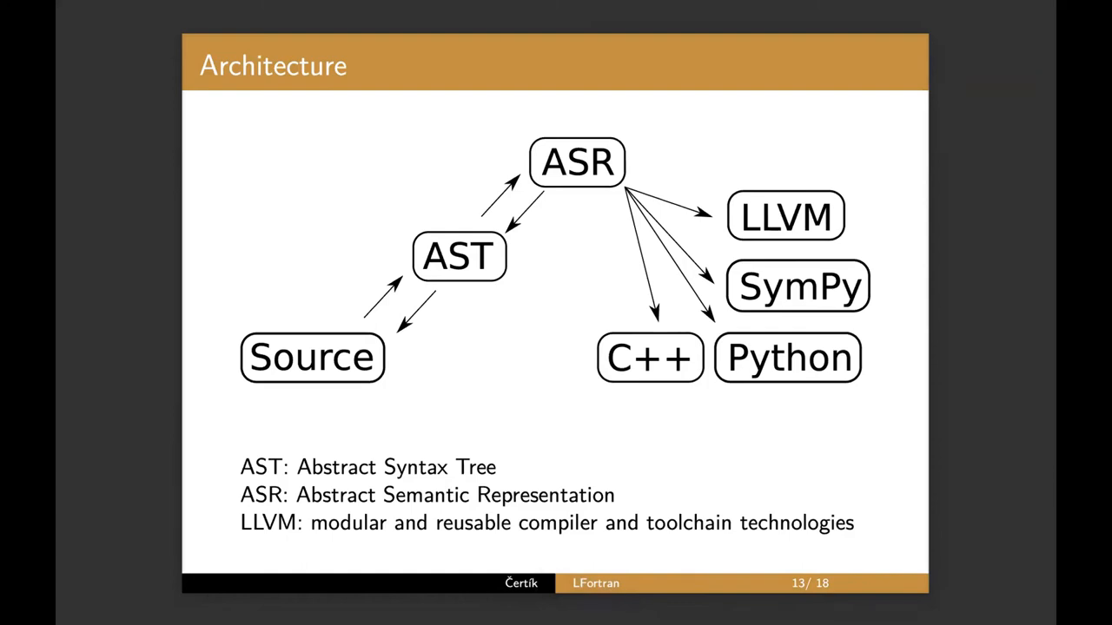
mouse_move(716, 414)
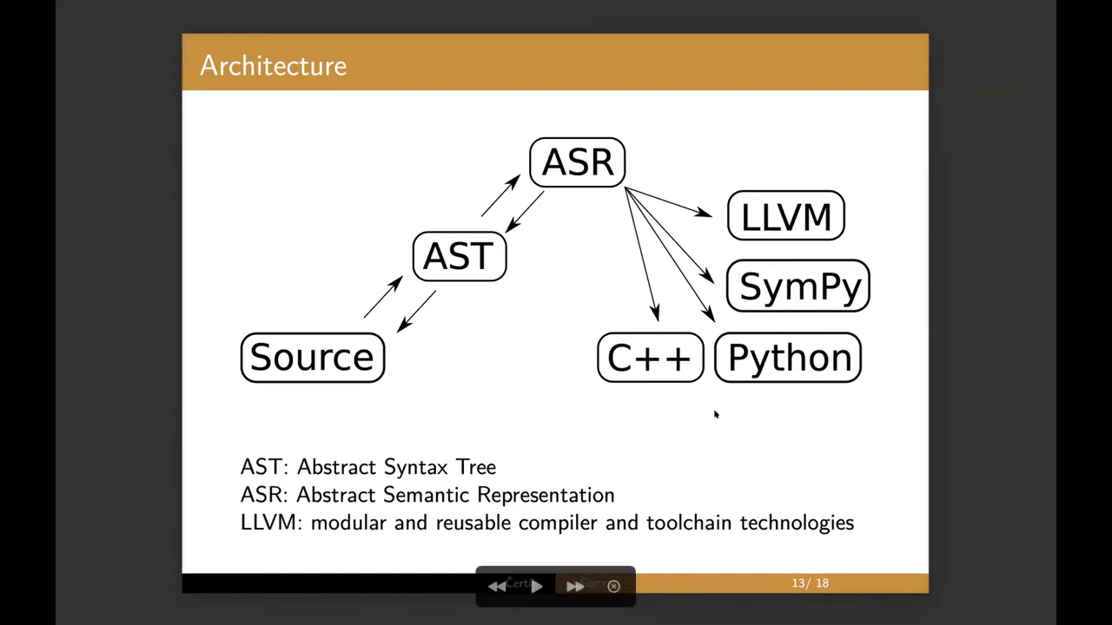
mouse_move(608, 426)
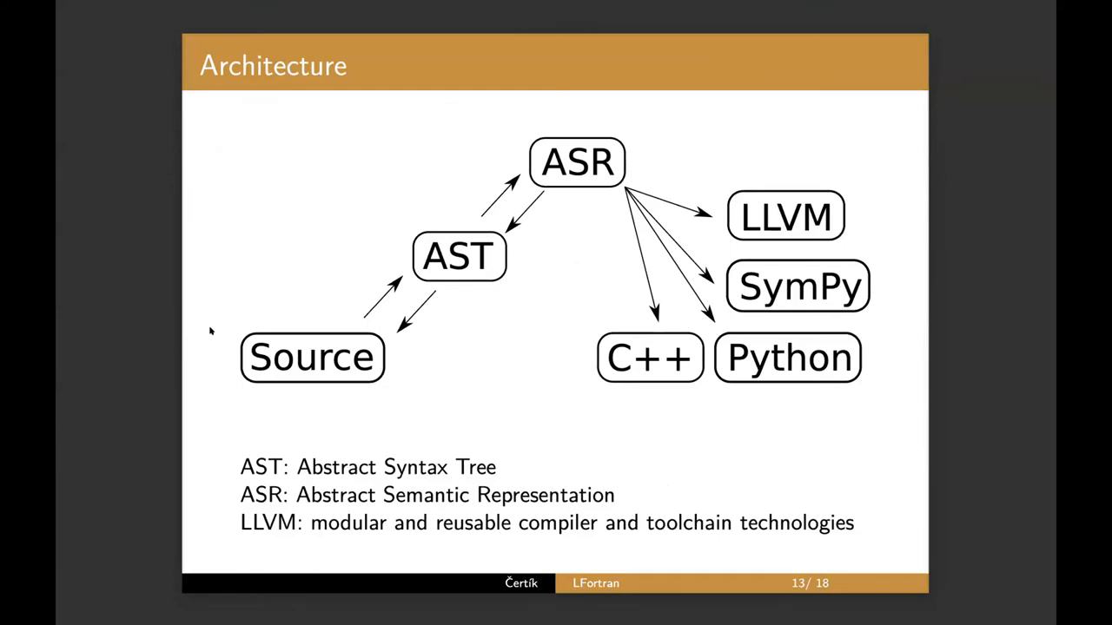
mouse_move(556, 585)
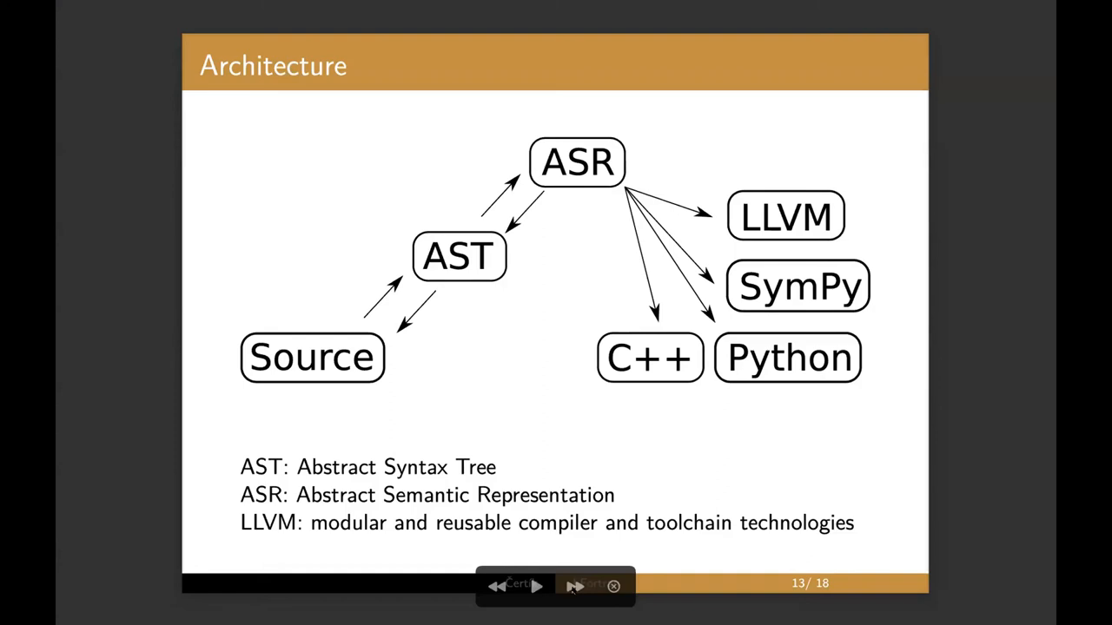
Advance the slideshow to slide 14, Architecture II, on ASR benefits
left_click(573, 587)
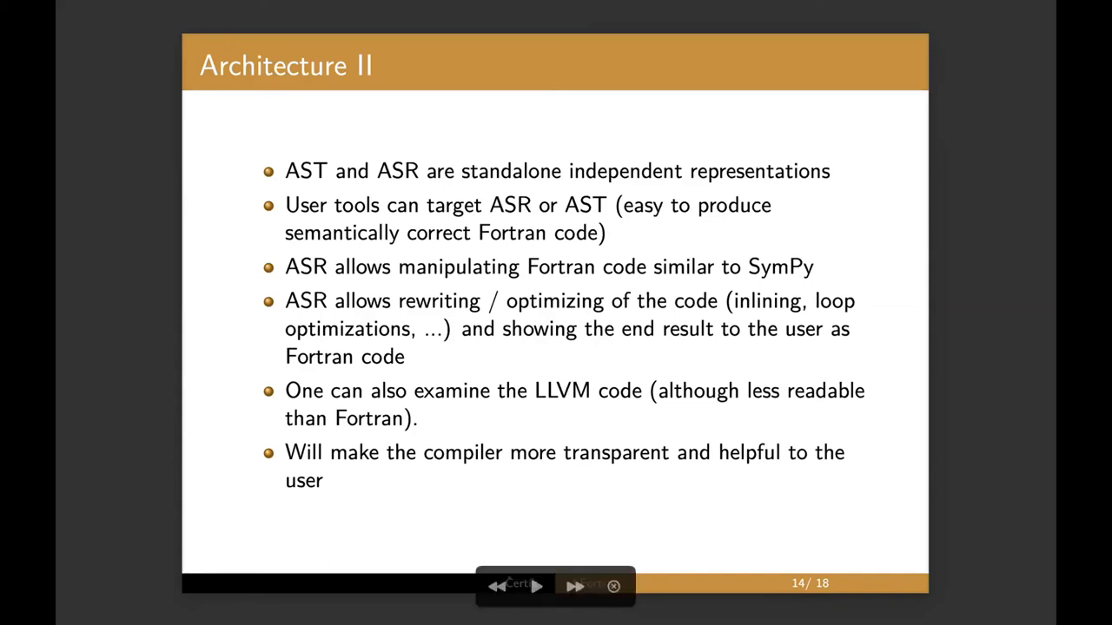
mouse_move(573, 586)
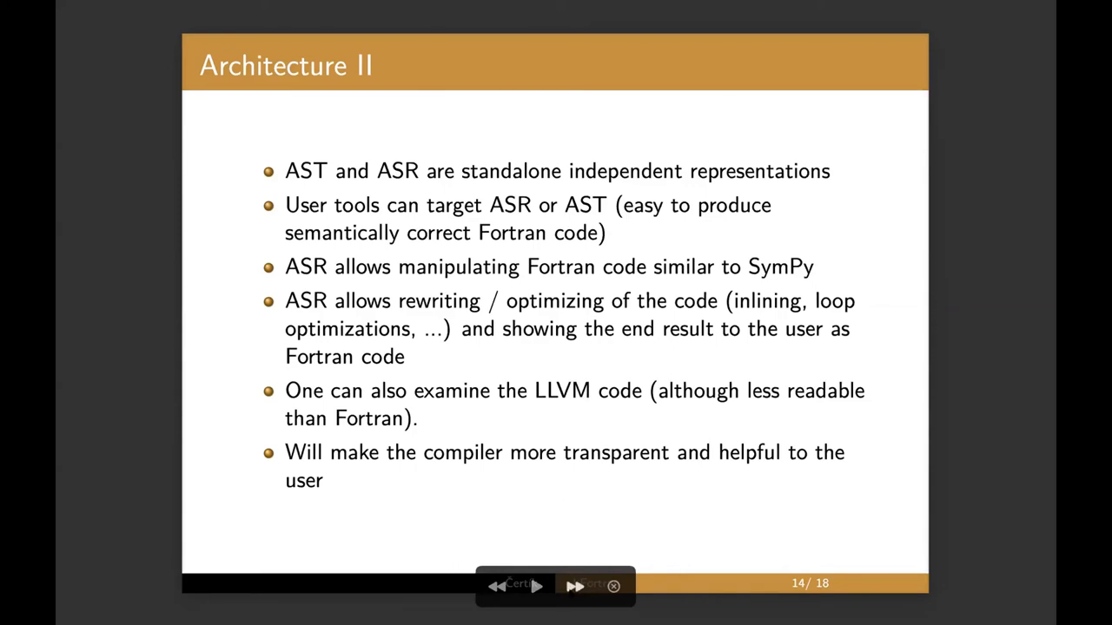
Advance through slide 15, Runtime Library, to slide 16, Intrinsic Math Functions
left_click(574, 586)
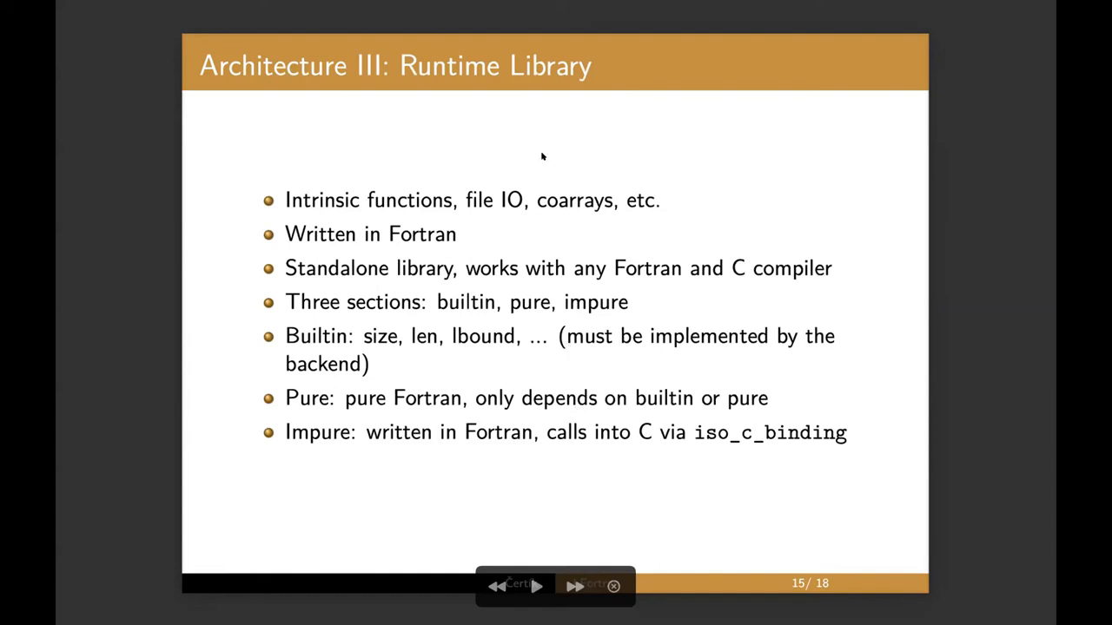
mouse_move(509, 295)
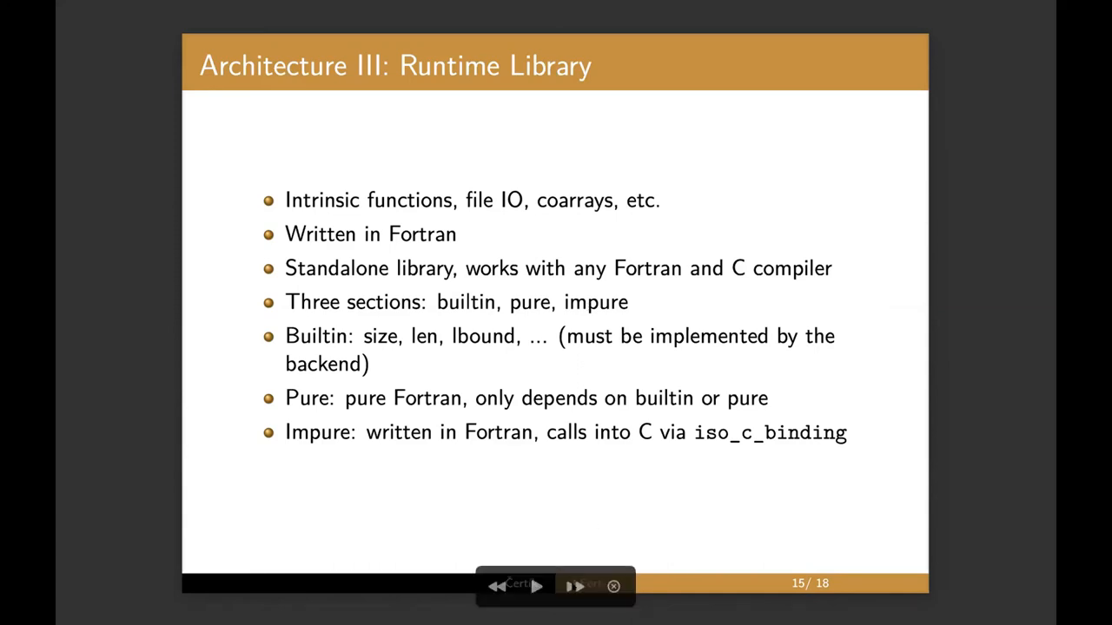
left_click(574, 586)
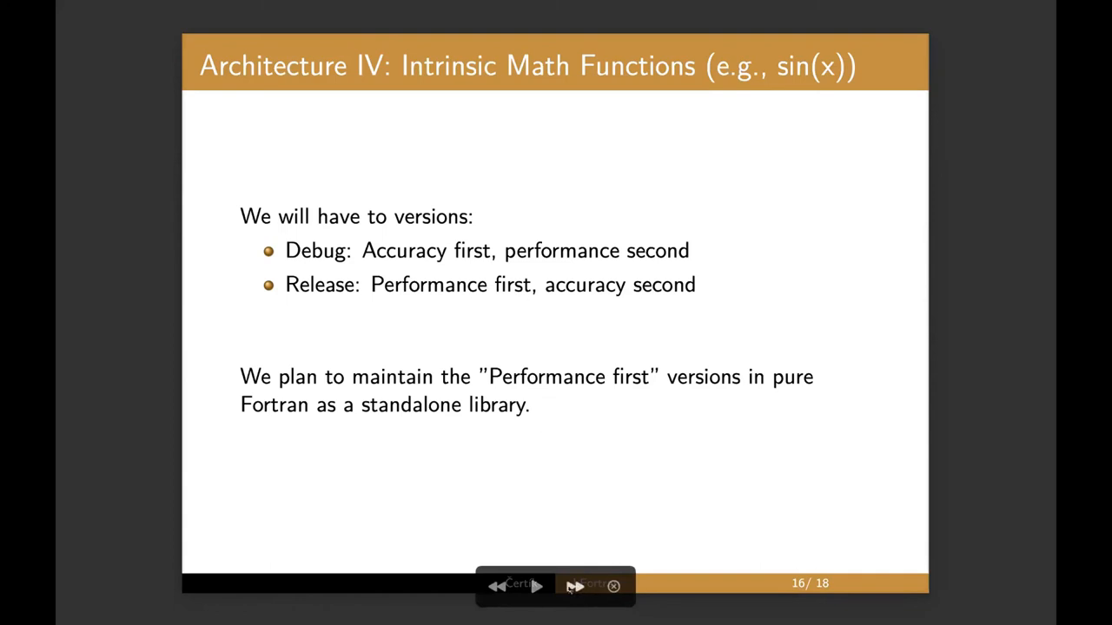
Show slide 17, LFortran: Future Plans, then exit the slideshow
left_click(574, 585)
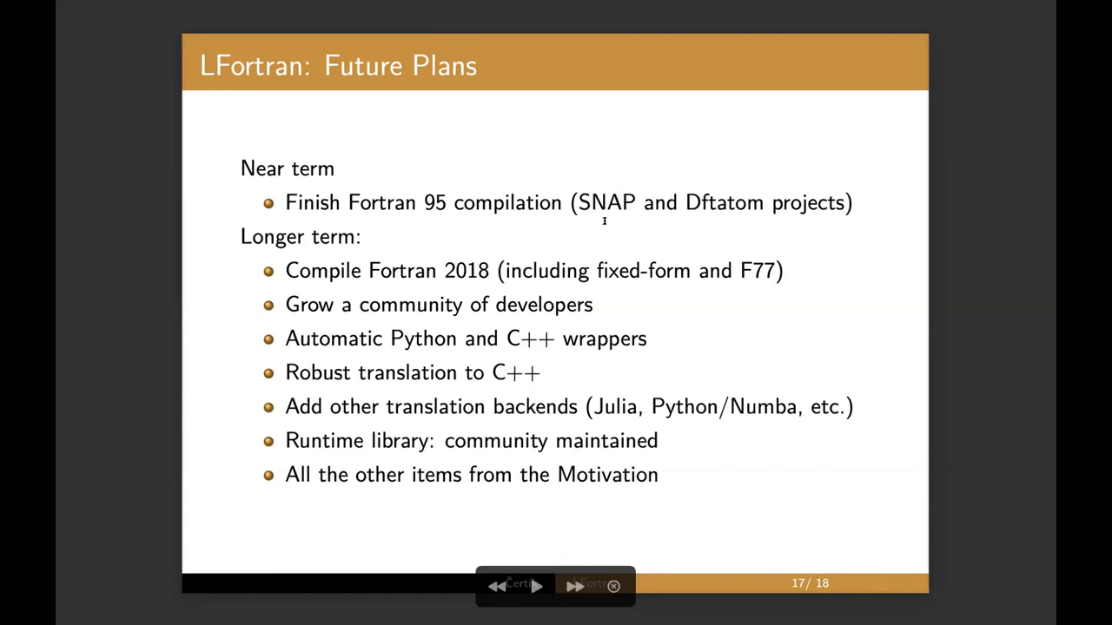
mouse_move(241, 253)
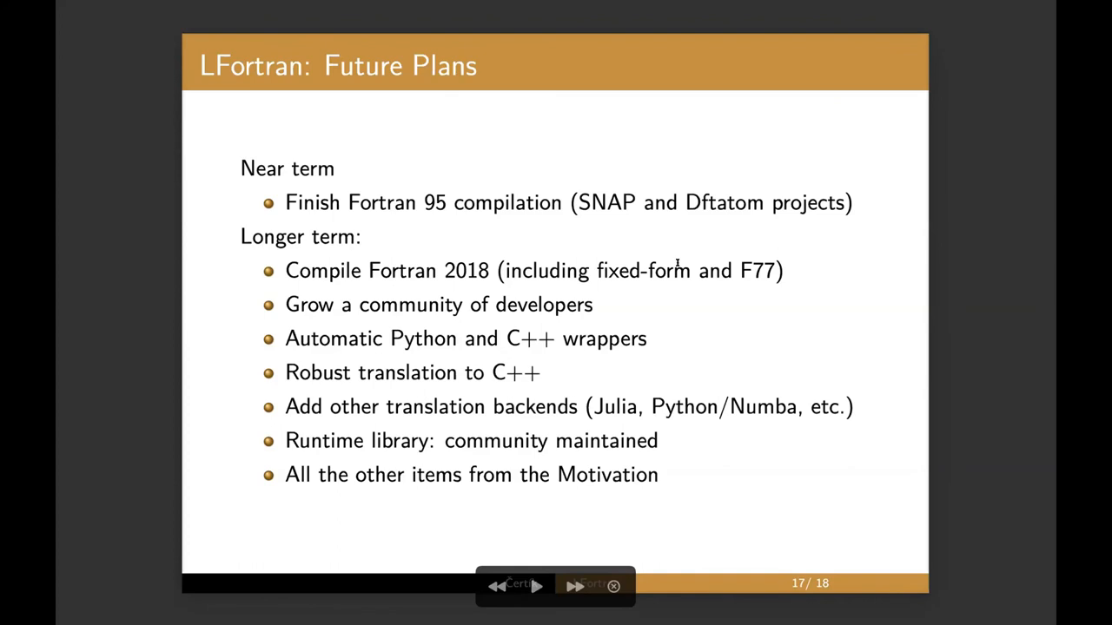
mouse_move(608, 406)
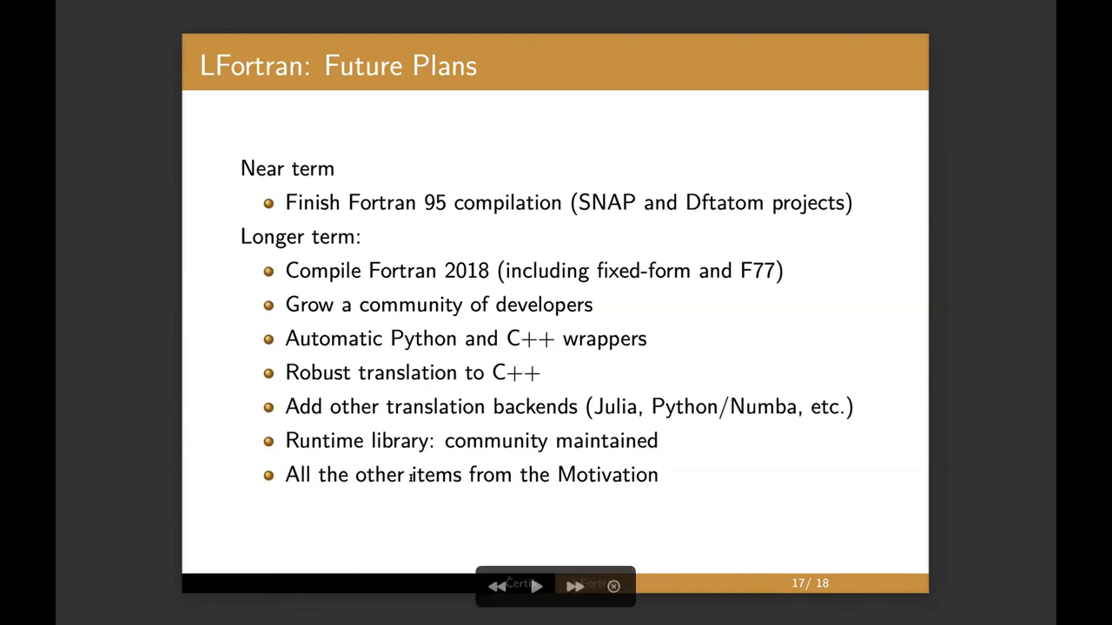
left_click(573, 585)
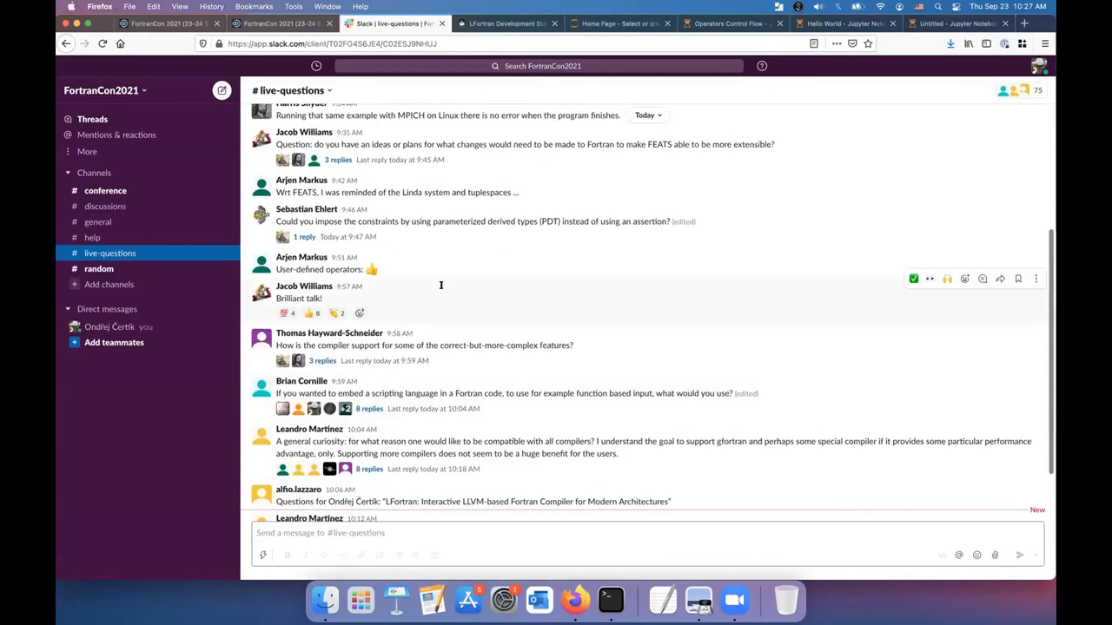
Scroll #live-questions to the get-involved question and open its 5 replies
scroll("down", 3)
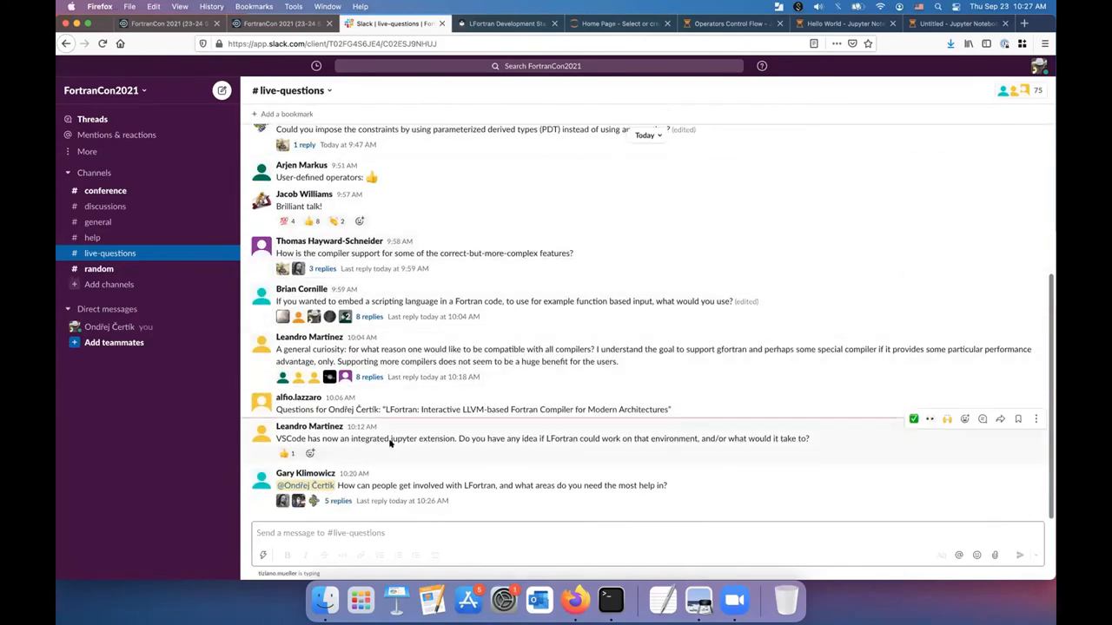
mouse_move(420, 421)
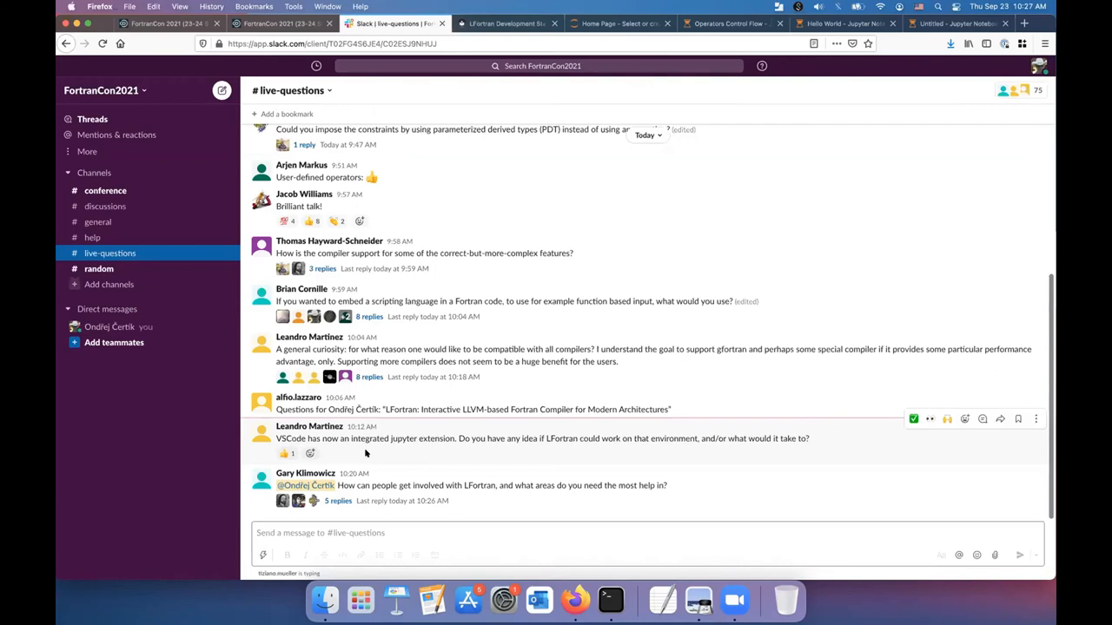
mouse_move(390, 445)
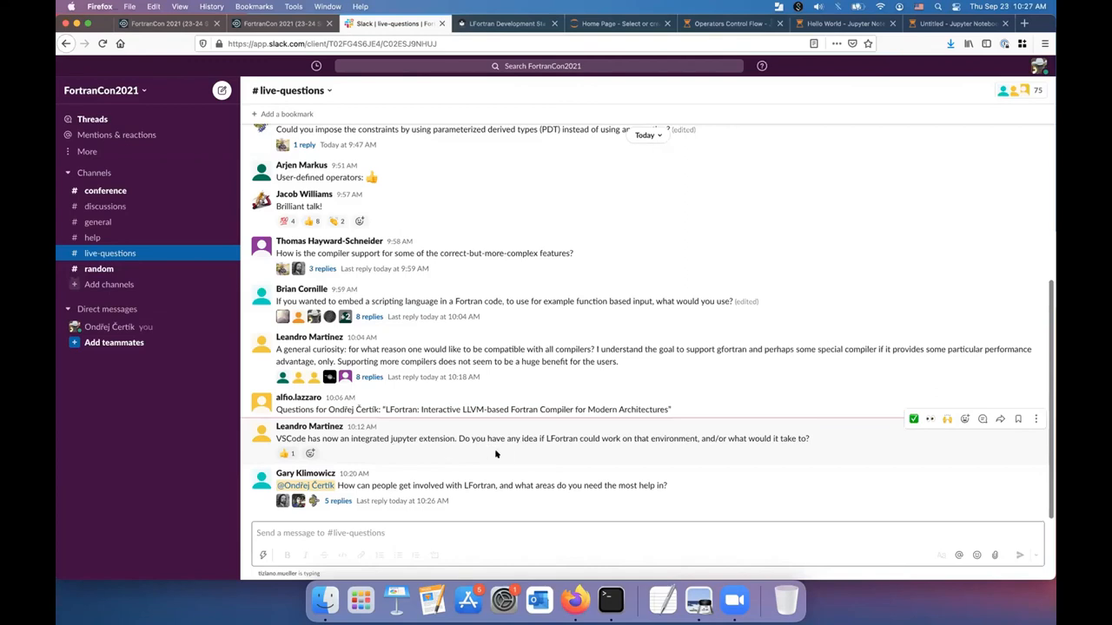
mouse_move(416, 446)
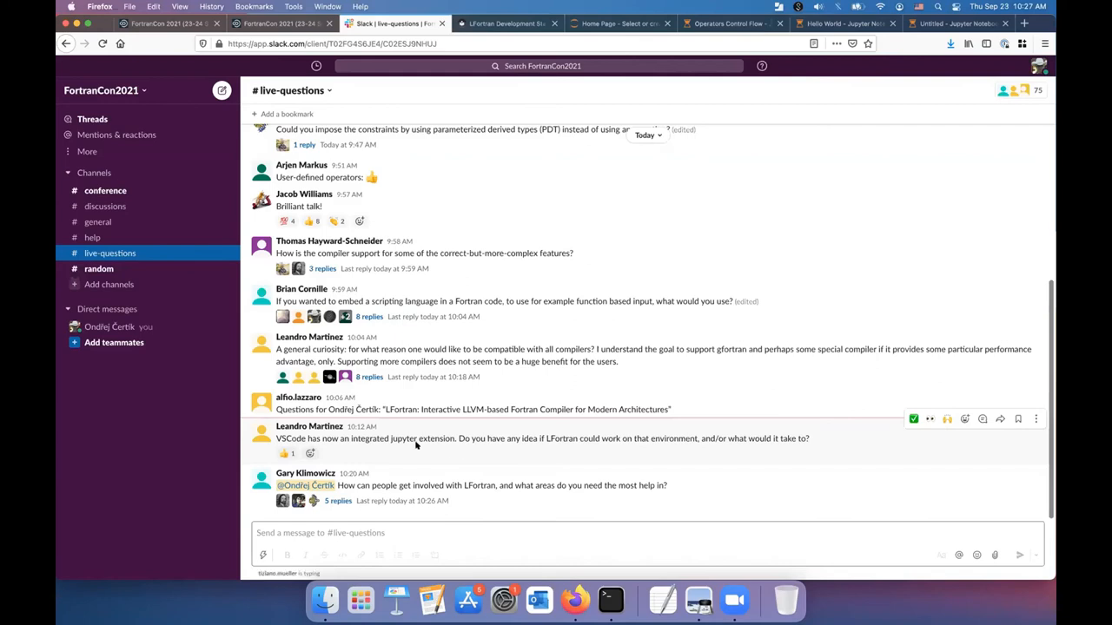
mouse_move(511, 434)
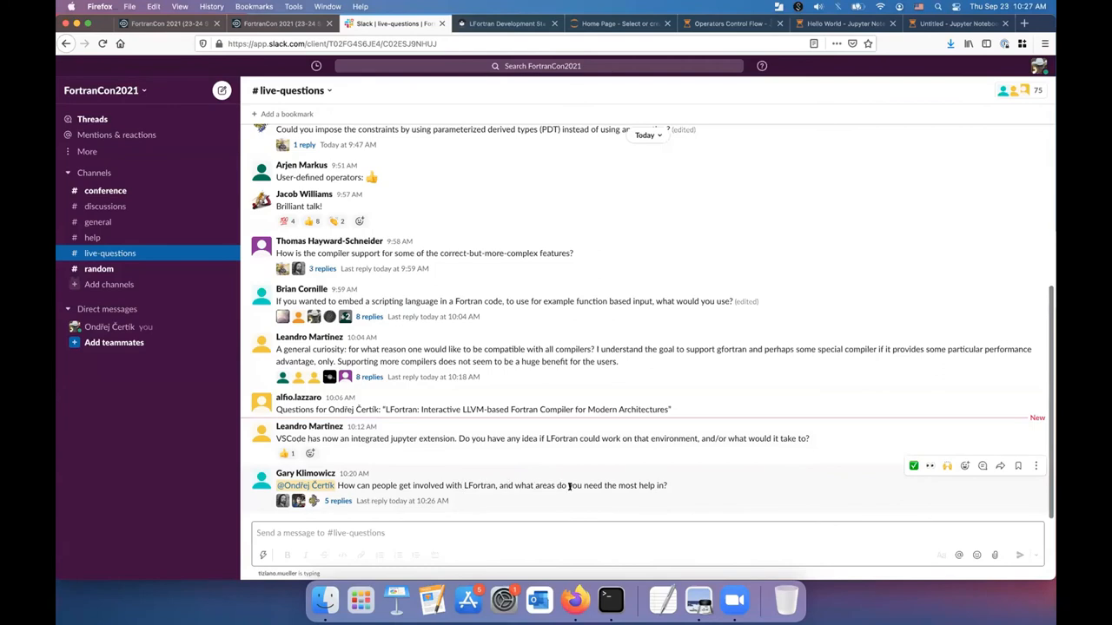
left_click(338, 501)
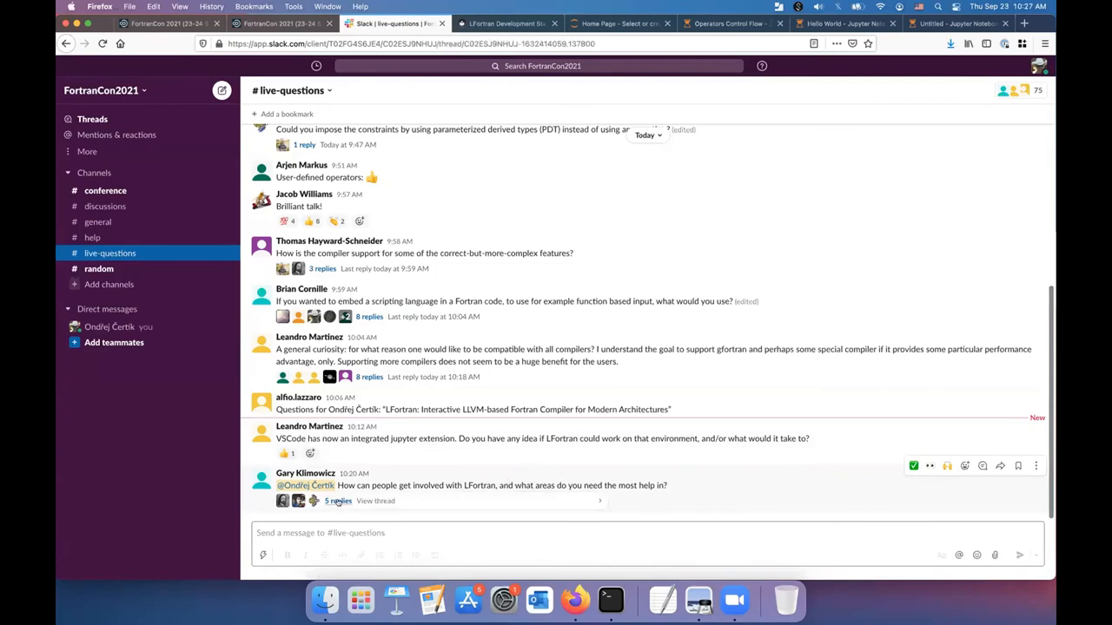
Read the get-involved replies and follow the gitlab.com/lfortran/lfortran link
left_click(338, 501)
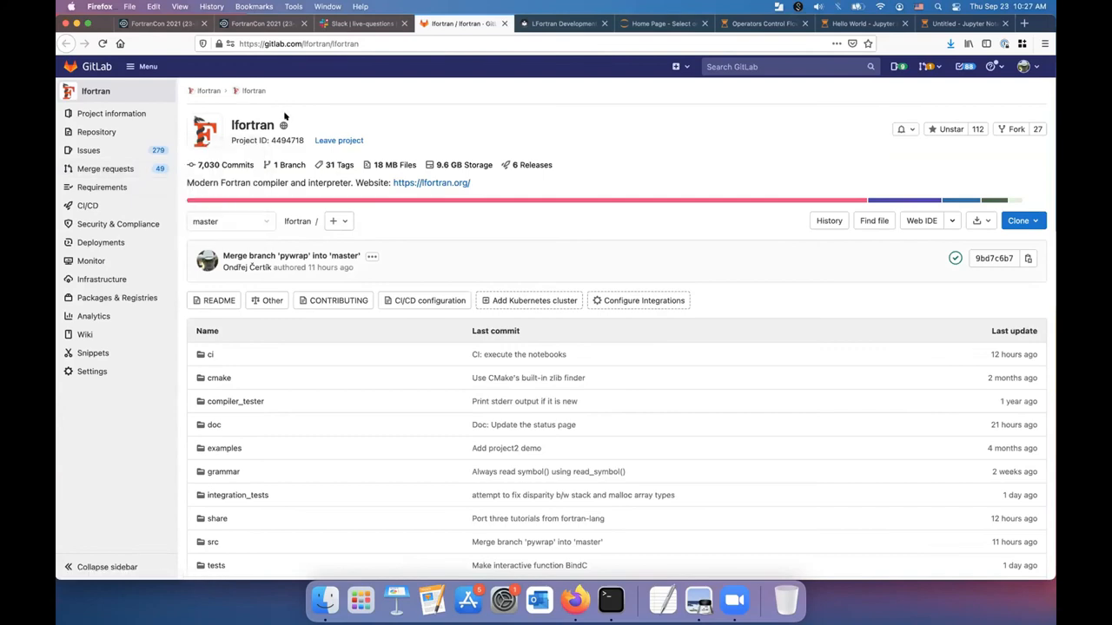
left_click(361, 23)
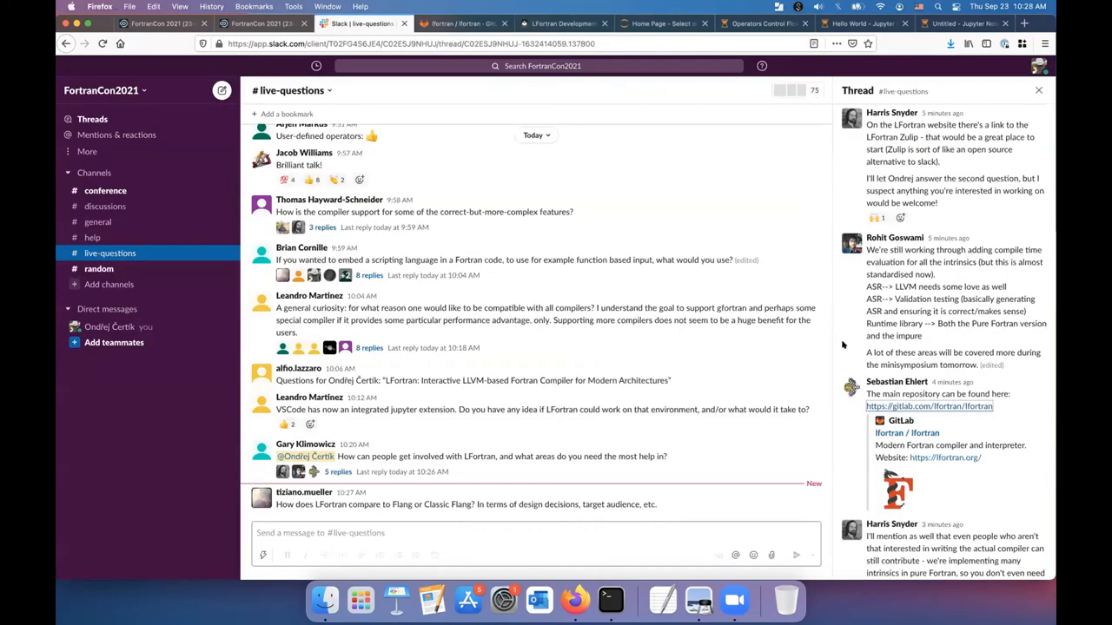
mouse_move(929, 345)
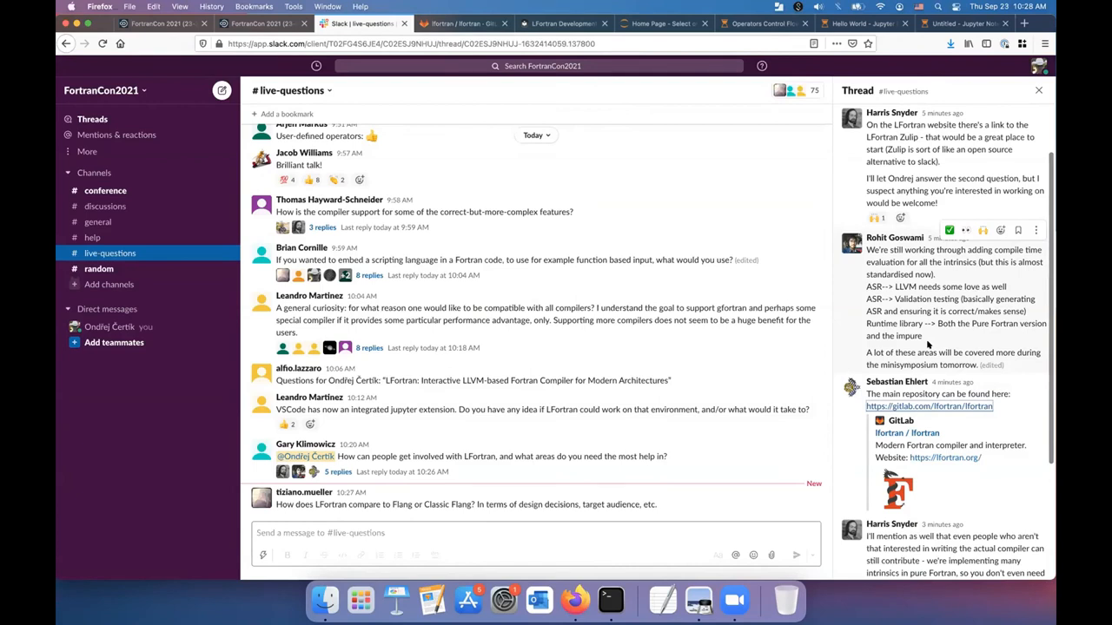
left_click(928, 406)
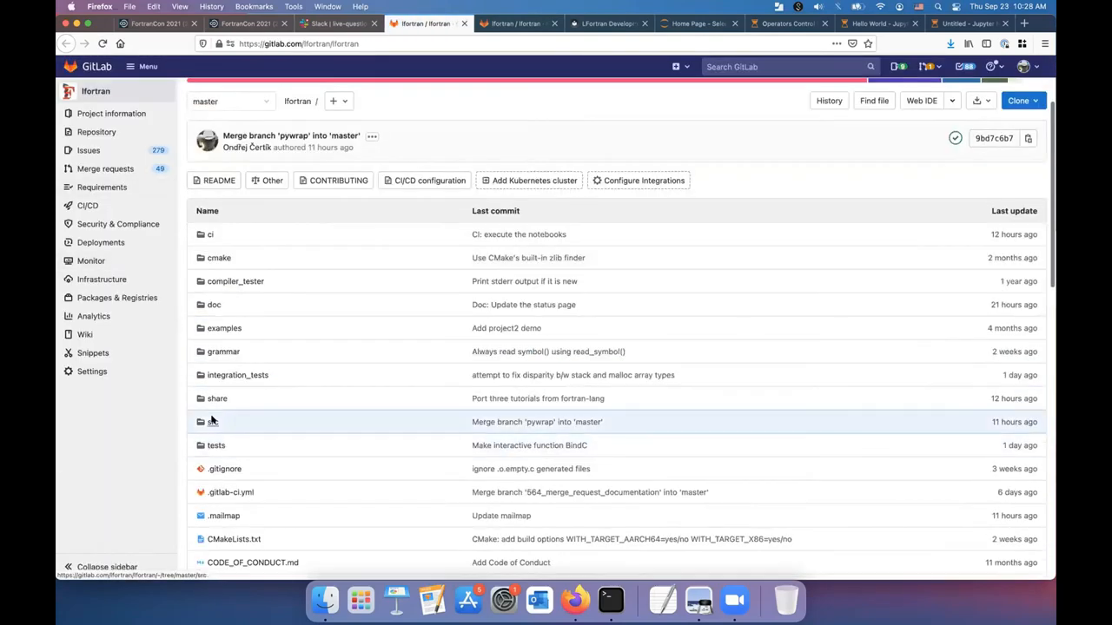
View src/runtime/pure/lfortran_intrinsic_trig.f90 and the impure math source, then return to Slack
left_click(214, 422)
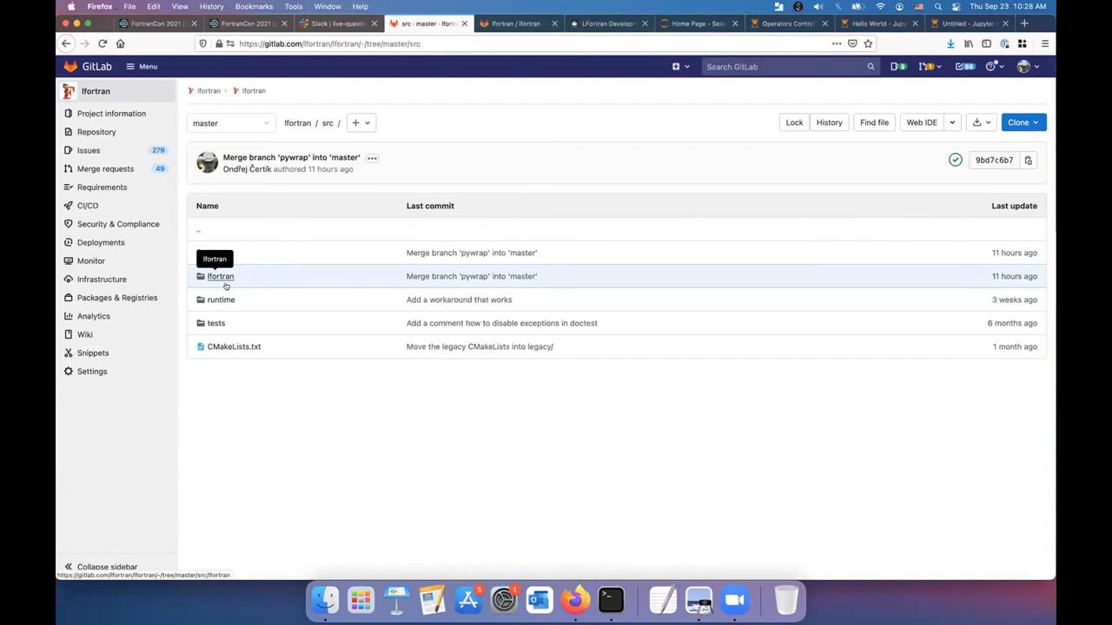
left_click(221, 300)
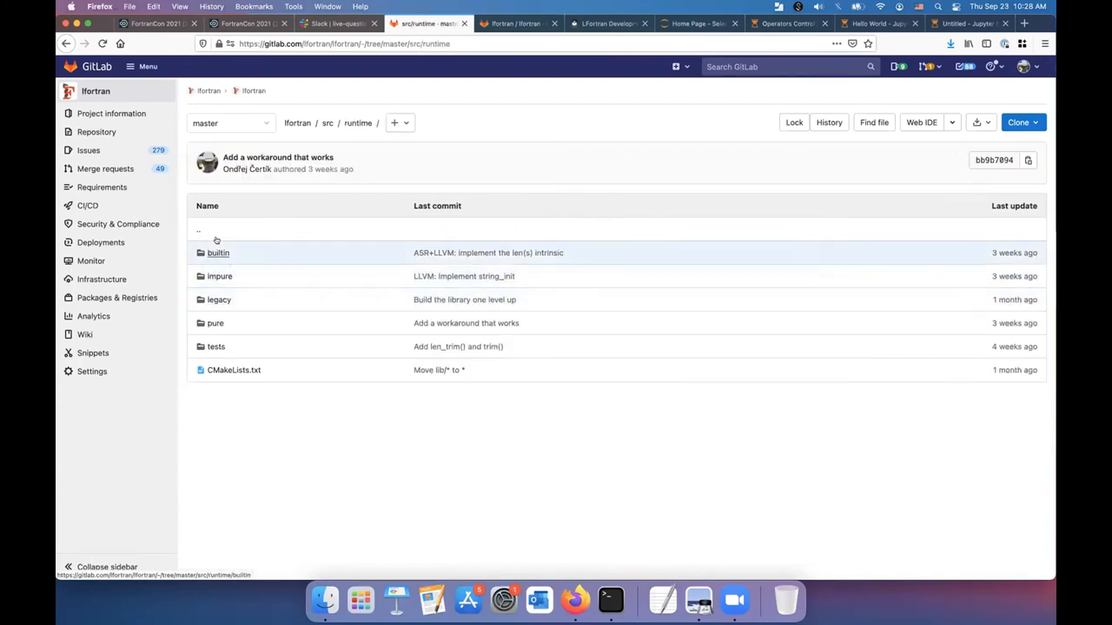
left_click(214, 322)
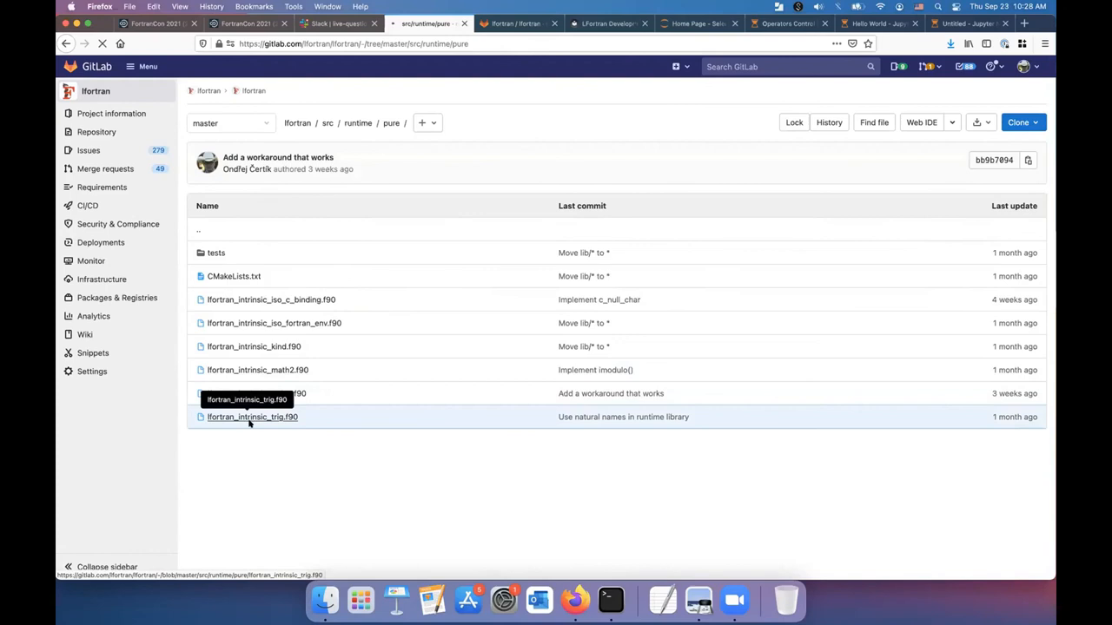
left_click(252, 417)
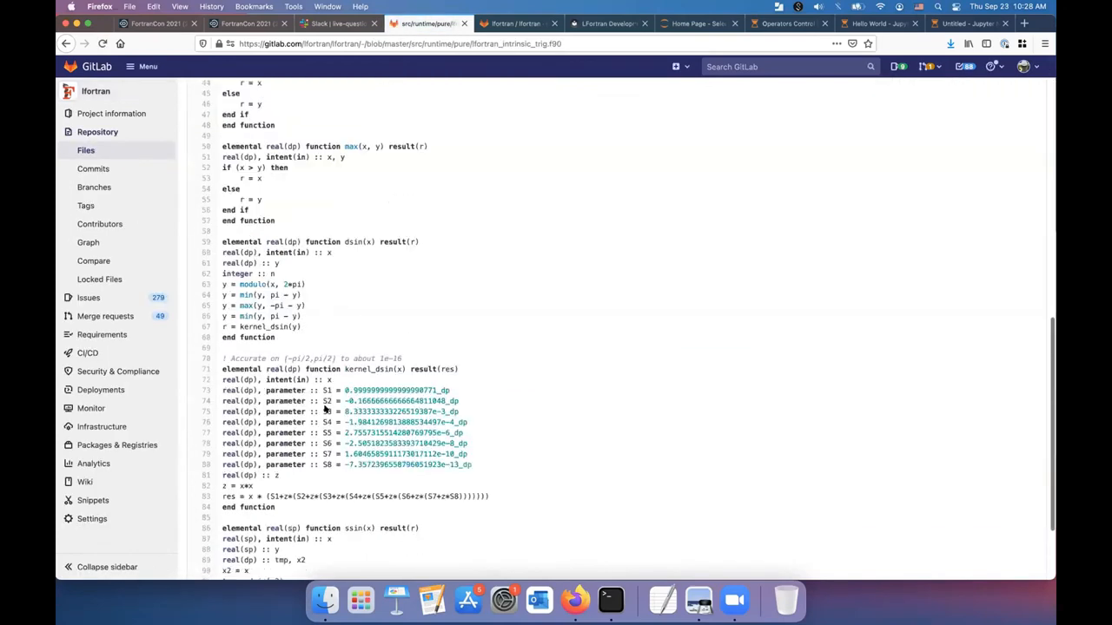
scroll("down", 3)
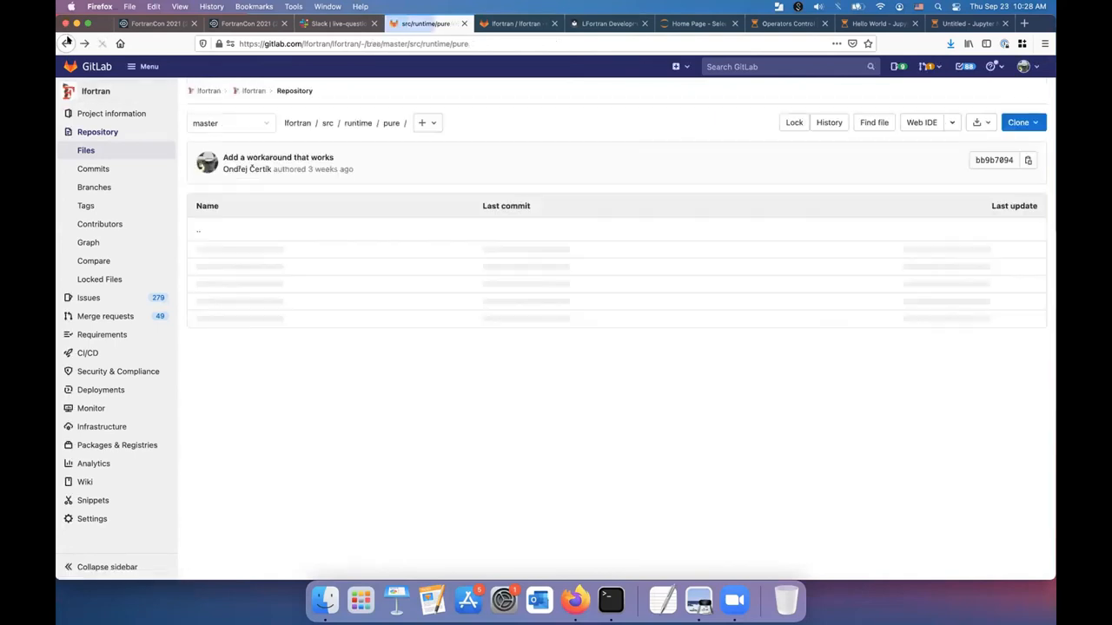
left_click(357, 122)
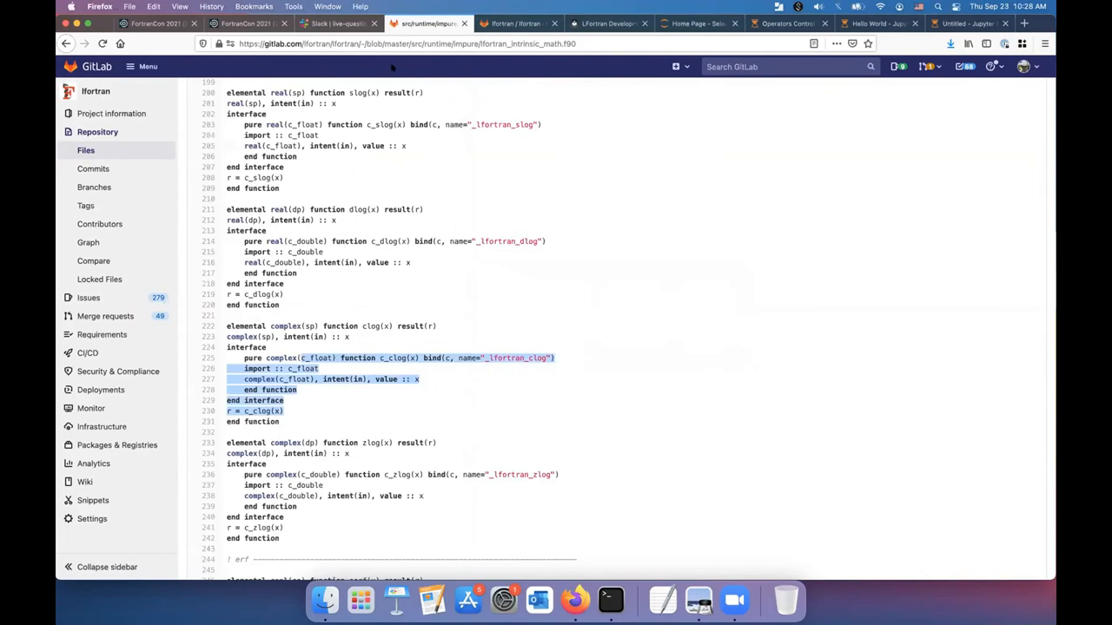
left_click(337, 23)
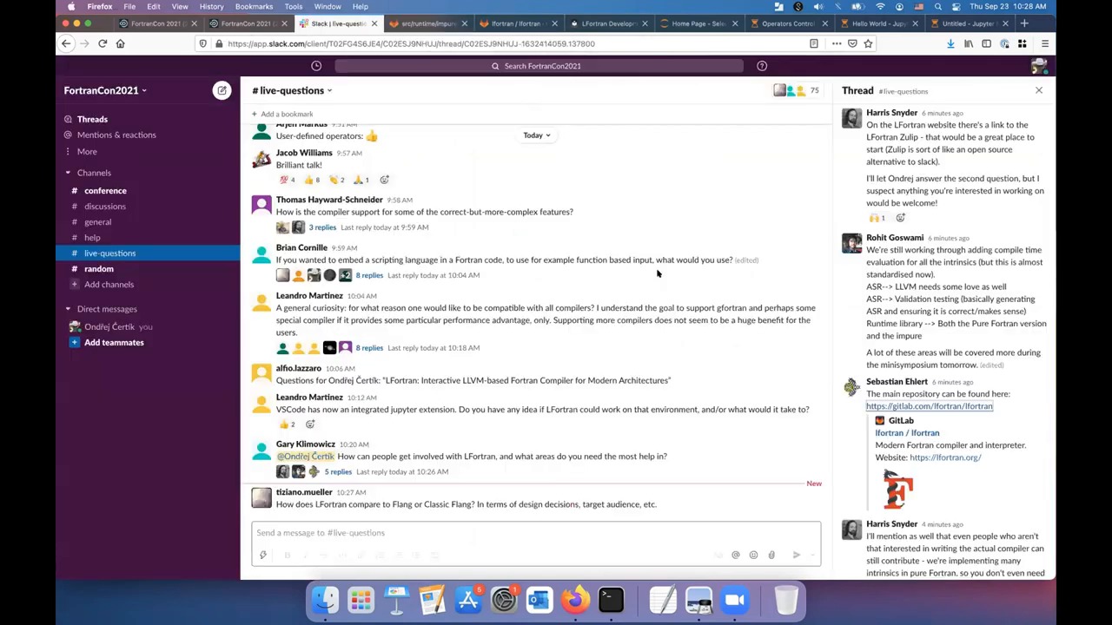
mouse_move(783, 383)
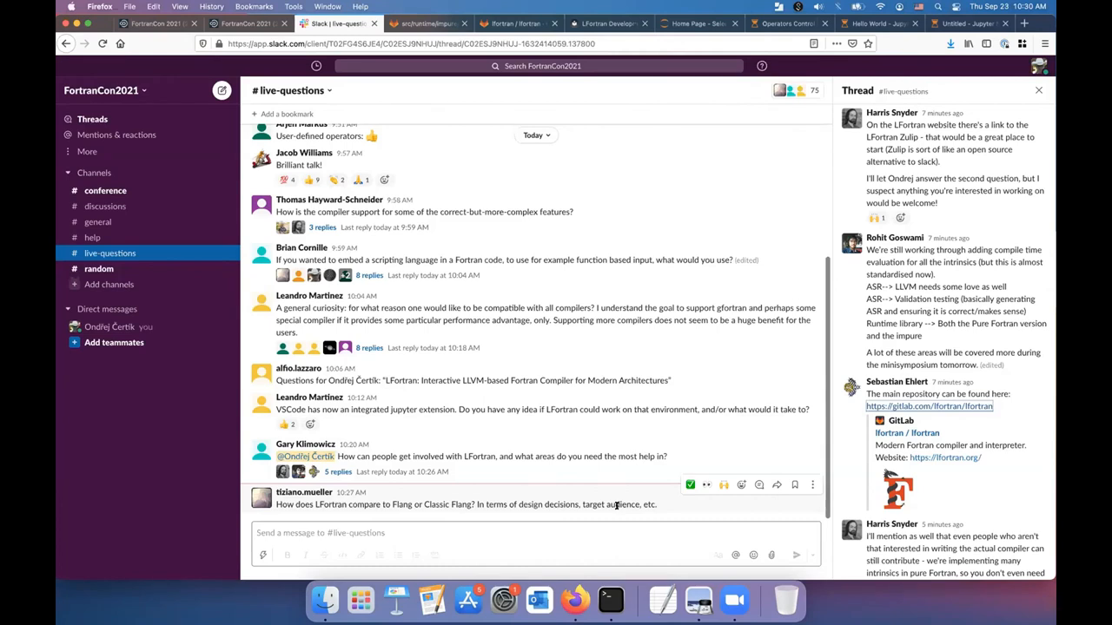
Bring the Terminal showing the 100% LFortran build and install to the front
left_click(610, 600)
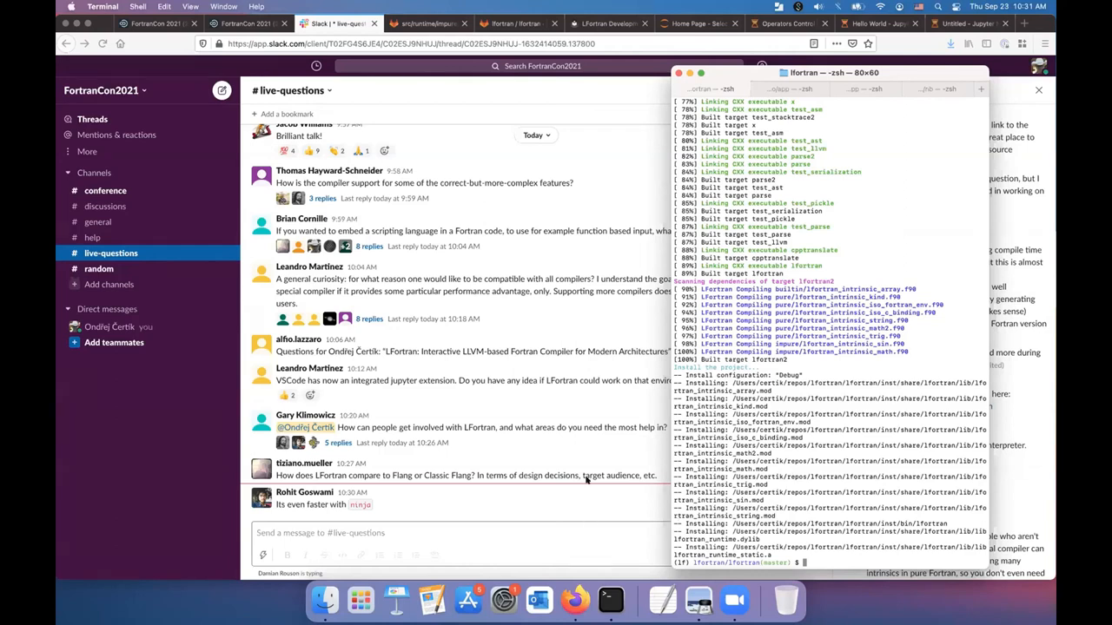
Scroll Slack to the Jupyter plotting question, then bring the Terminal build output forward
scroll("down", 3)
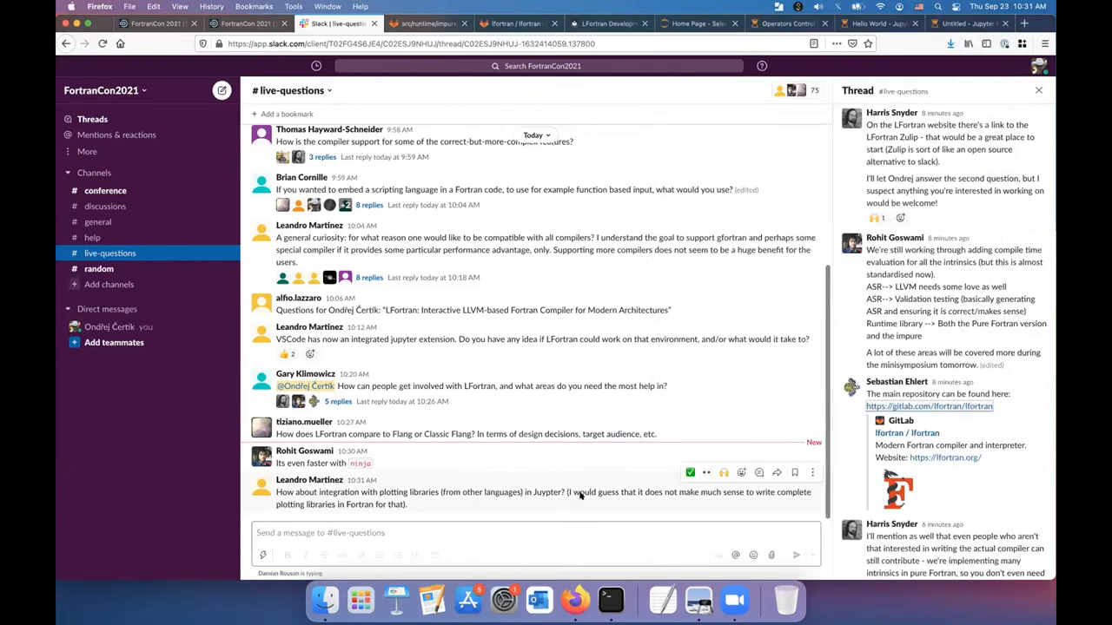
left_click(611, 600)
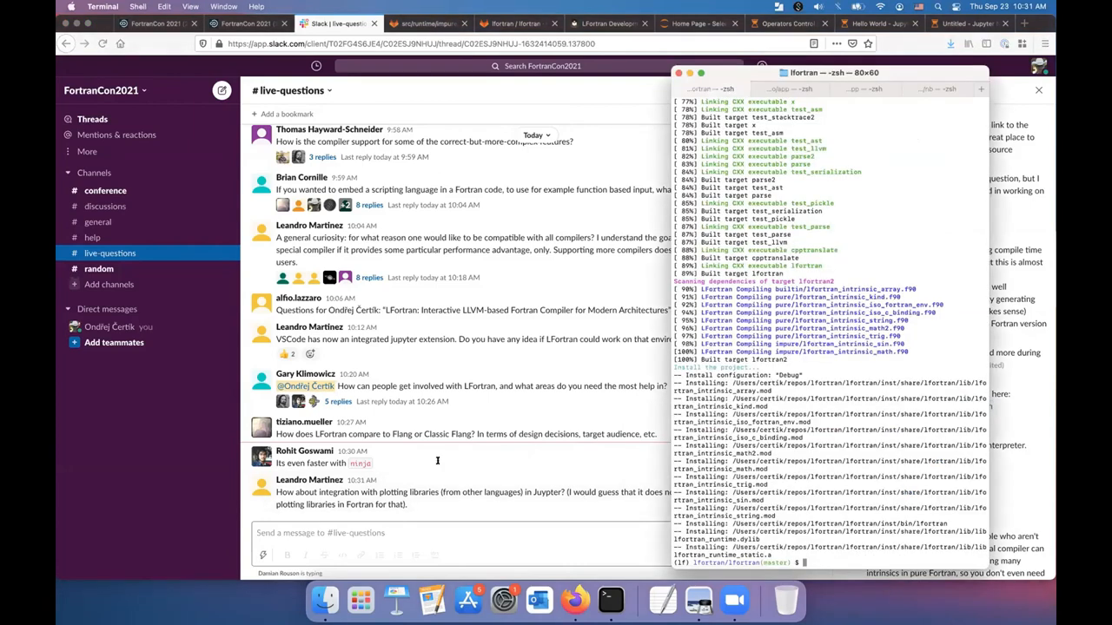
mouse_move(417, 521)
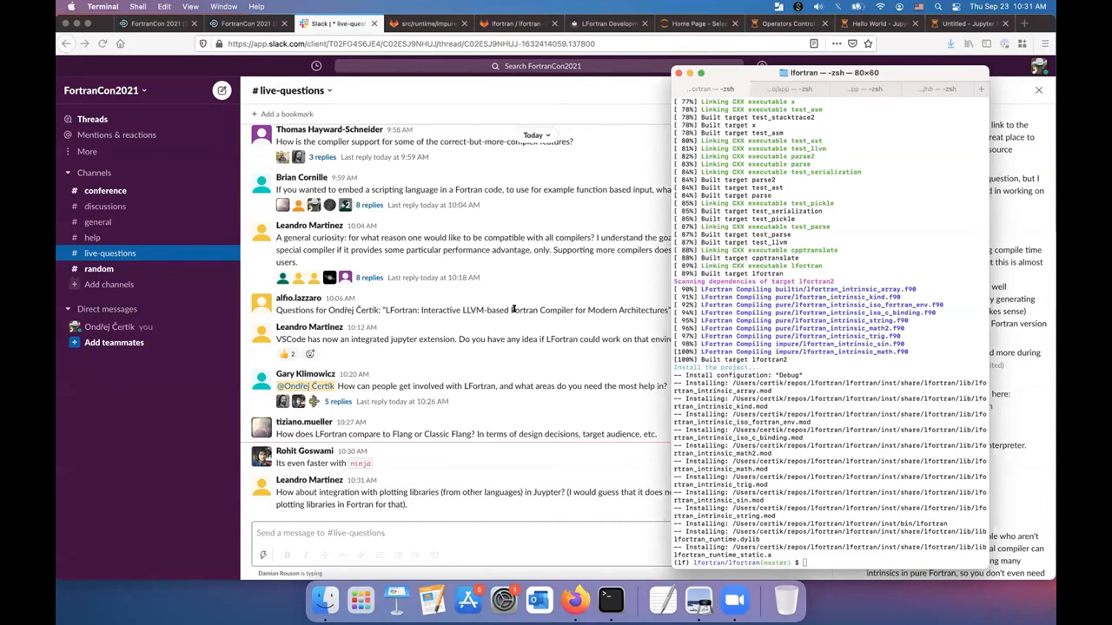
scroll("down", 3)
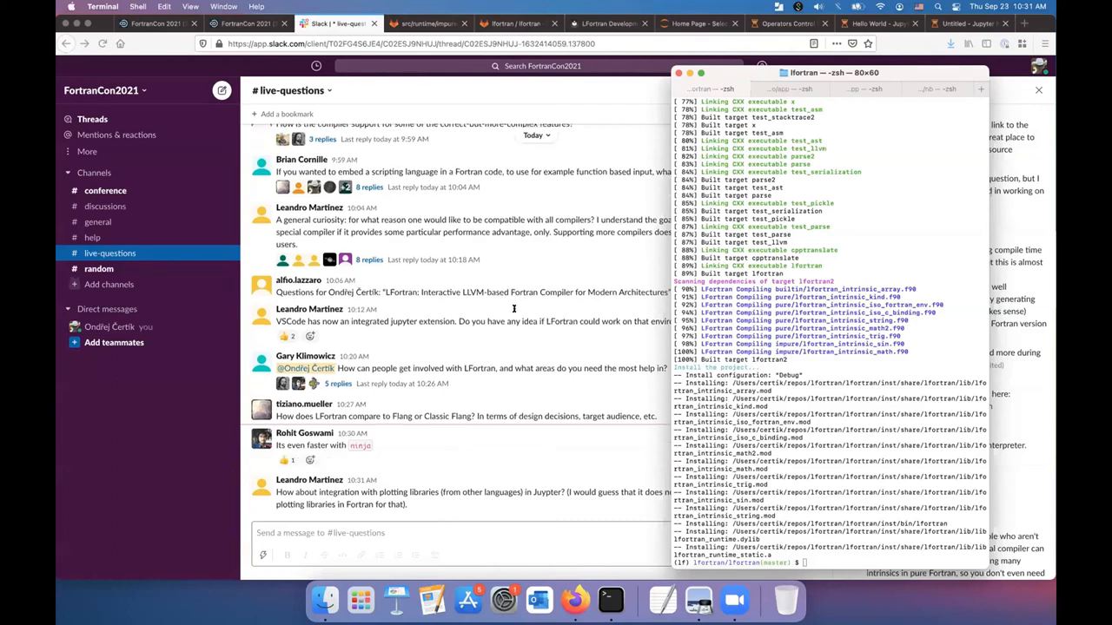